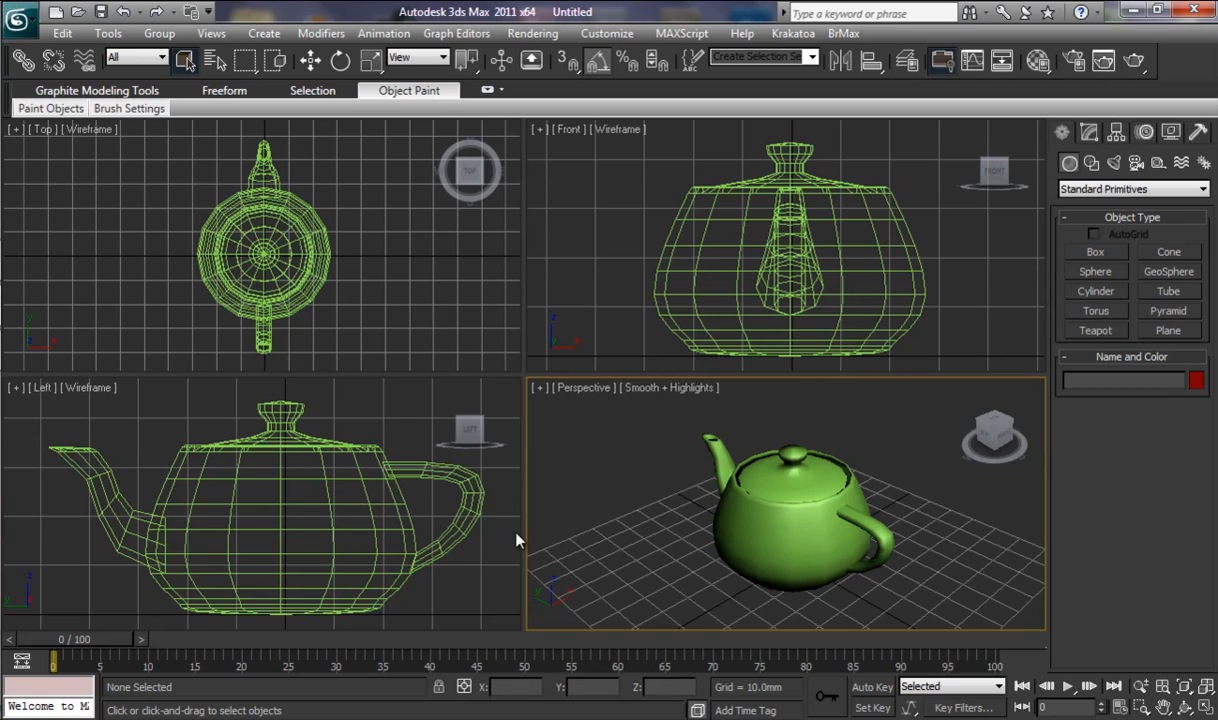
pyautogui.moveTo(557, 362)
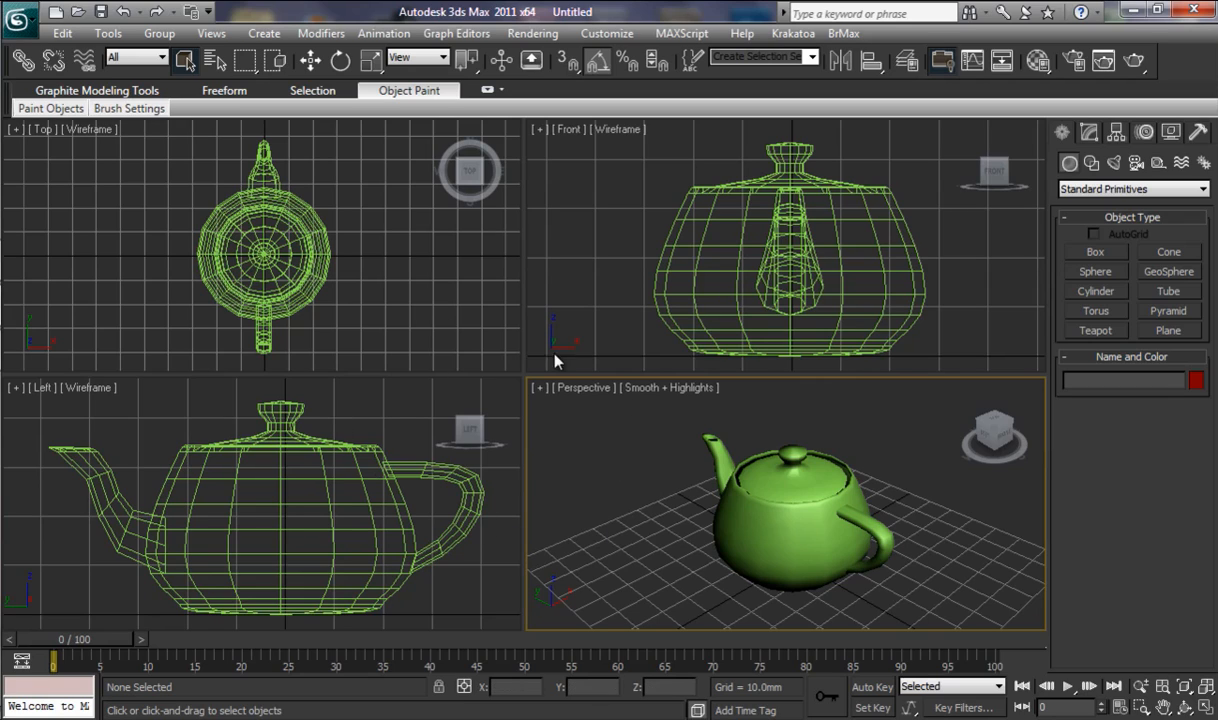
pyautogui.moveTo(558, 458)
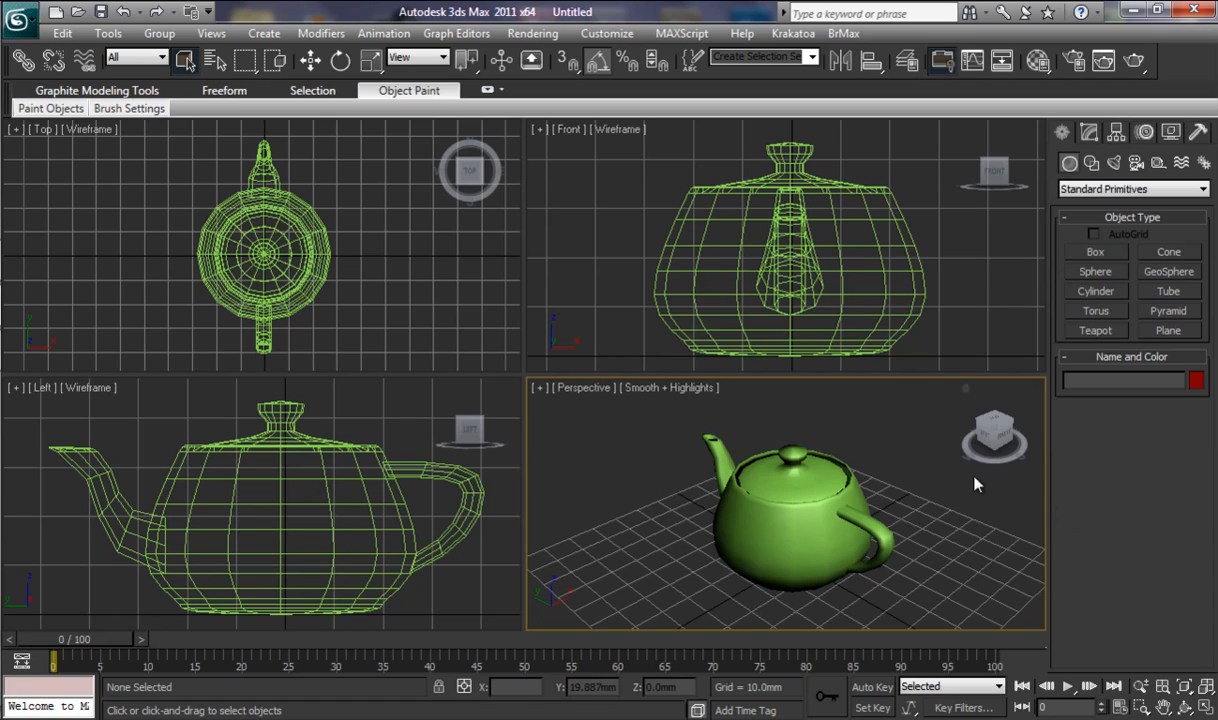
pyautogui.moveTo(688, 377)
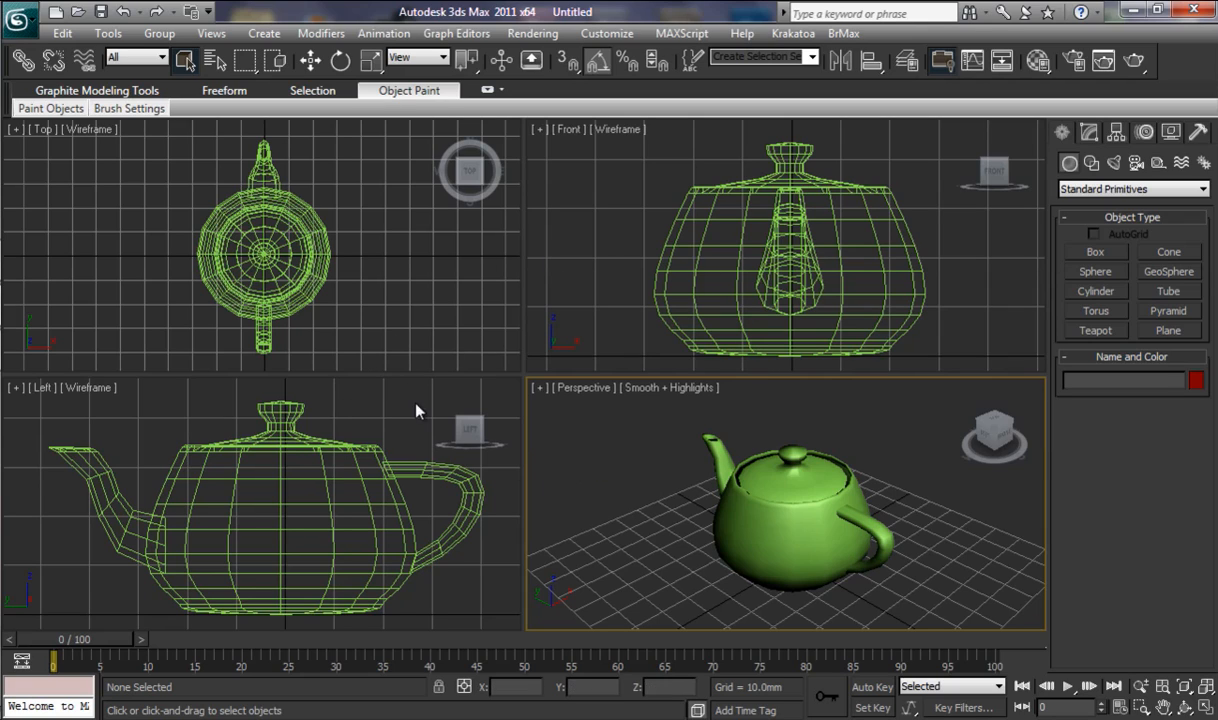
pyautogui.moveTo(520, 493)
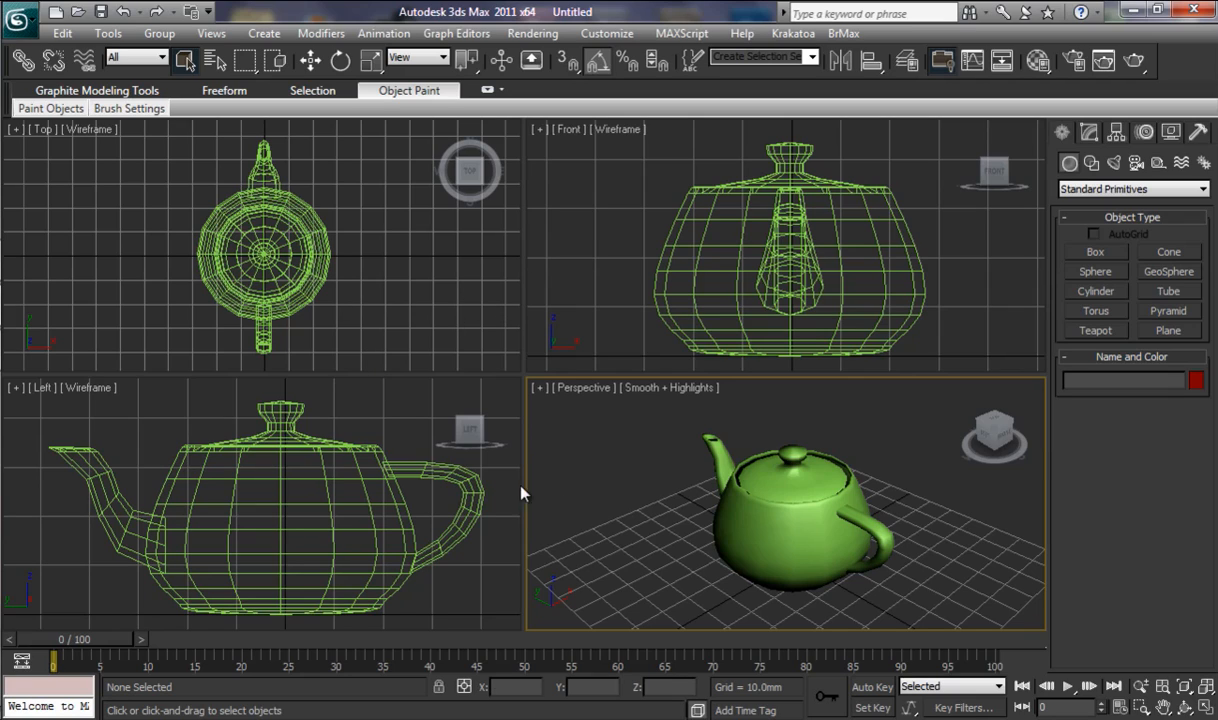
pyautogui.moveTo(667, 482)
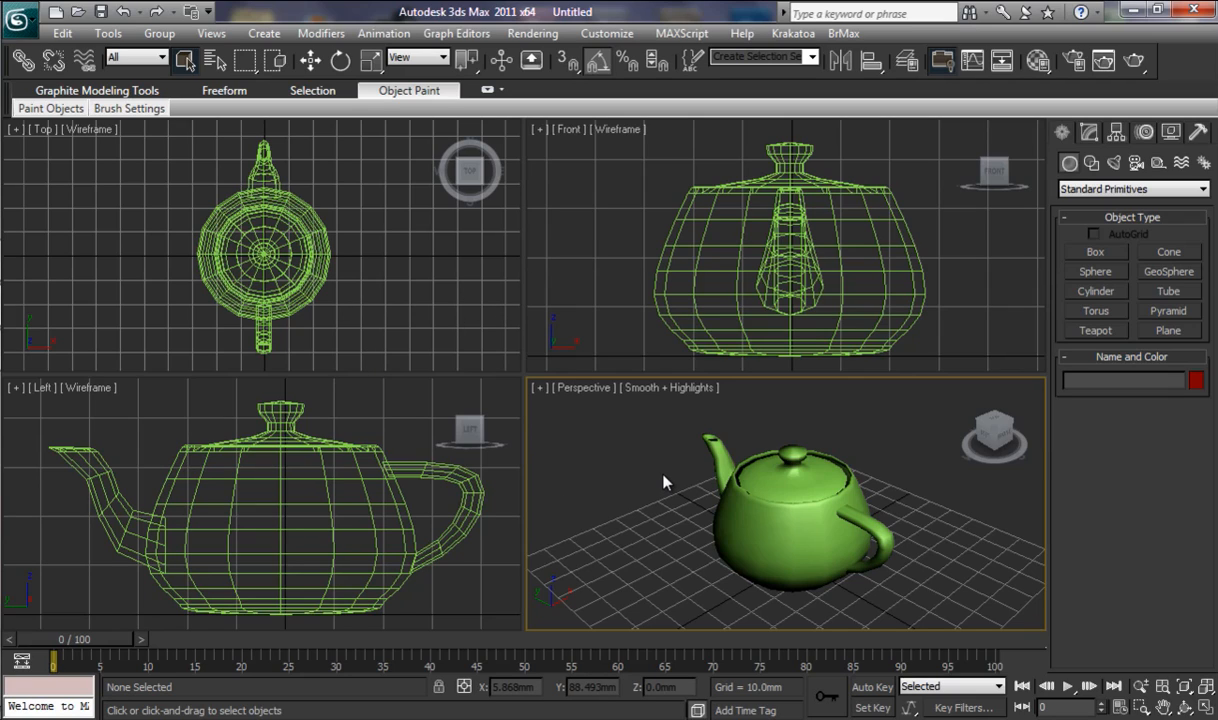
pyautogui.moveTo(656, 480)
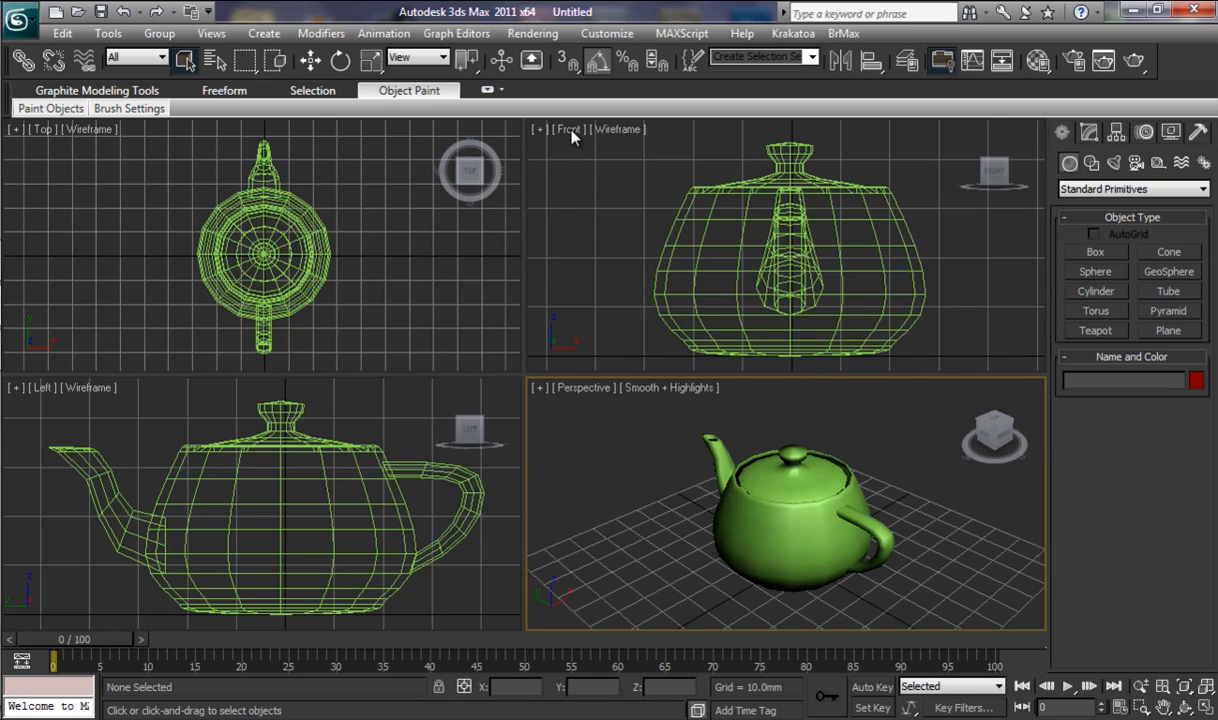
pyautogui.moveTo(53, 137)
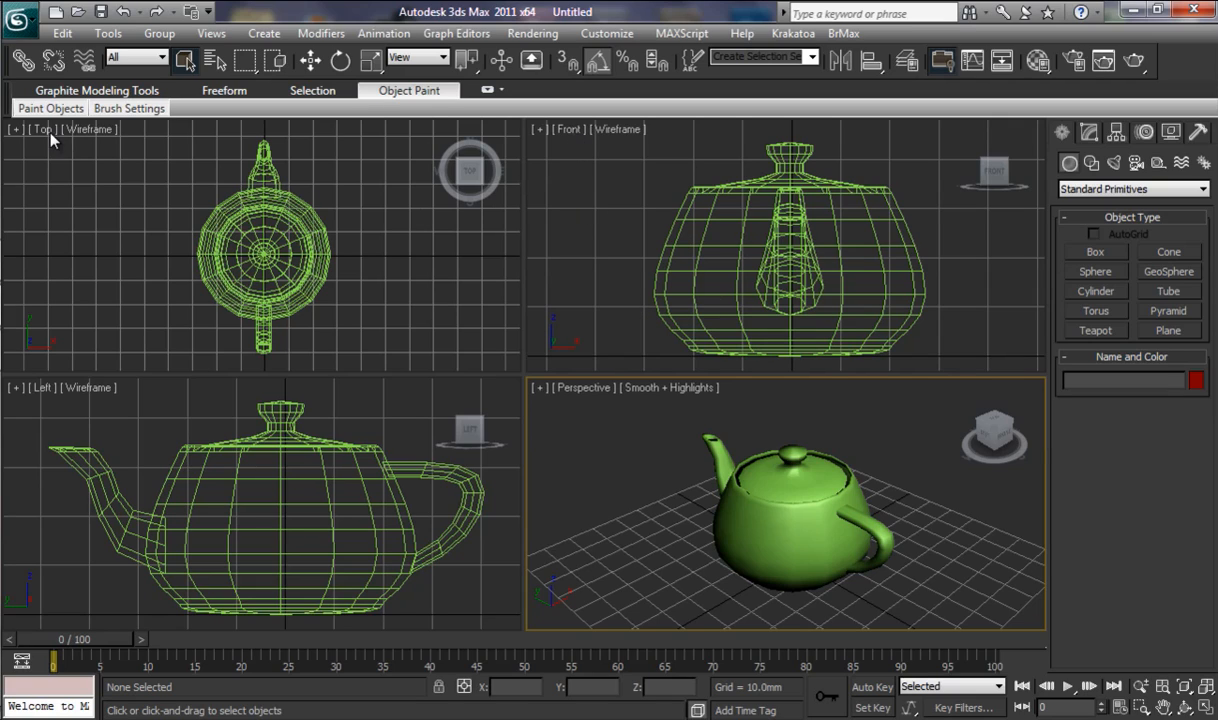
pyautogui.moveTo(53, 390)
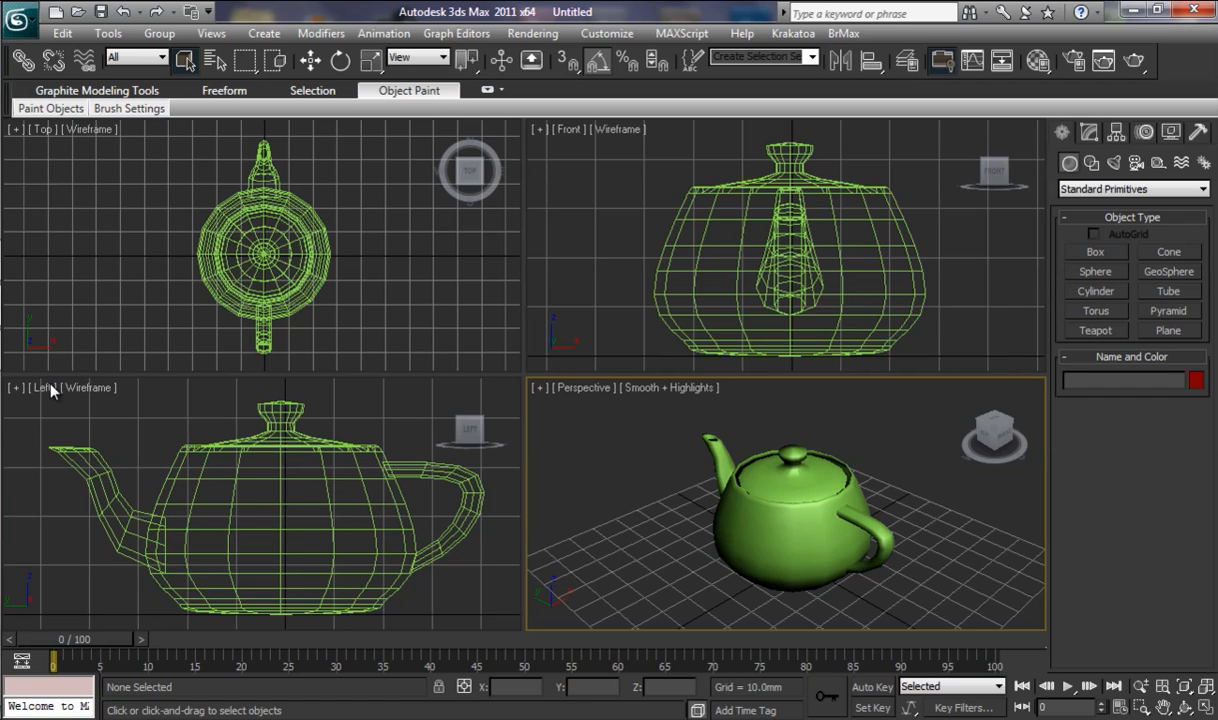
pyautogui.moveTo(559, 453)
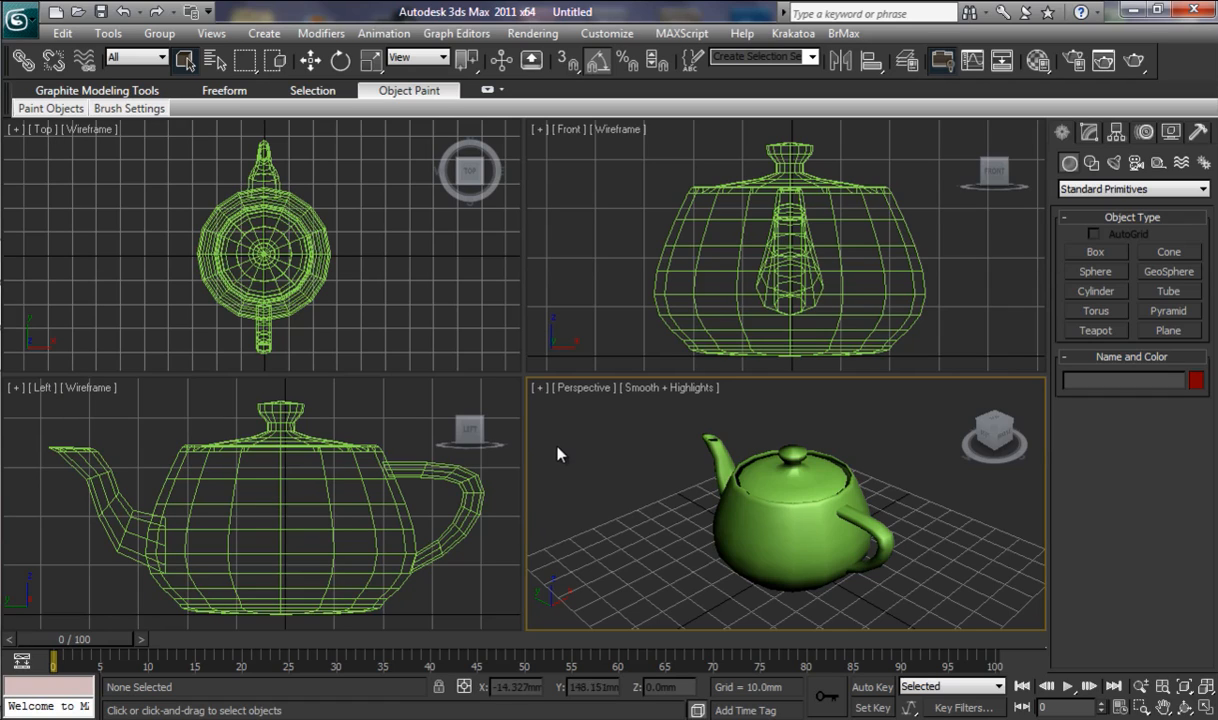
pyautogui.moveTo(647, 503)
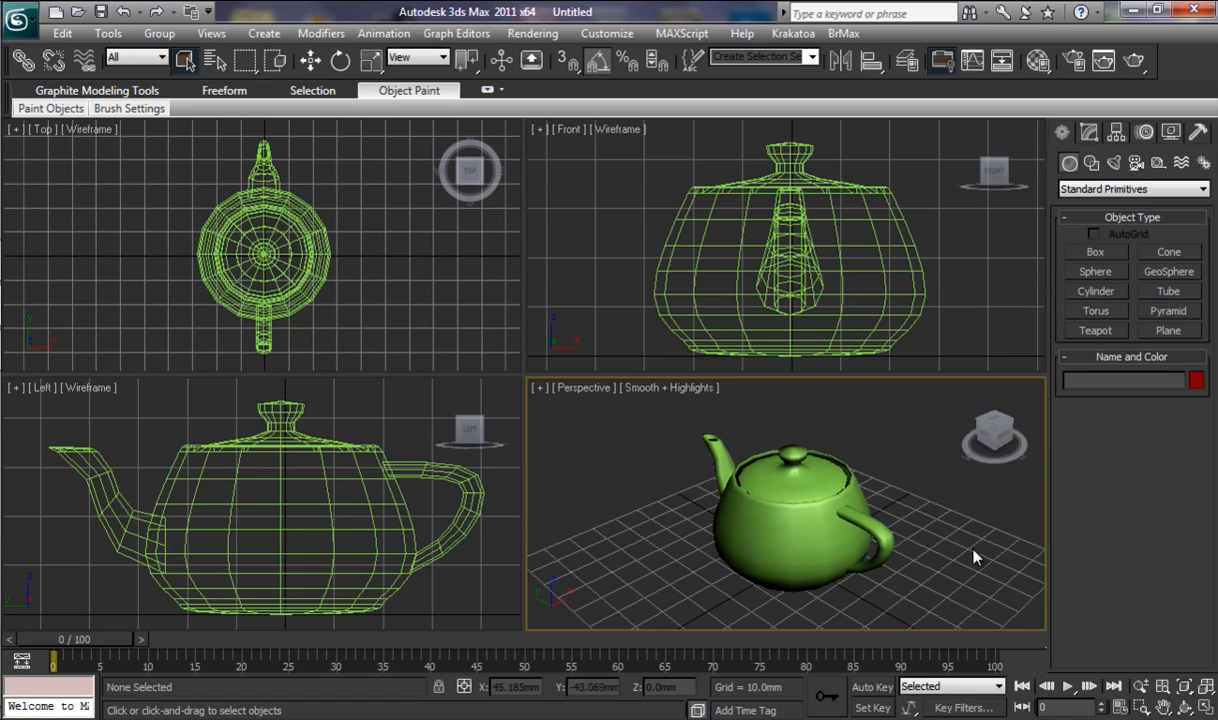
pyautogui.moveTo(822, 522)
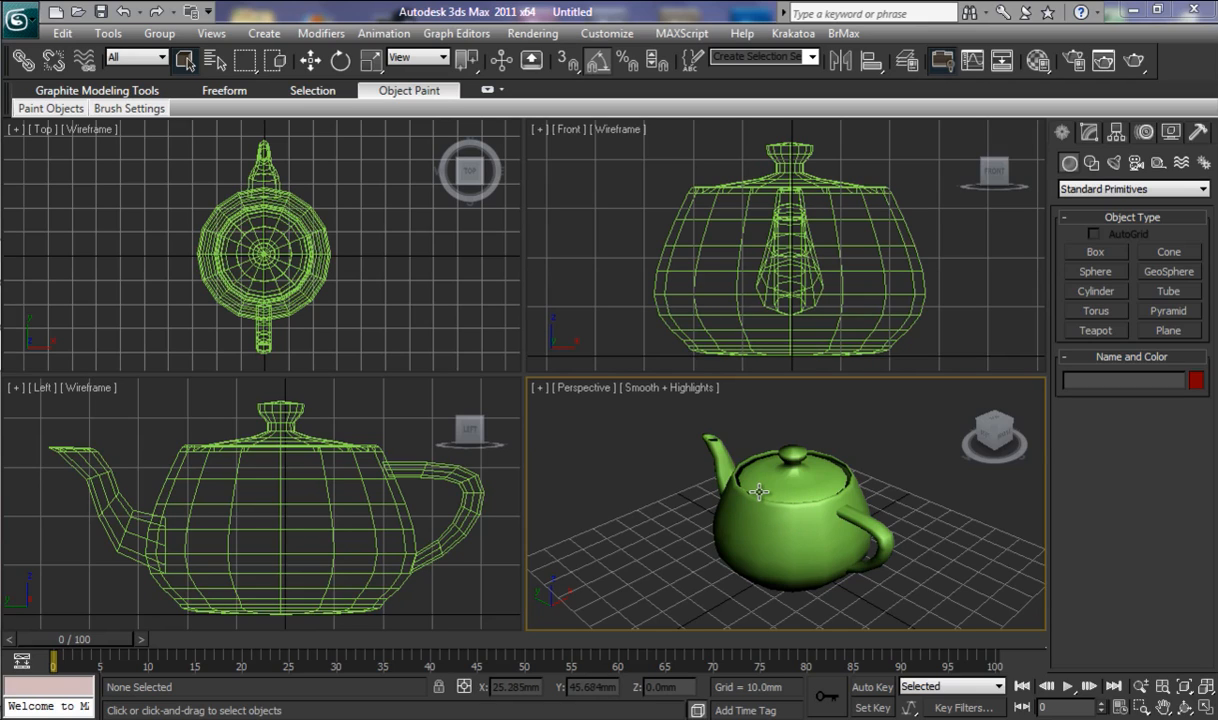
pyautogui.moveTo(705, 297)
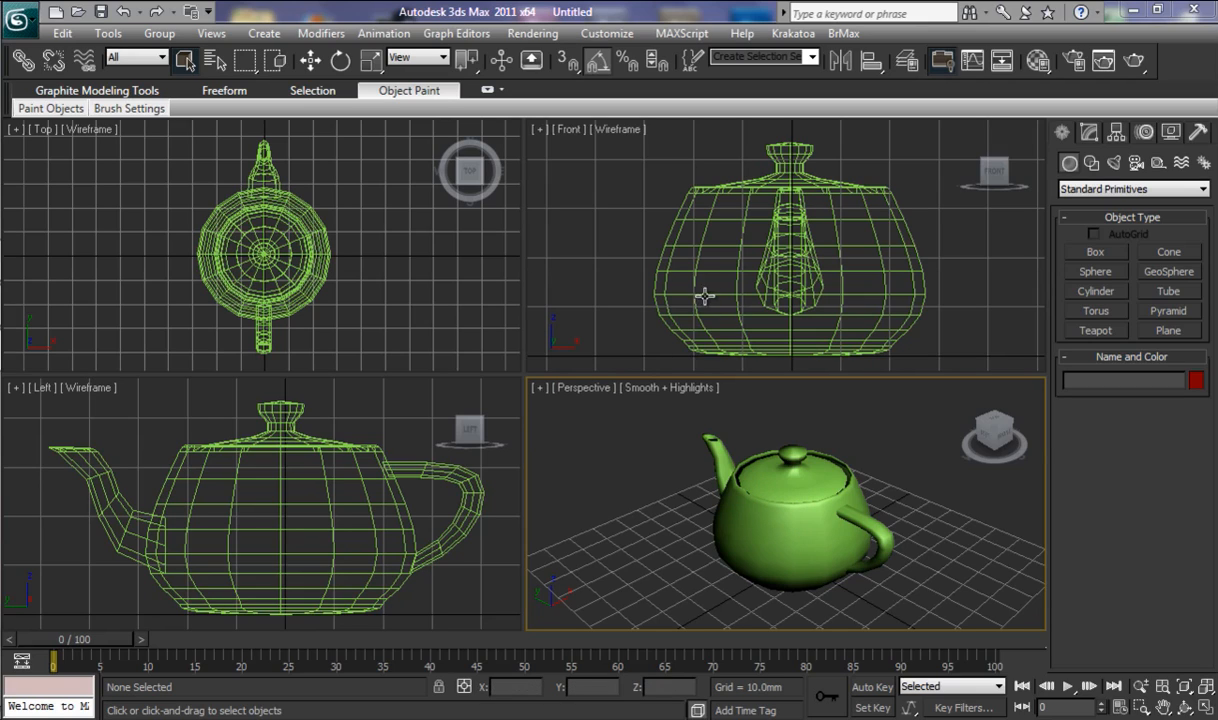
pyautogui.moveTo(632, 224)
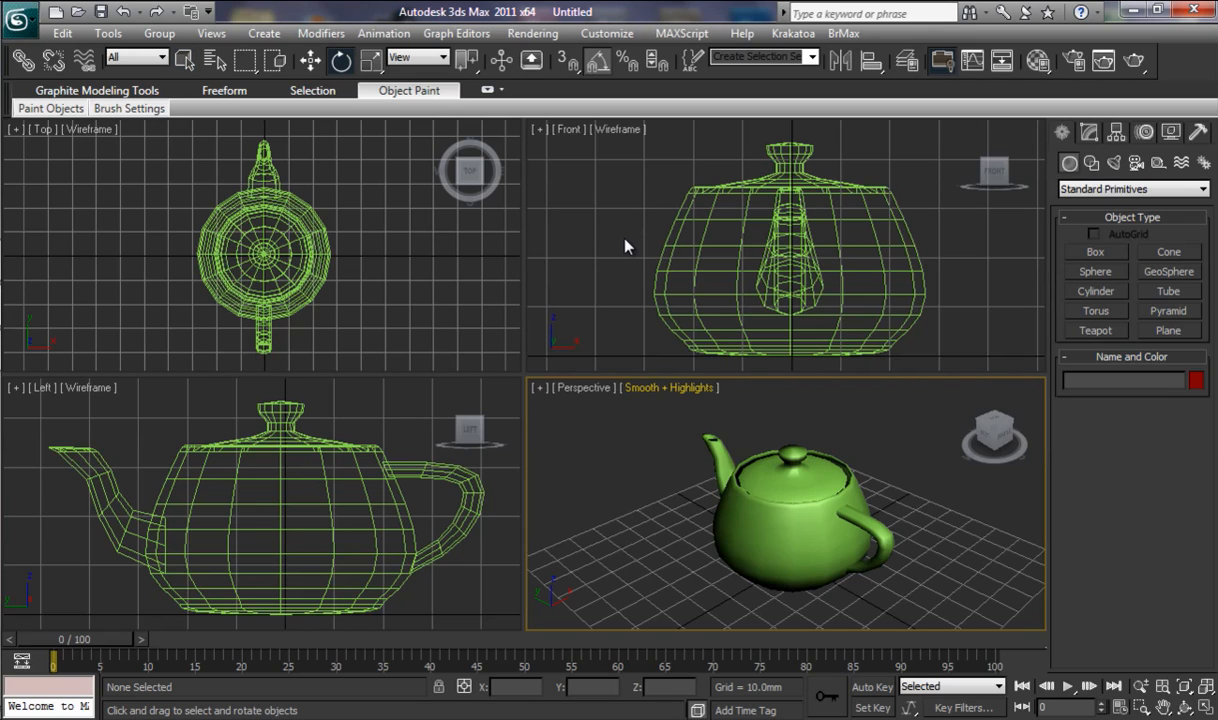
pyautogui.moveTo(627, 280)
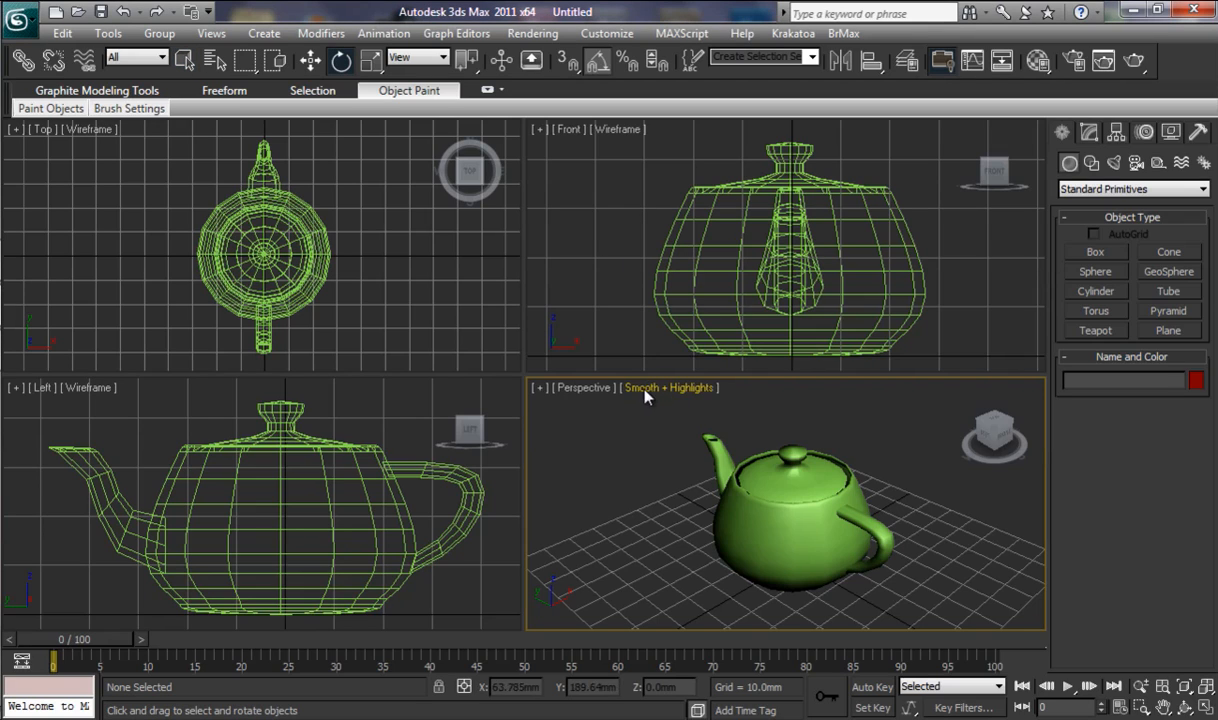
pyautogui.moveTo(718, 440)
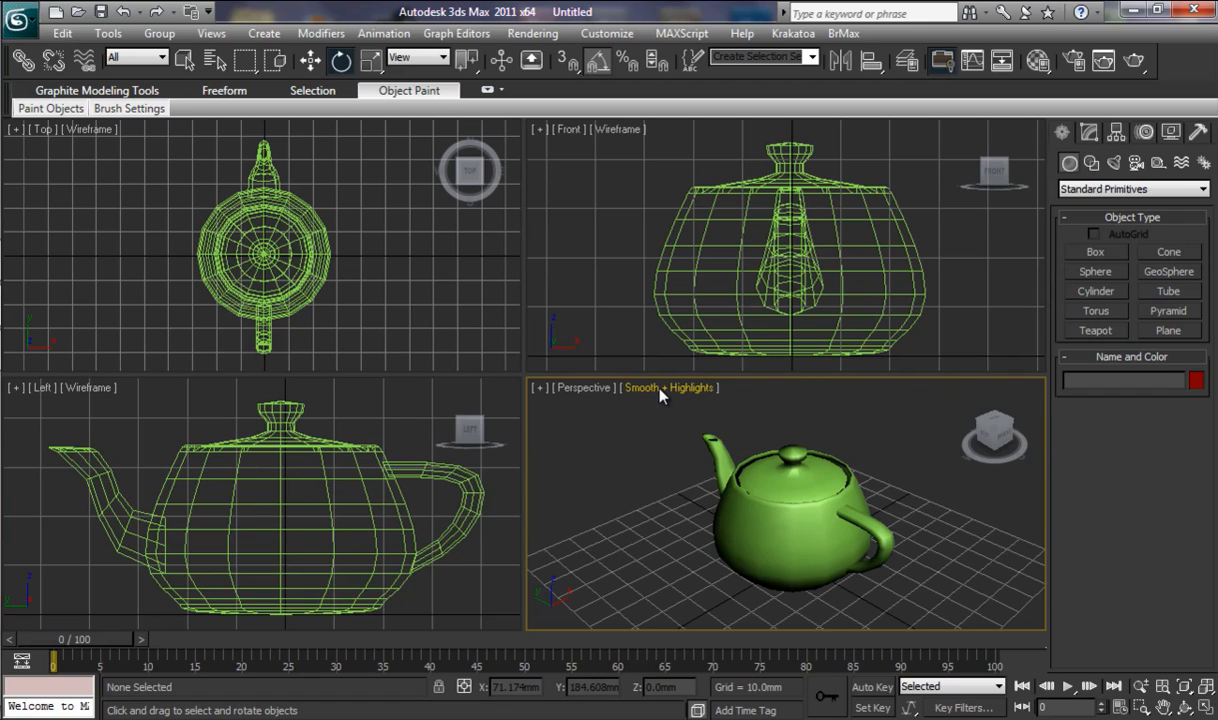
# Switch the Perspective view to wireframe, then return it to smooth shading
pyautogui.click(669, 388)
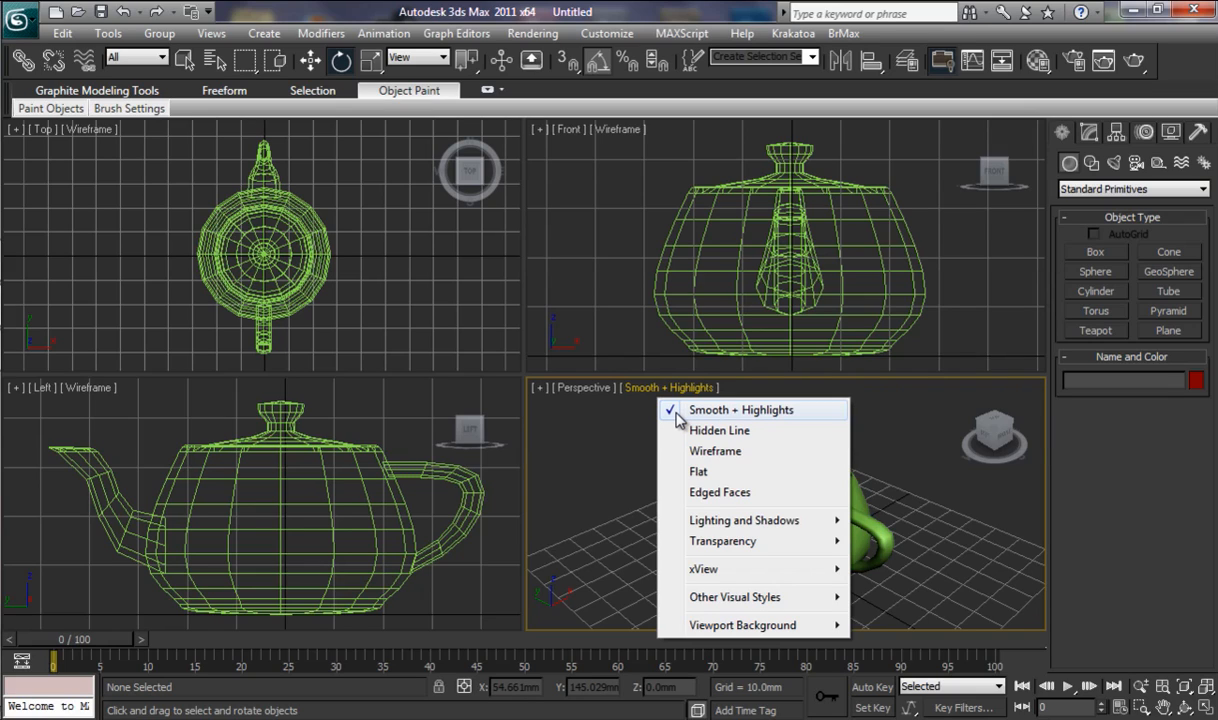
pyautogui.moveTo(715, 451)
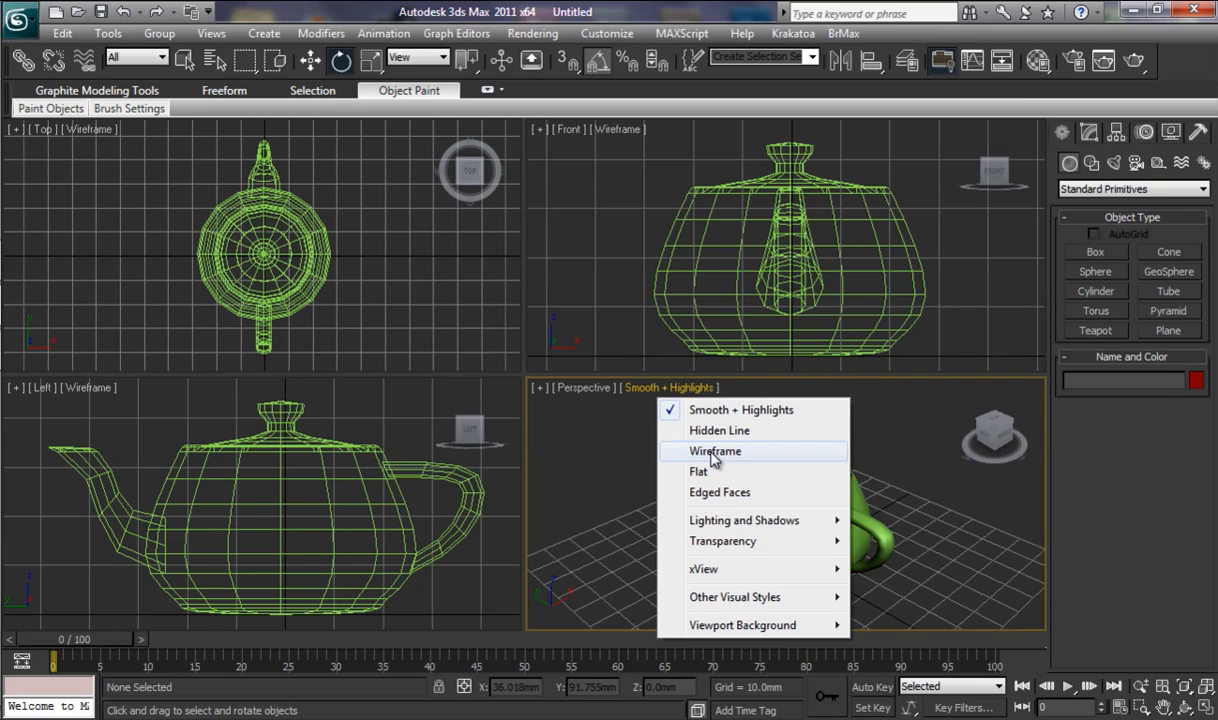
pyautogui.click(715, 451)
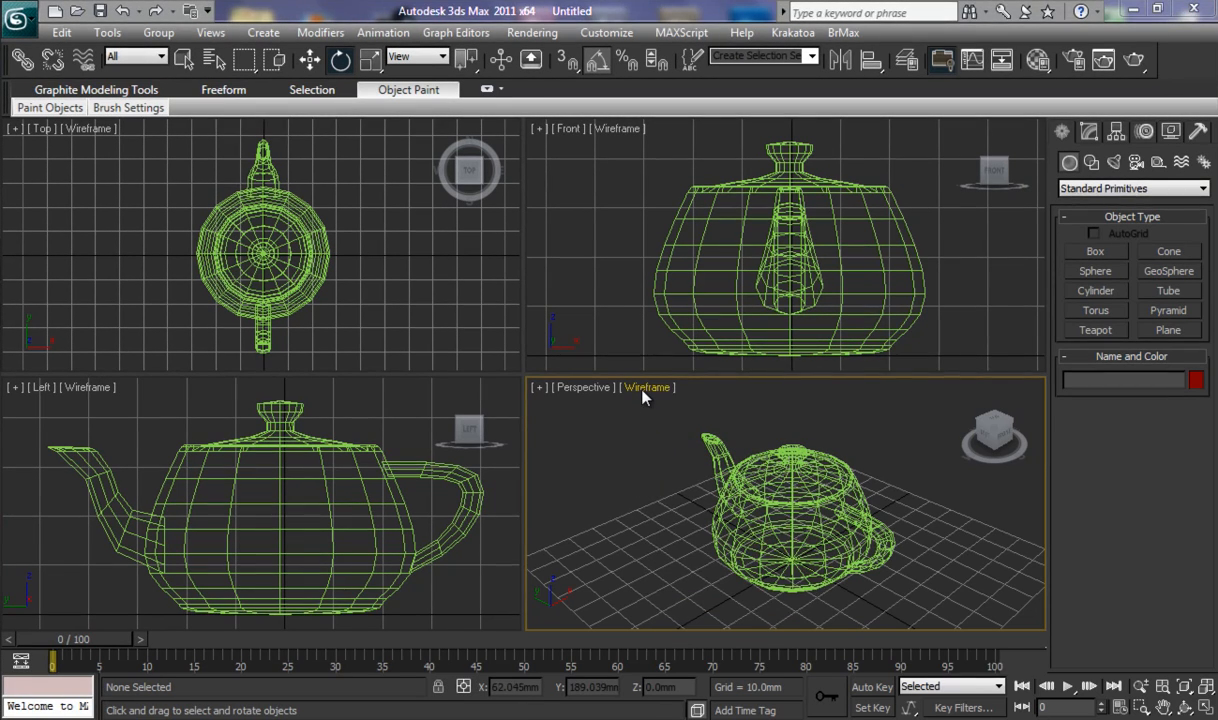
pyautogui.click(647, 387)
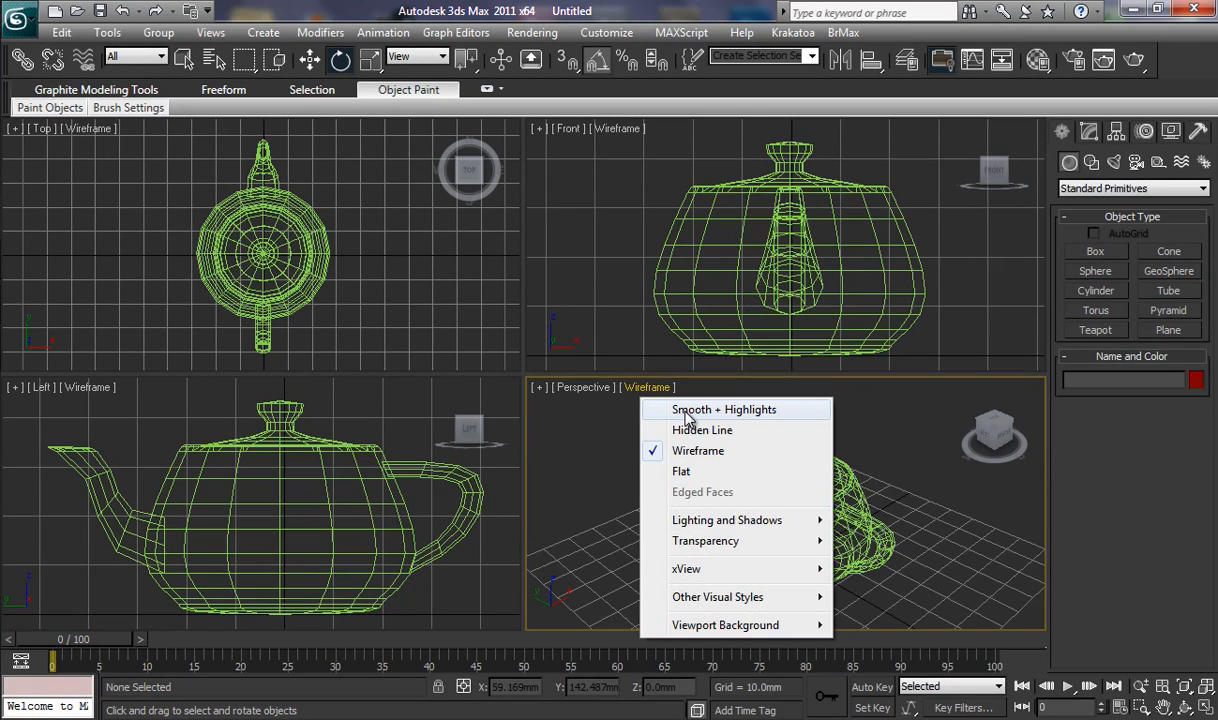
pyautogui.click(724, 409)
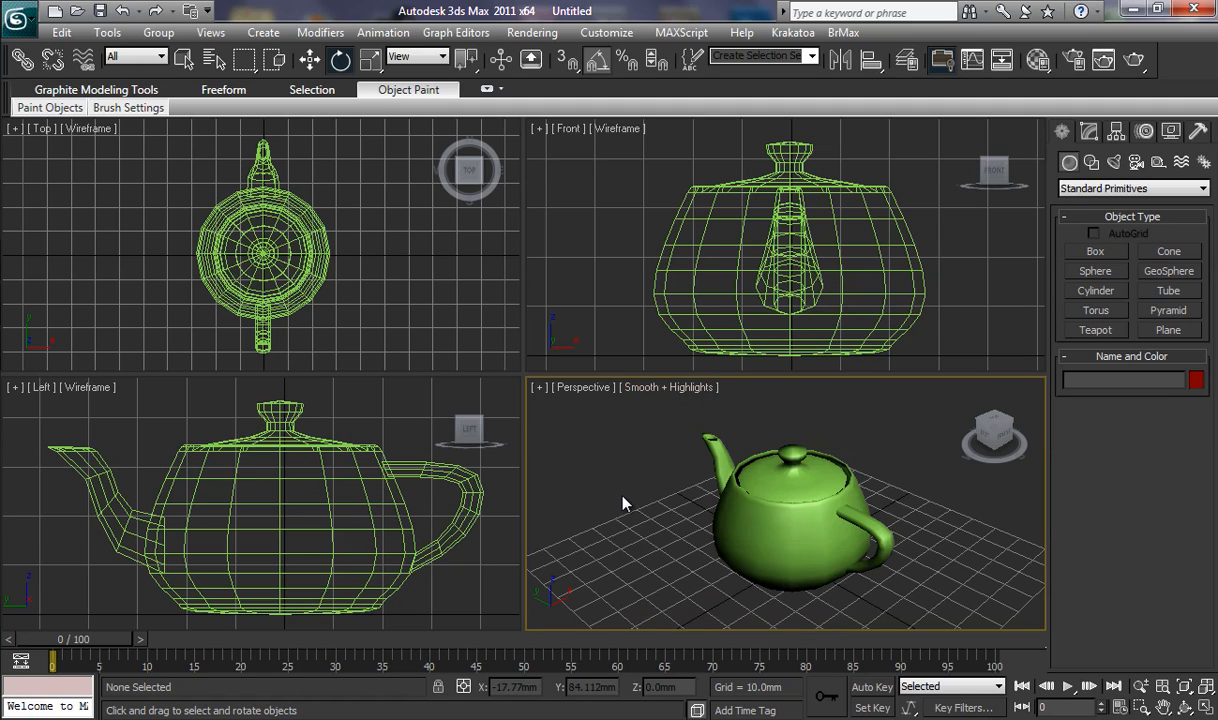
pyautogui.moveTo(611, 490)
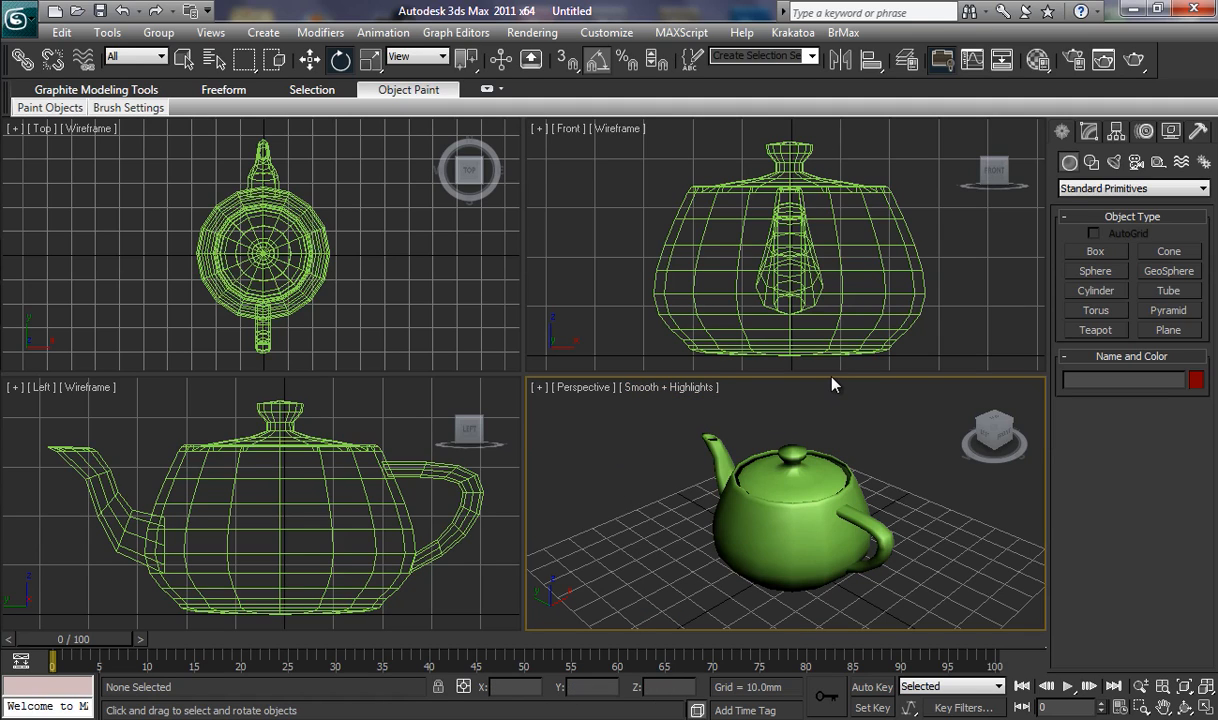
pyautogui.moveTo(530, 508)
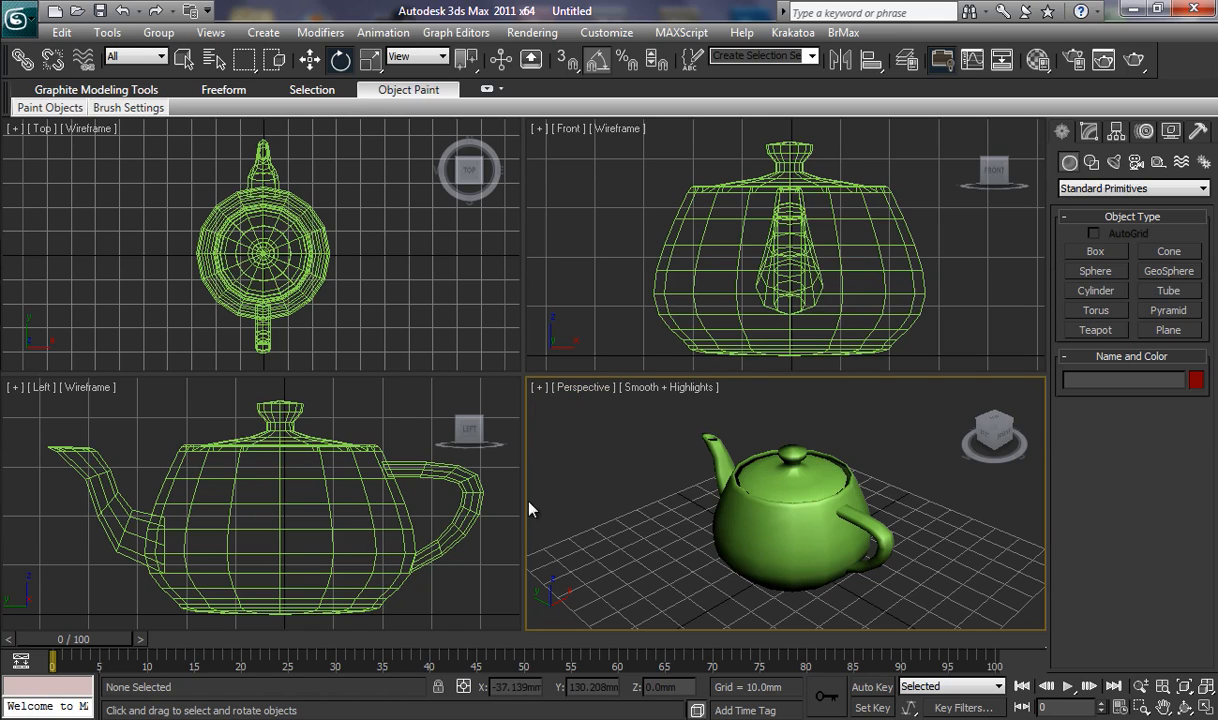
pyautogui.moveTo(1037, 584)
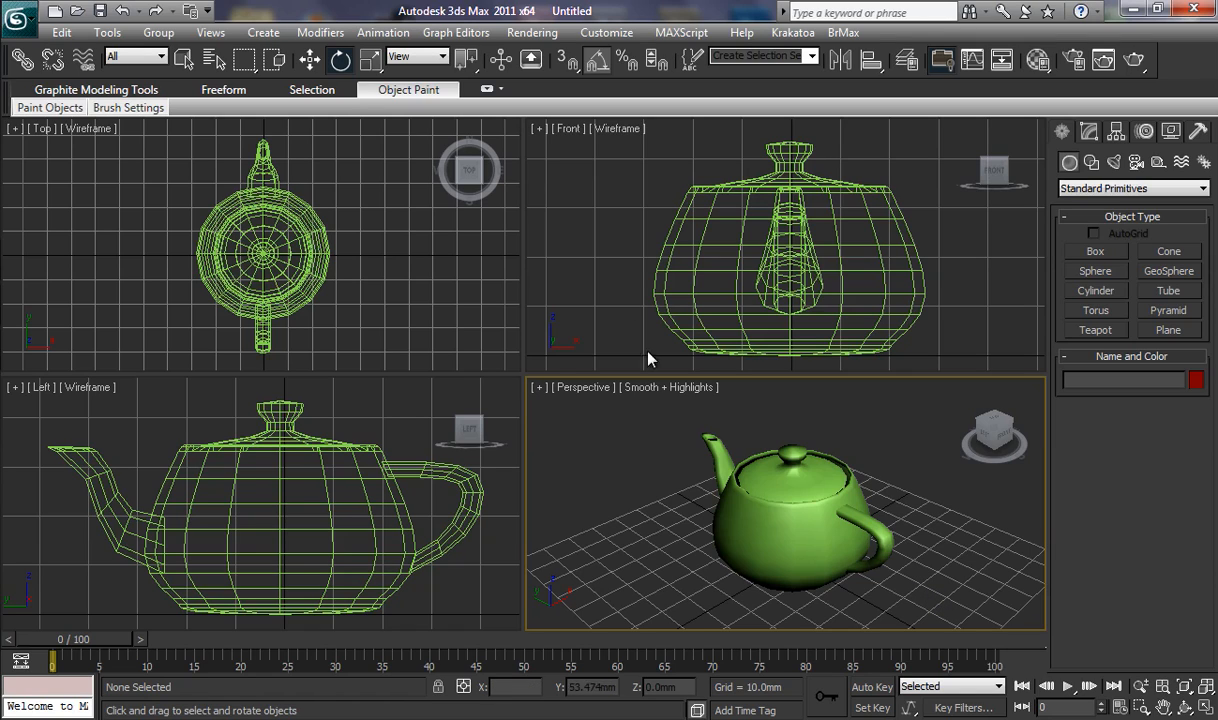
pyautogui.moveTo(630, 323)
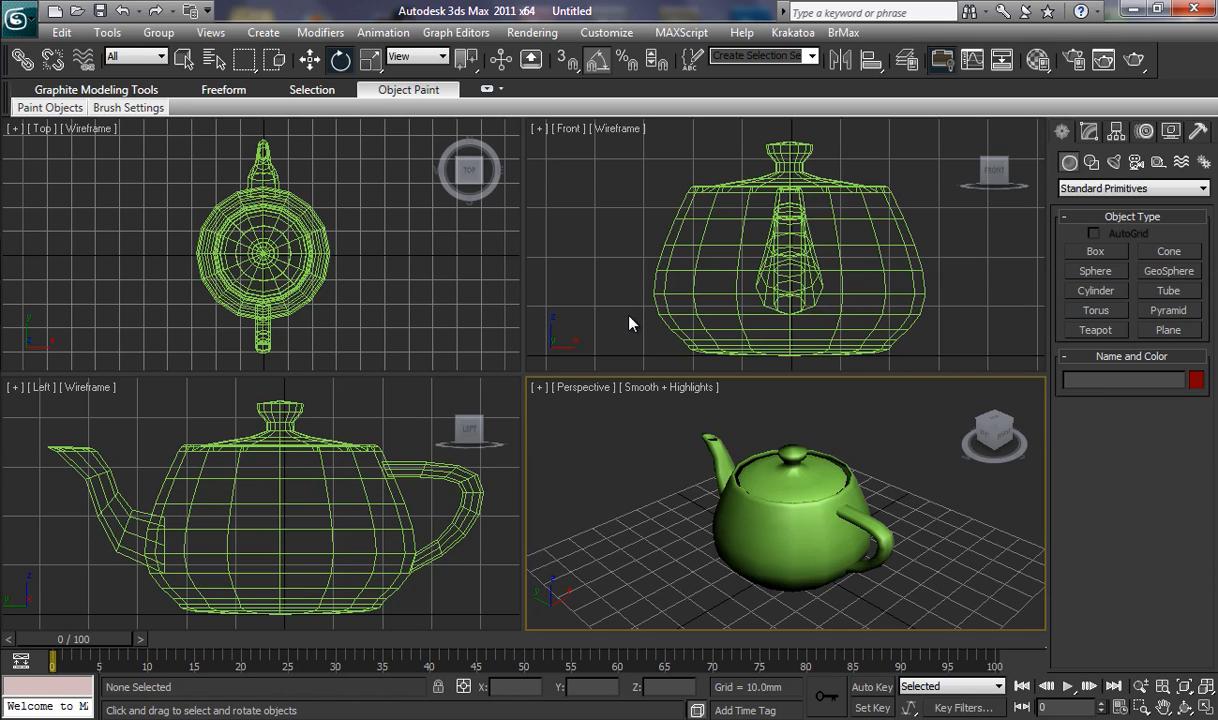
pyautogui.moveTo(625, 327)
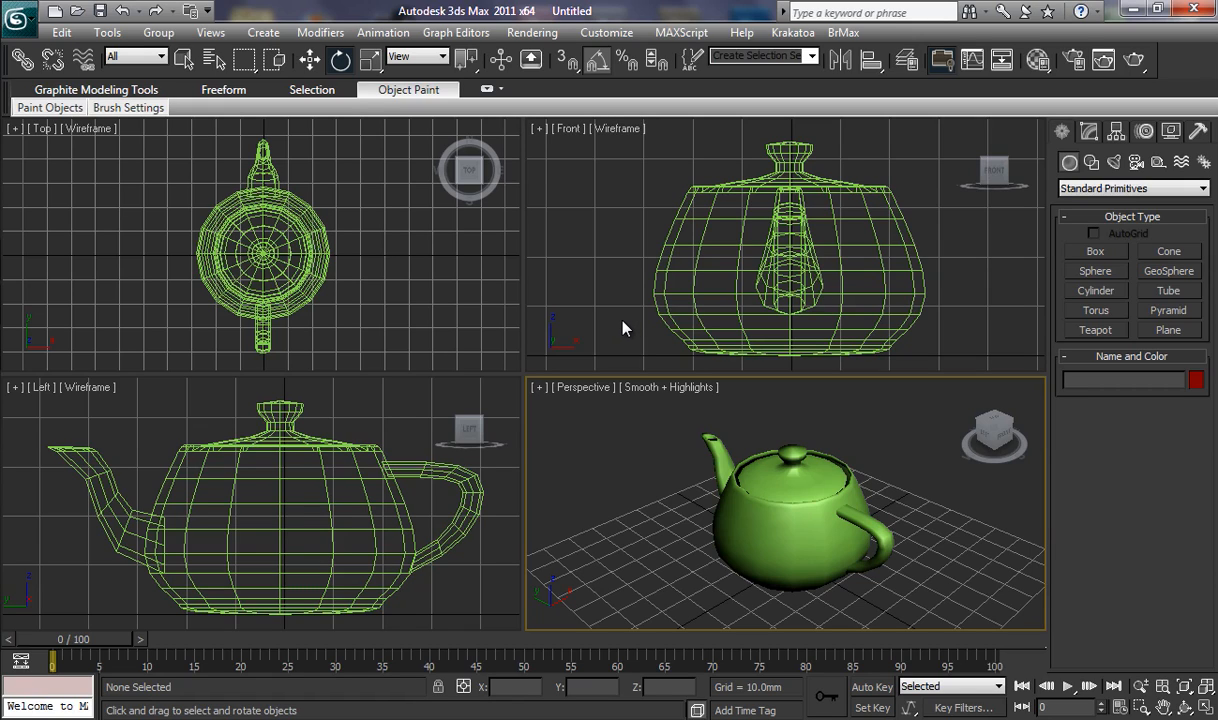
pyautogui.moveTo(613, 306)
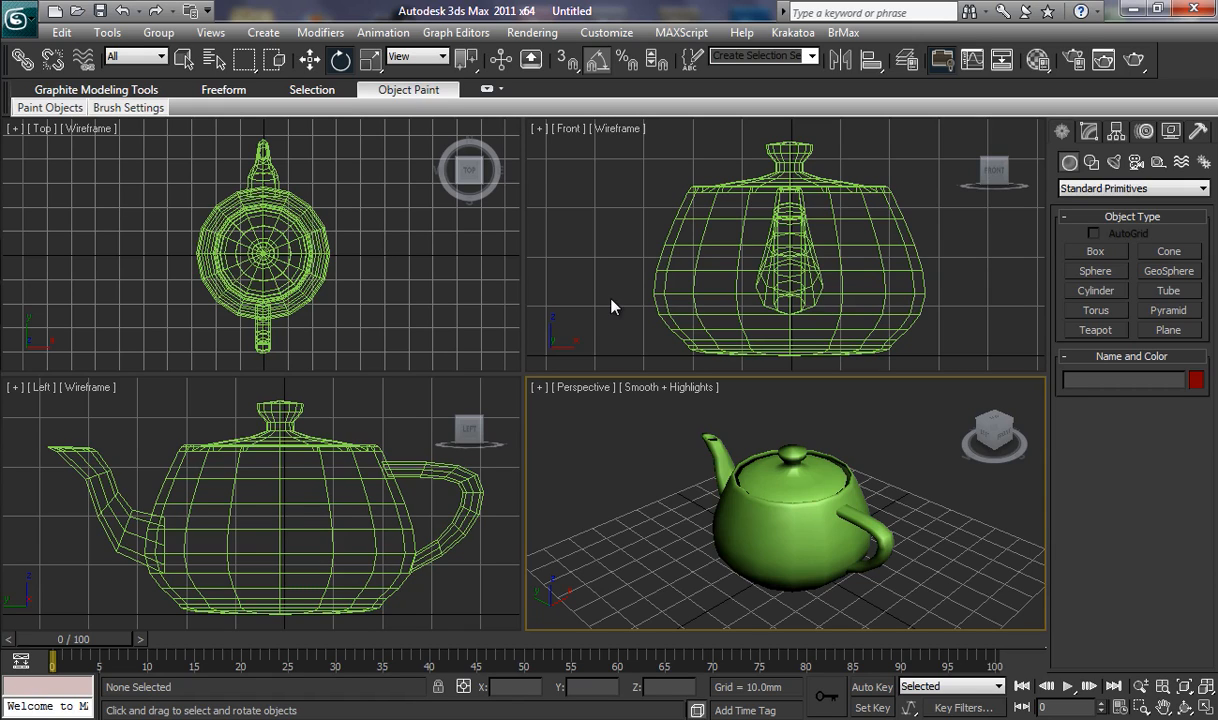
pyautogui.moveTo(596, 302)
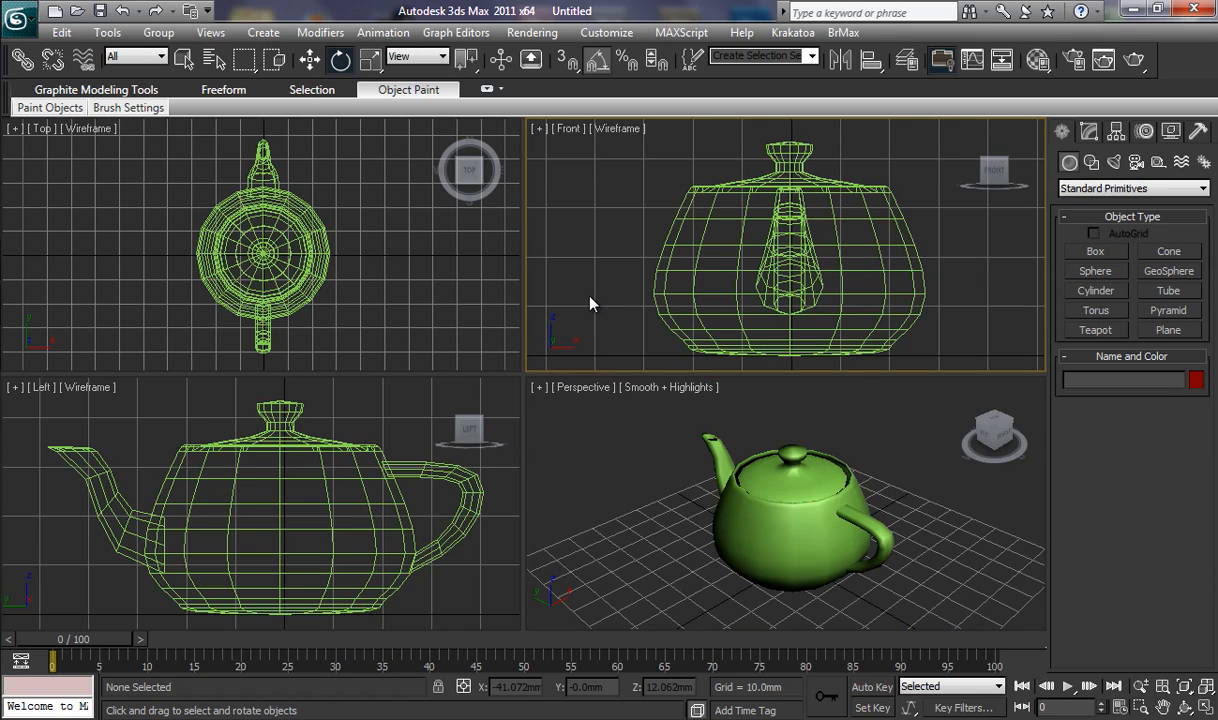
pyautogui.moveTo(600, 308)
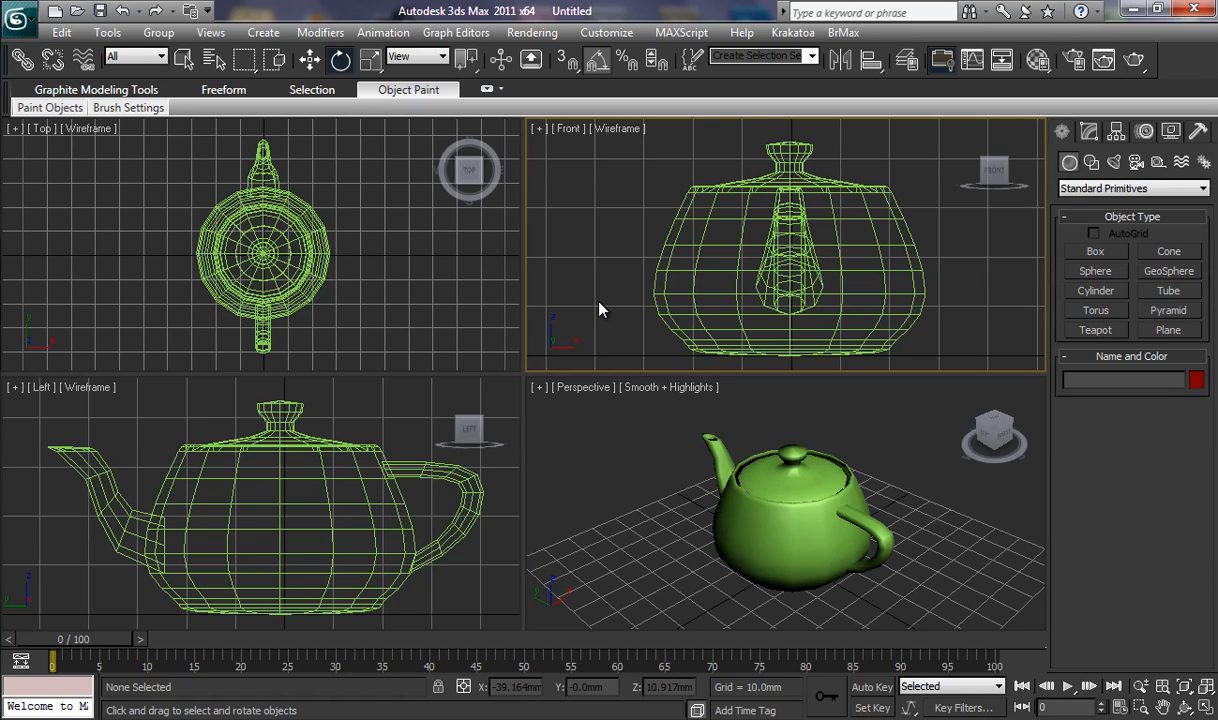
pyautogui.moveTo(622, 309)
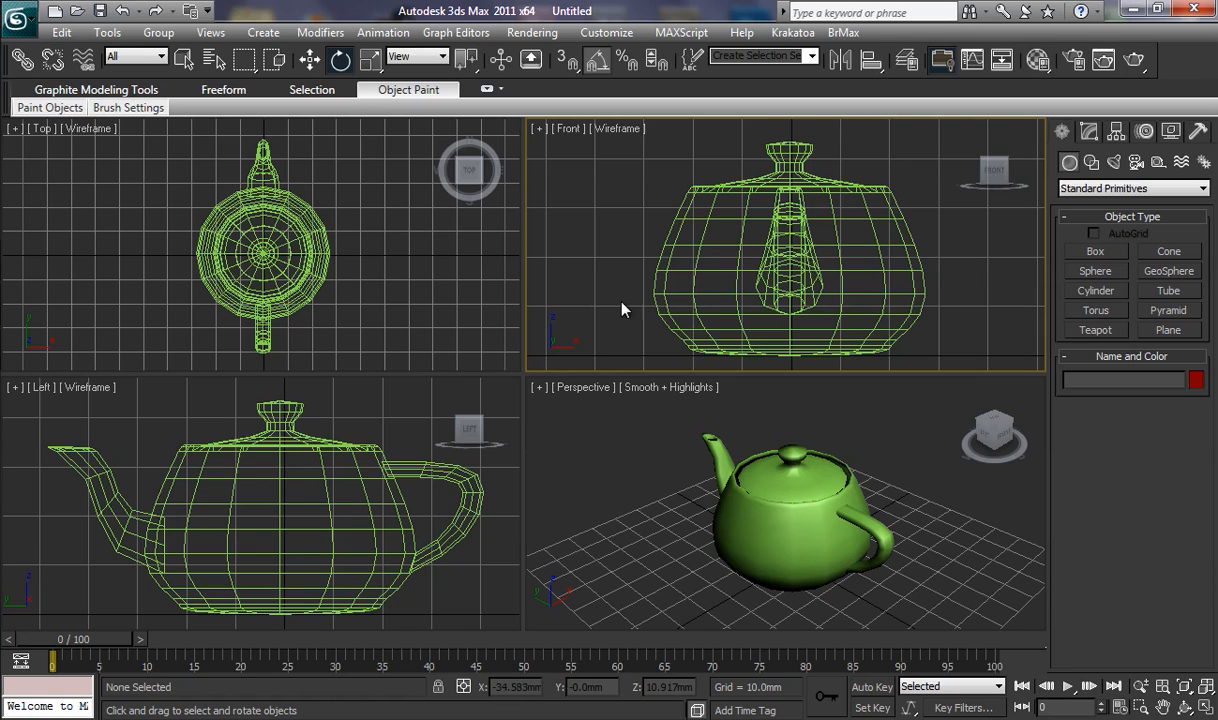
pyautogui.moveTo(861, 296)
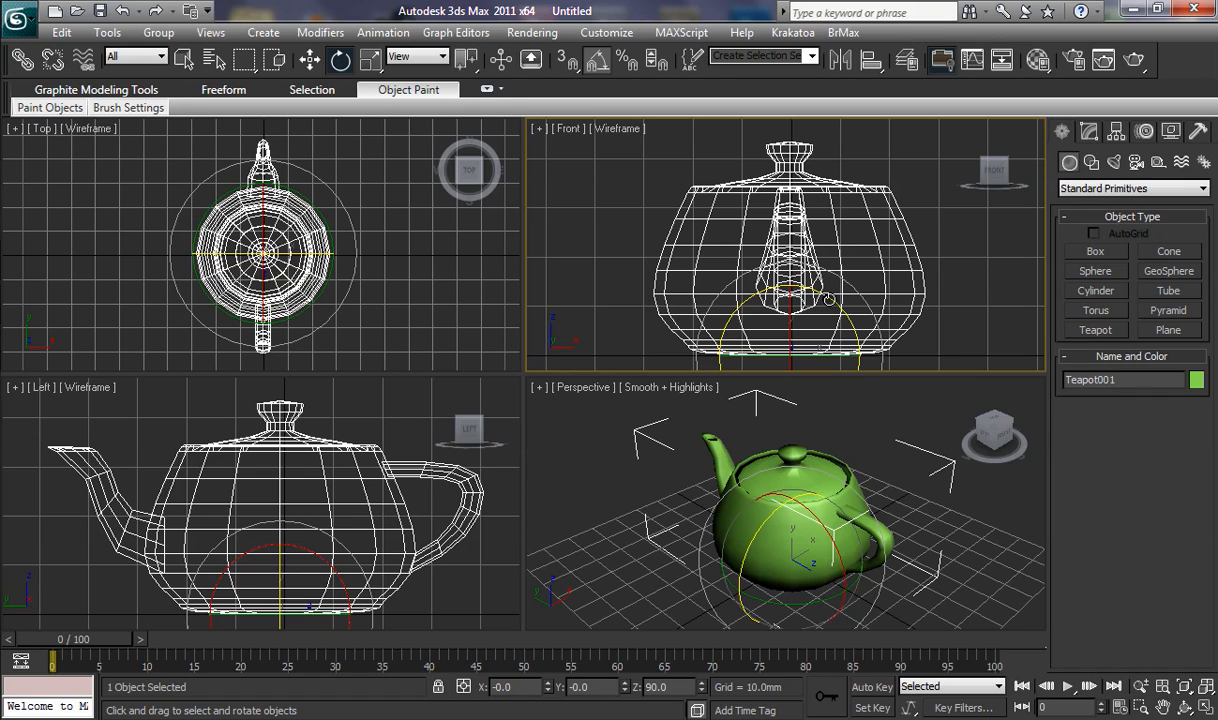
pyautogui.moveTo(827, 300)
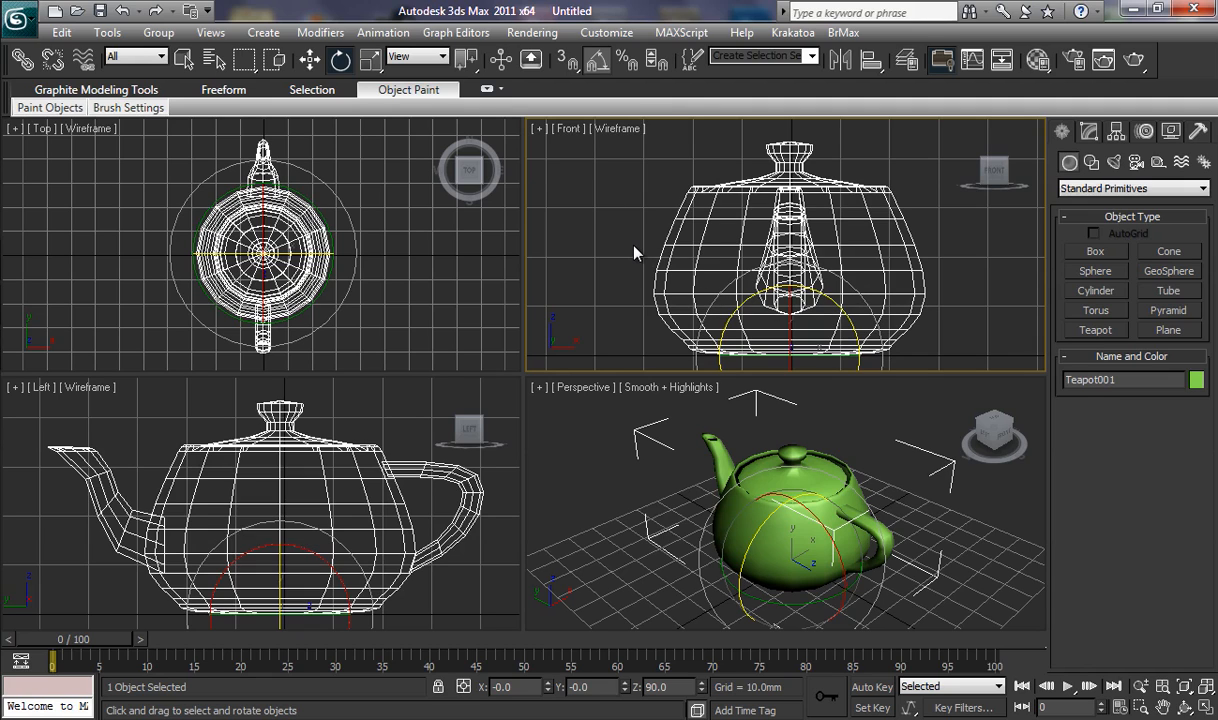
# Deselect the teapot and click a ViewCube edge for an end-on orthographic wireframe view
pyautogui.click(630, 248)
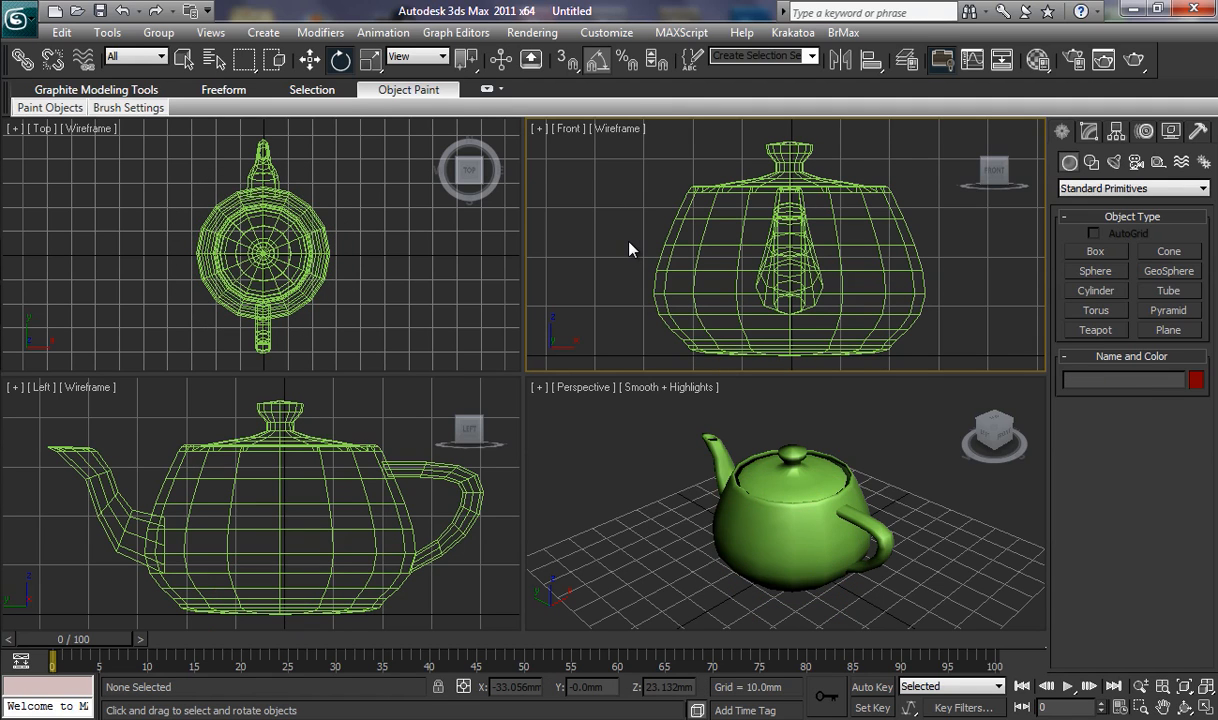
pyautogui.moveTo(625, 298)
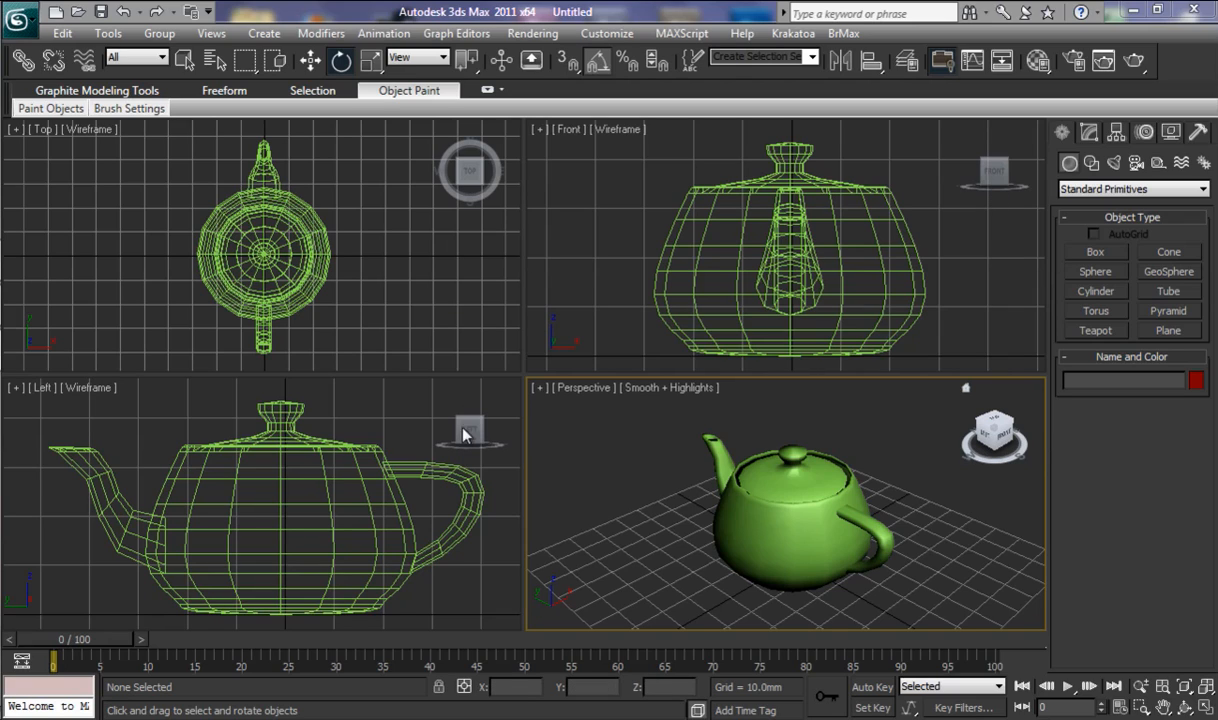
pyautogui.moveTo(993, 435)
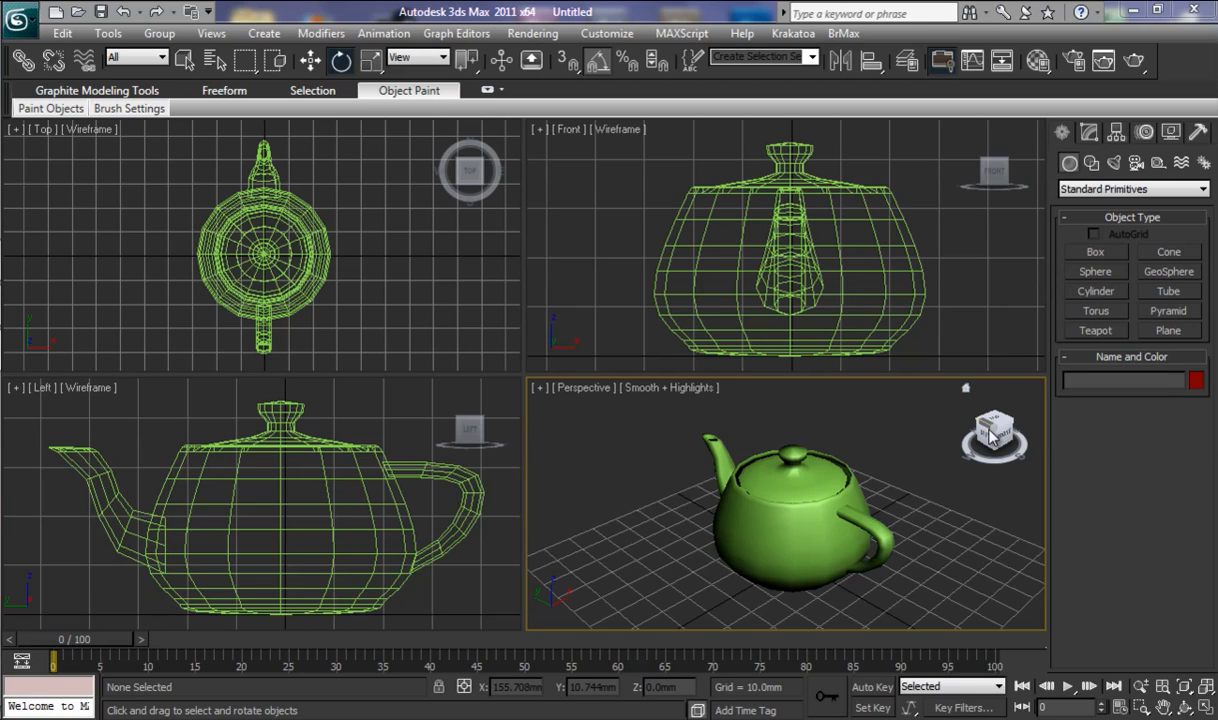
pyautogui.moveTo(985, 435)
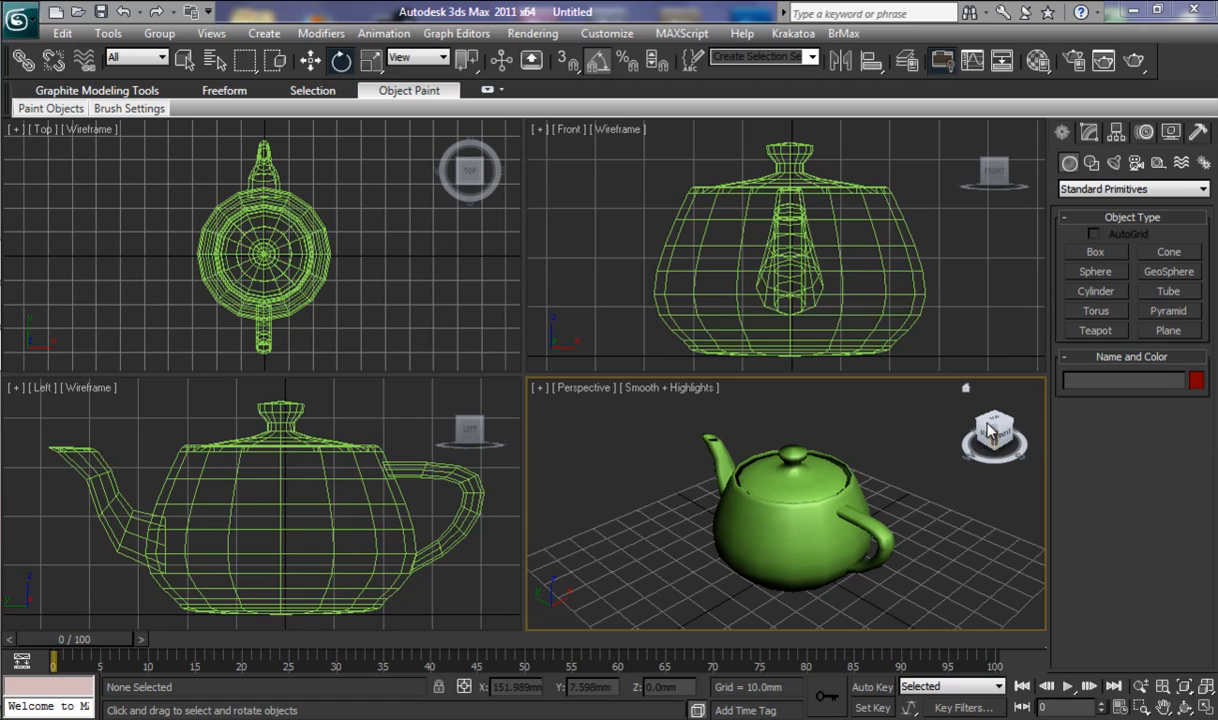
pyautogui.moveTo(995, 430)
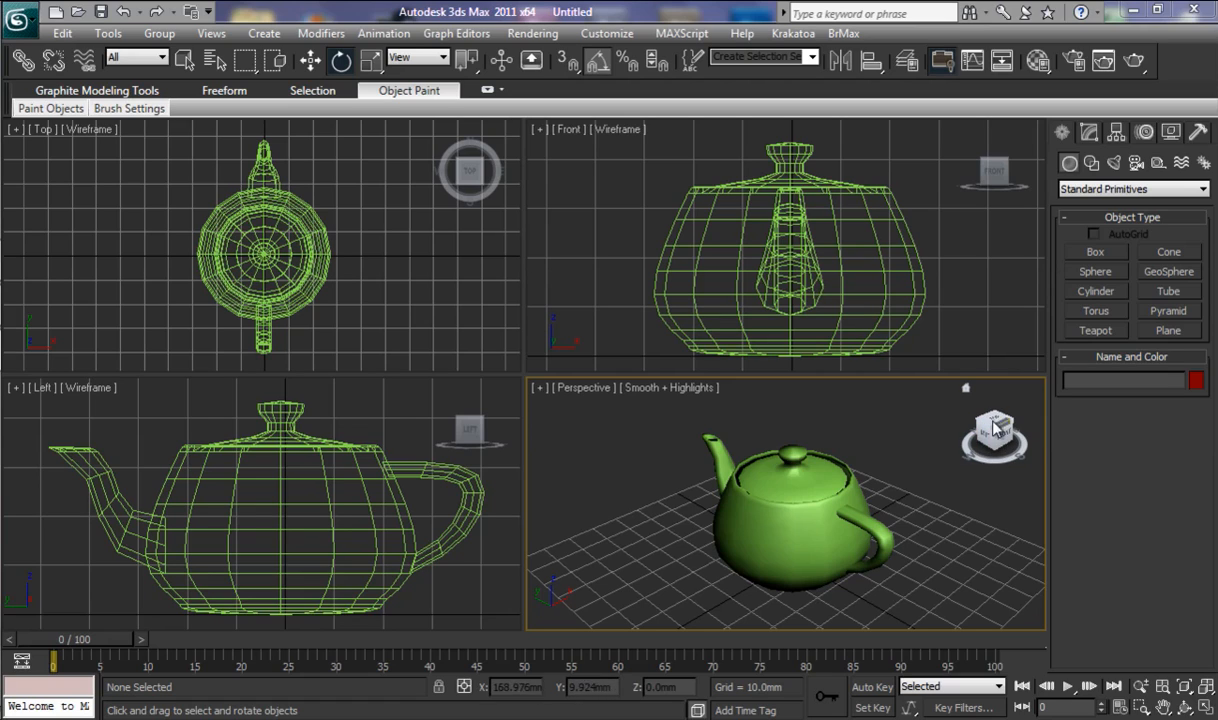
pyautogui.moveTo(1001, 462)
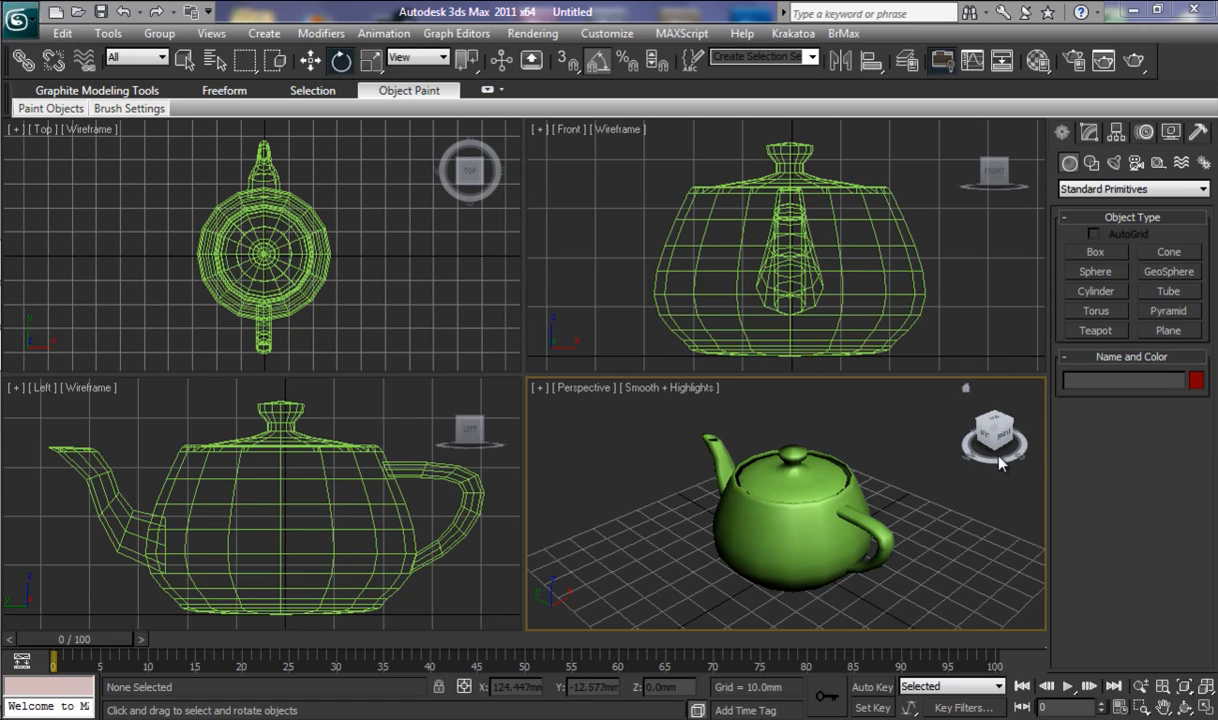
pyautogui.moveTo(956, 463)
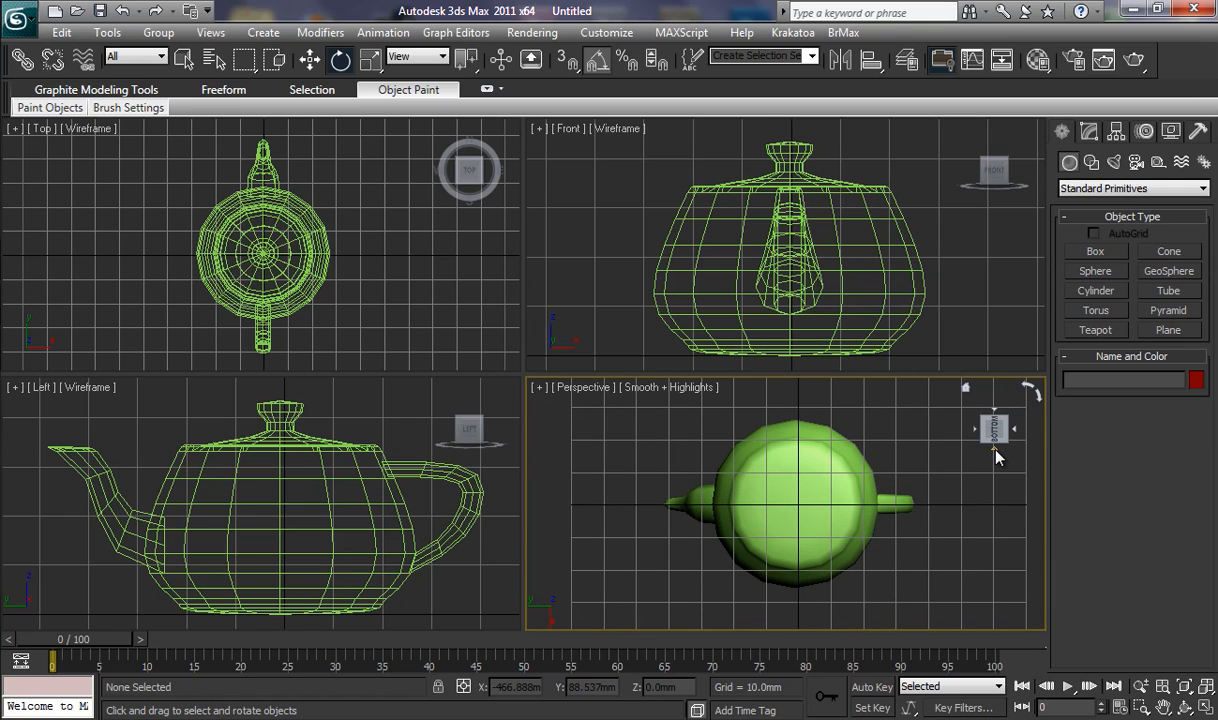
pyautogui.moveTo(978, 438)
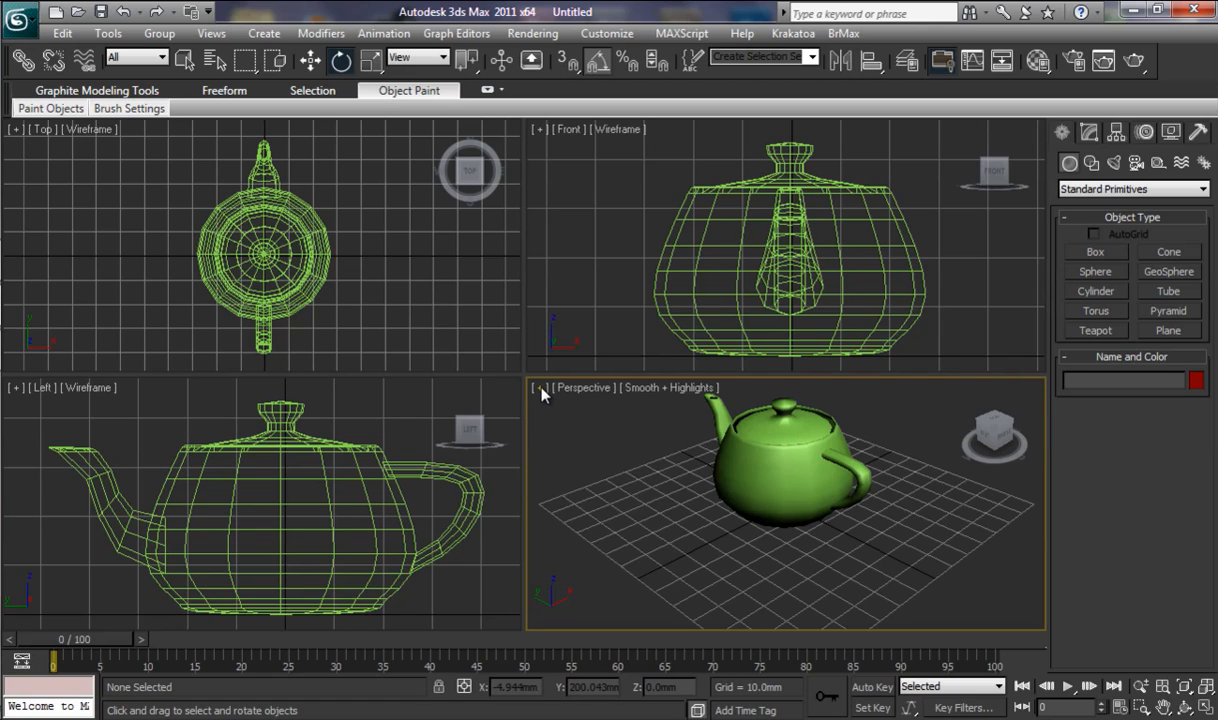
pyautogui.click(541, 388)
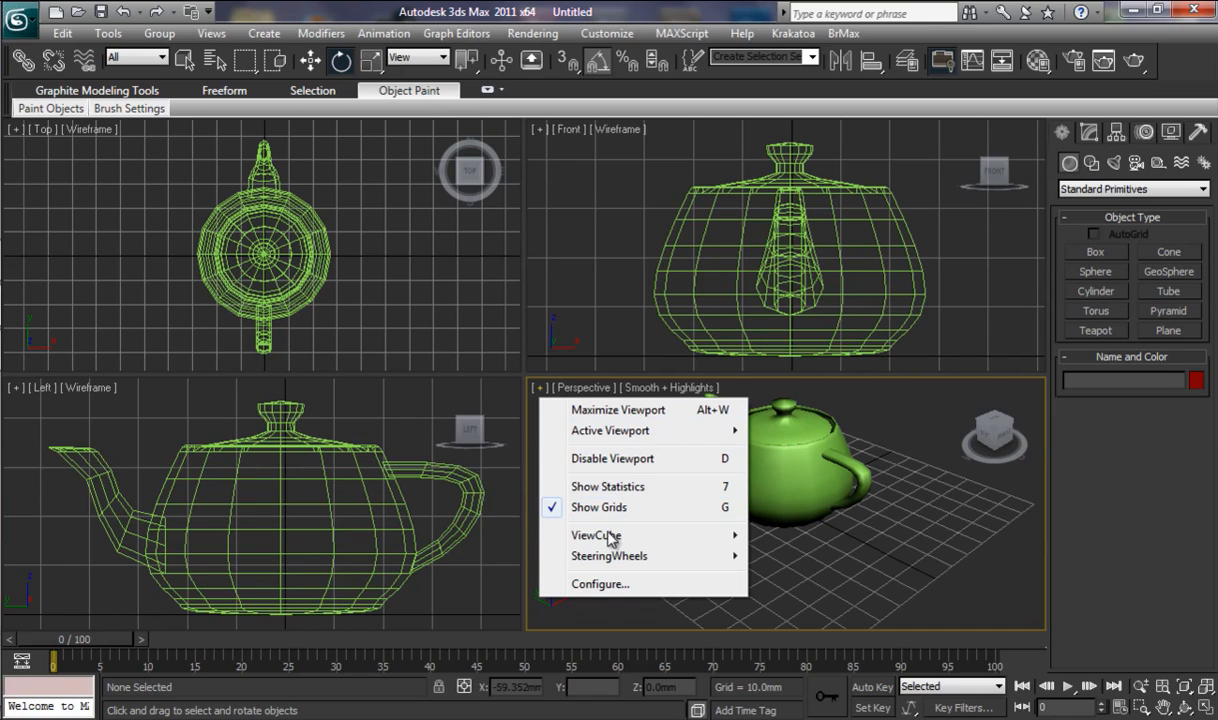
pyautogui.moveTo(596, 535)
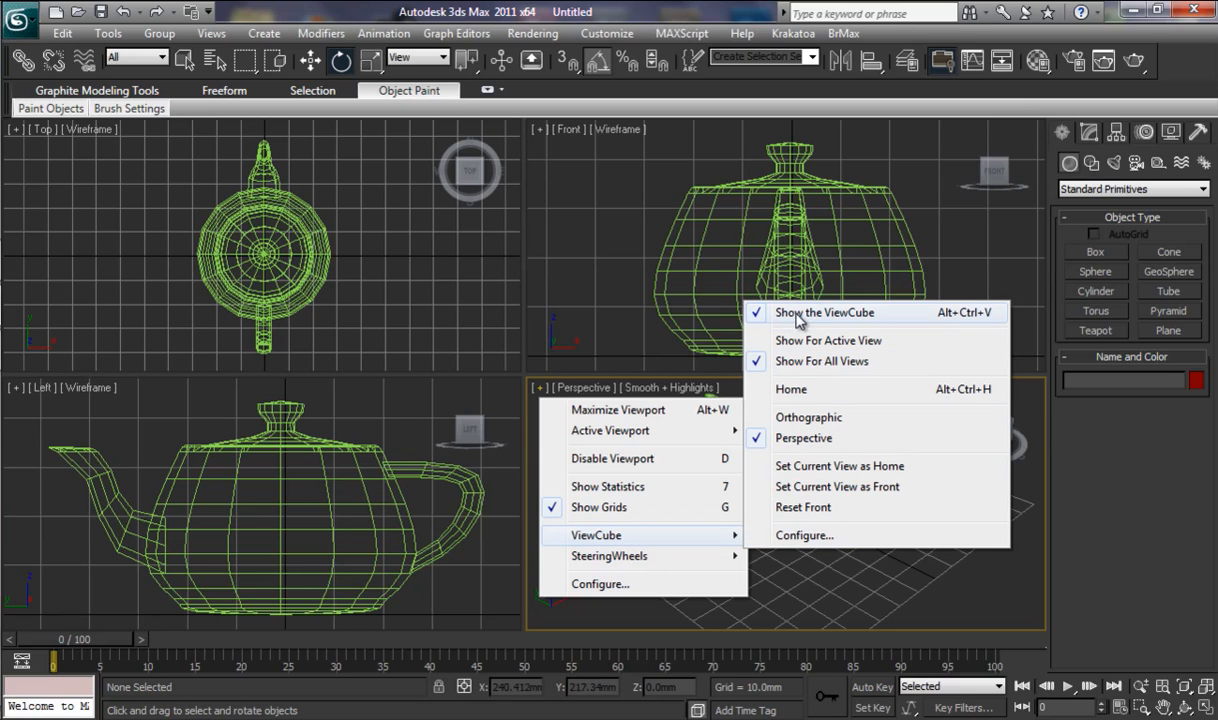
pyautogui.moveTo(805, 322)
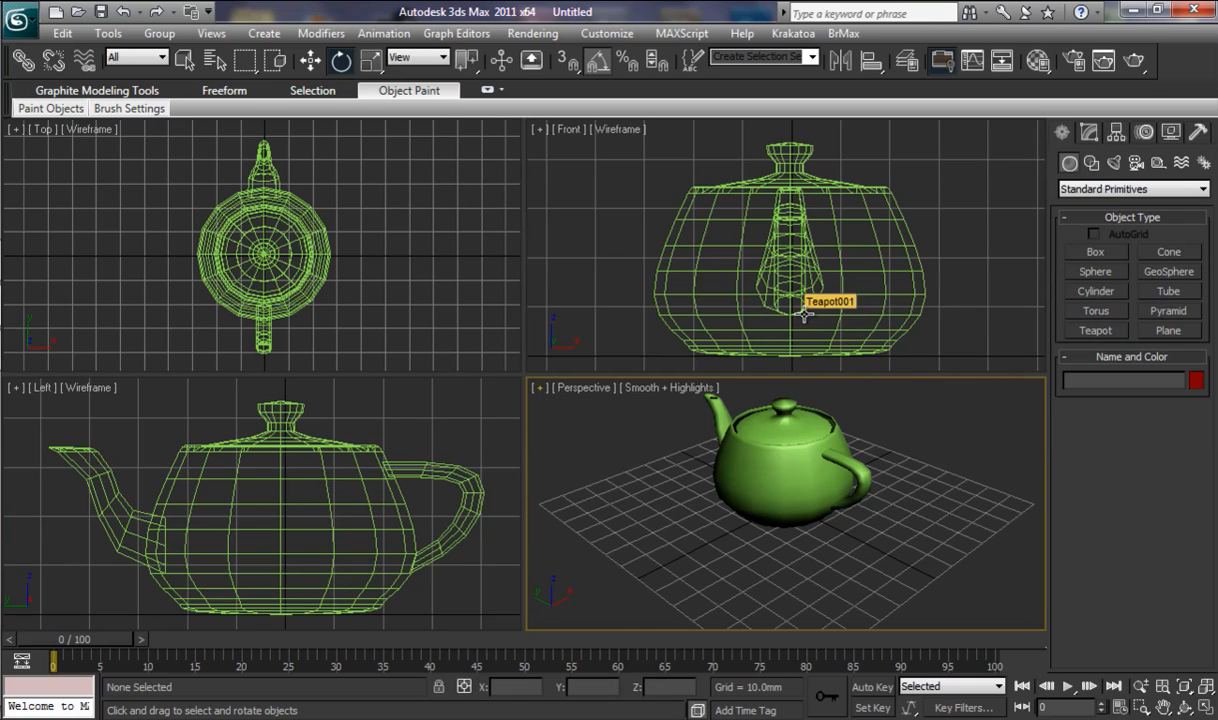
pyautogui.moveTo(800, 413)
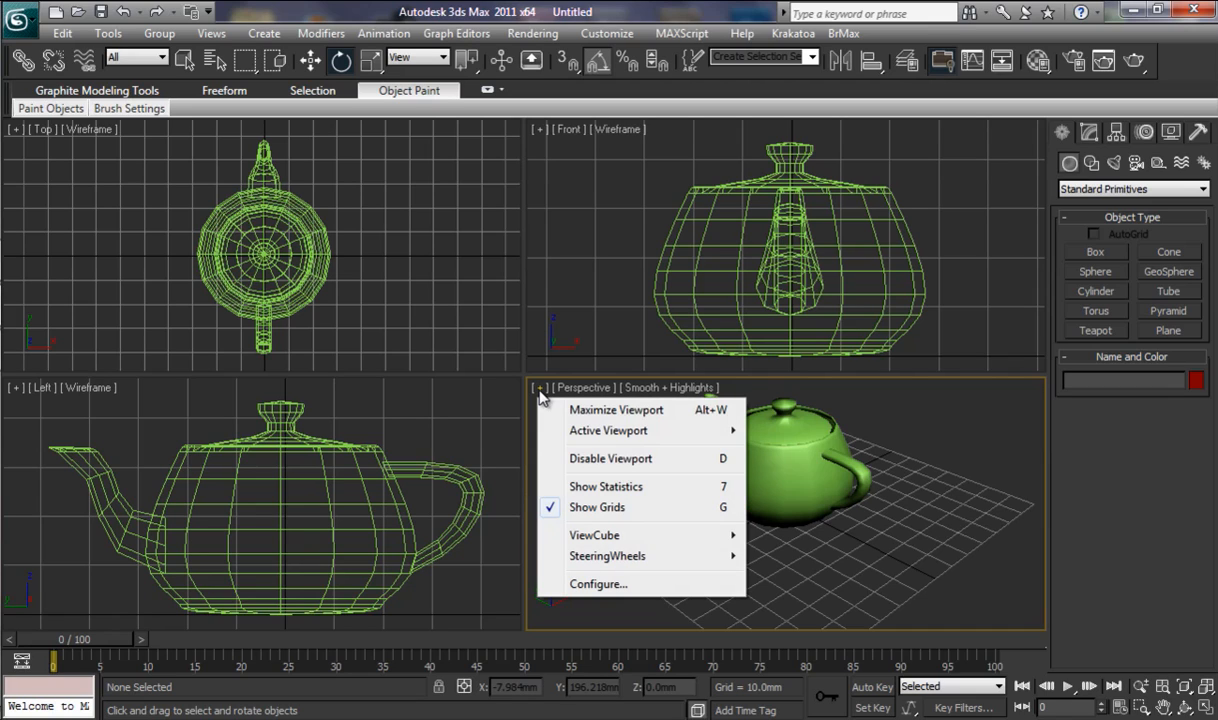
pyautogui.moveTo(594, 535)
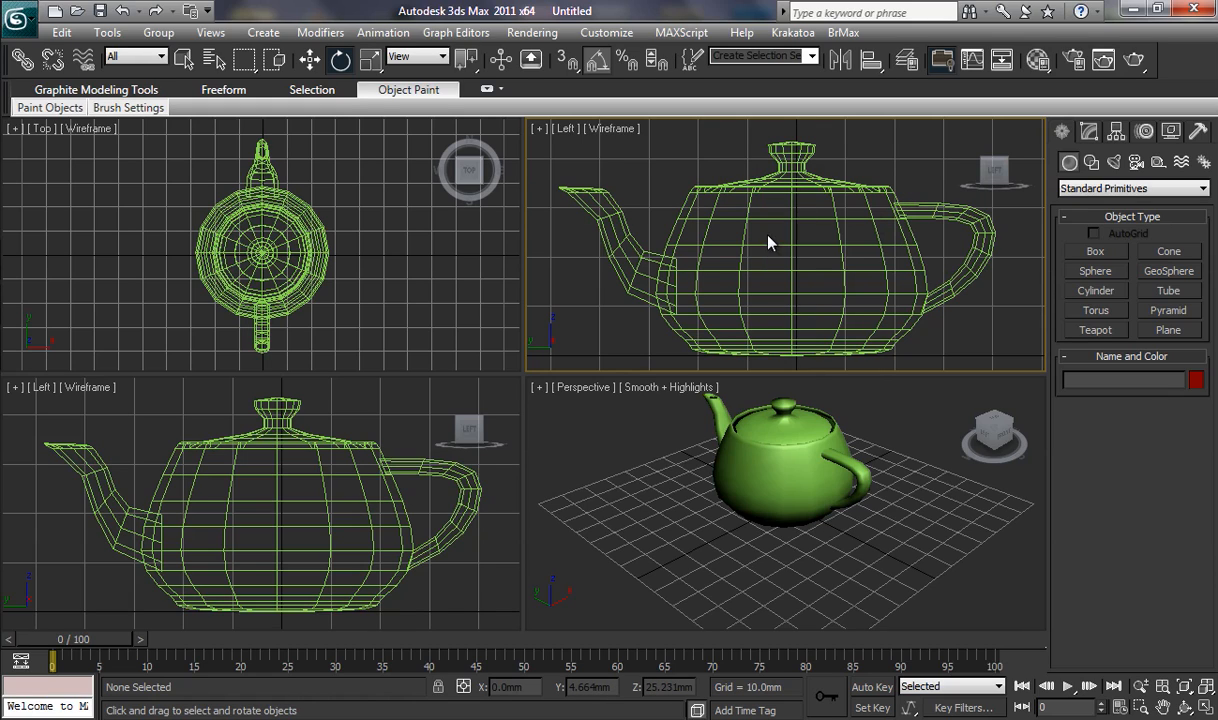
pyautogui.moveTo(603, 195)
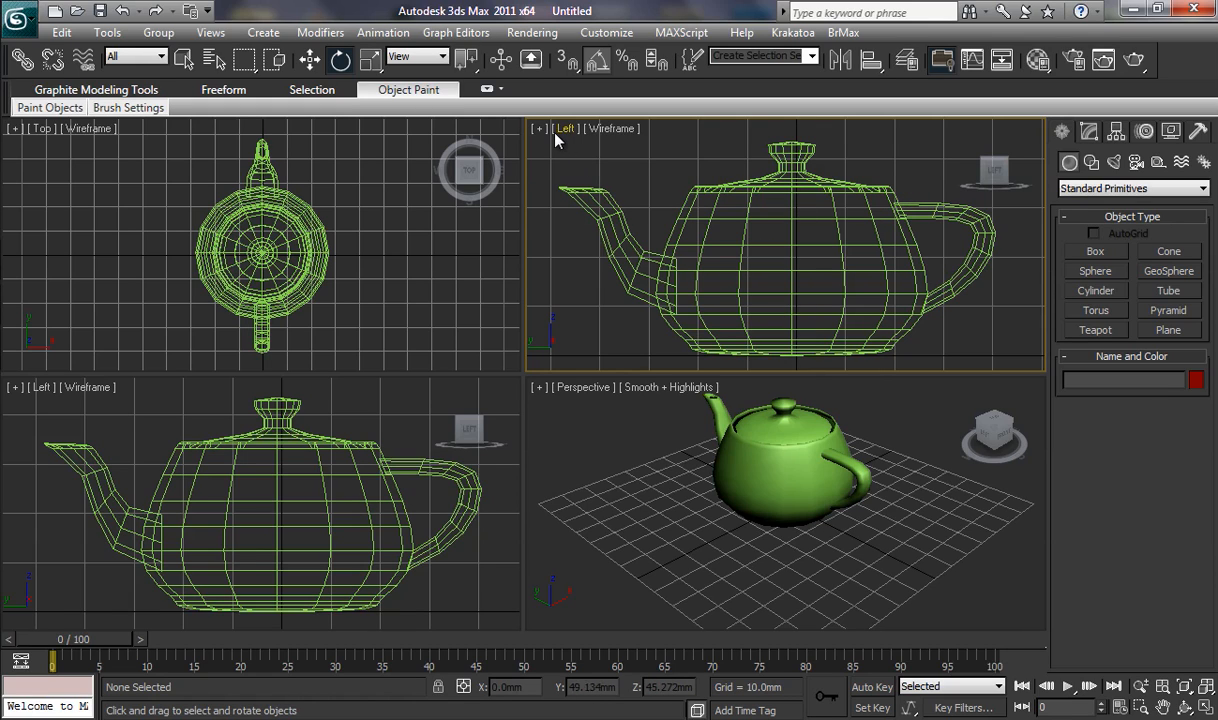
pyautogui.moveTo(687, 171)
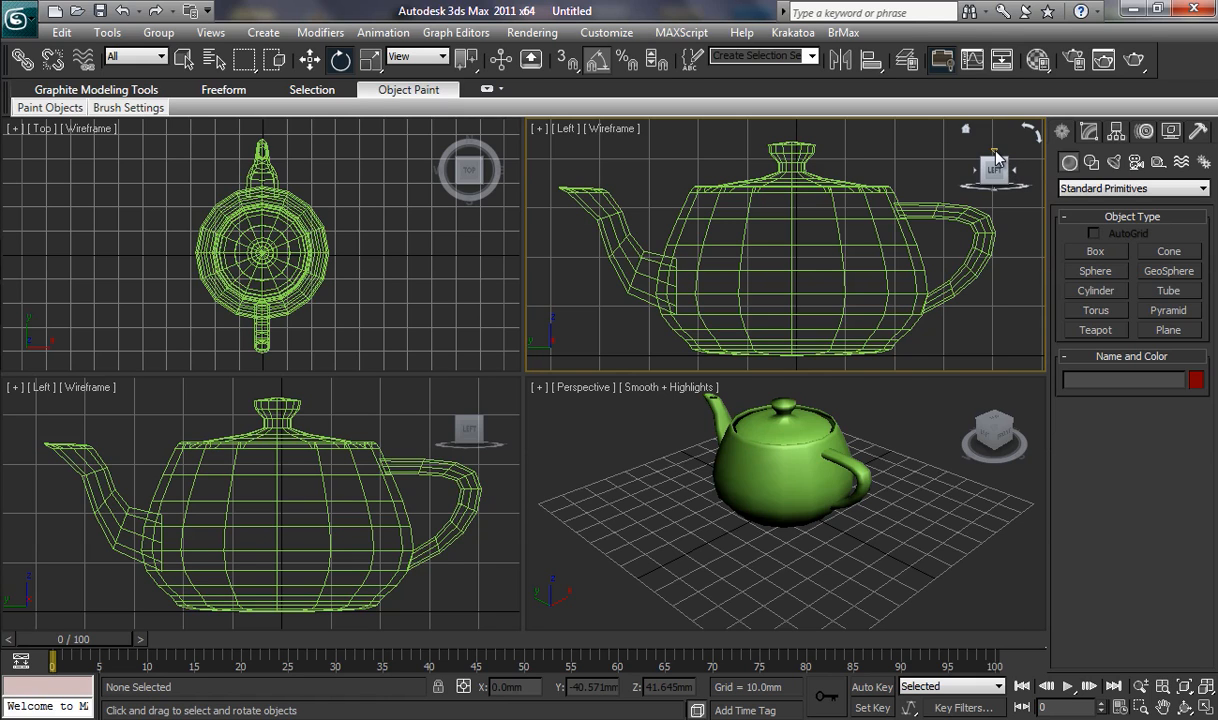
pyautogui.click(993, 170)
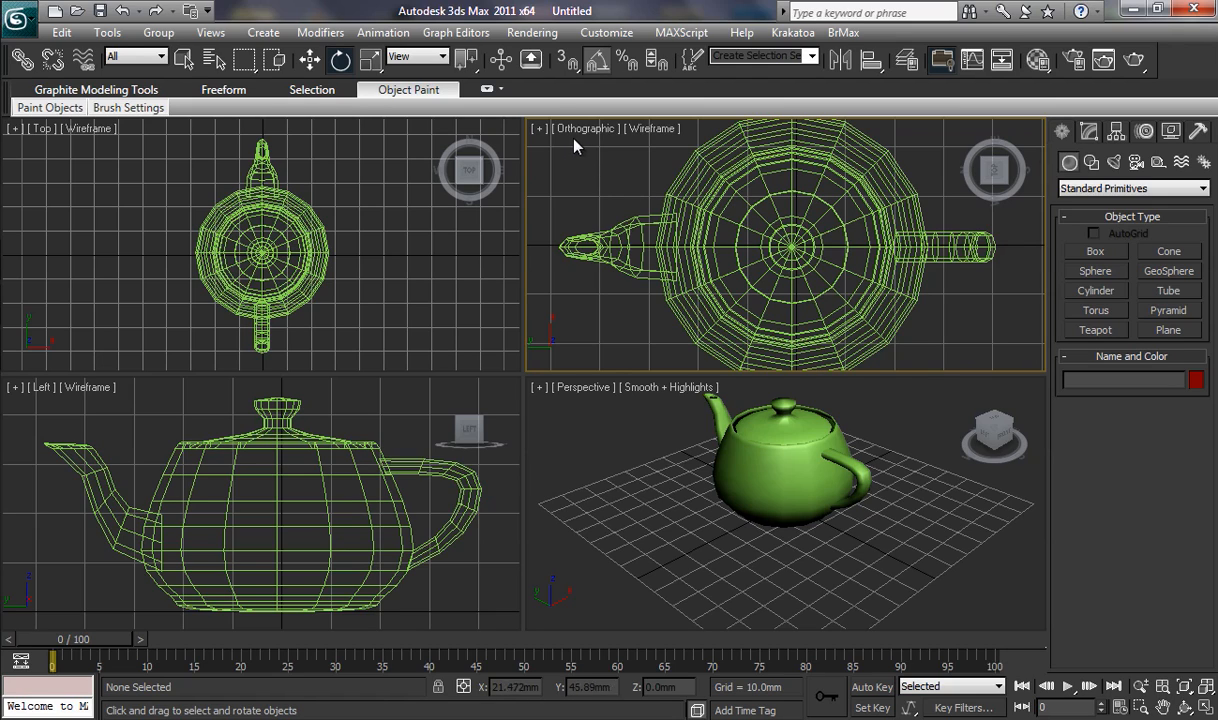
pyautogui.moveTo(614, 143)
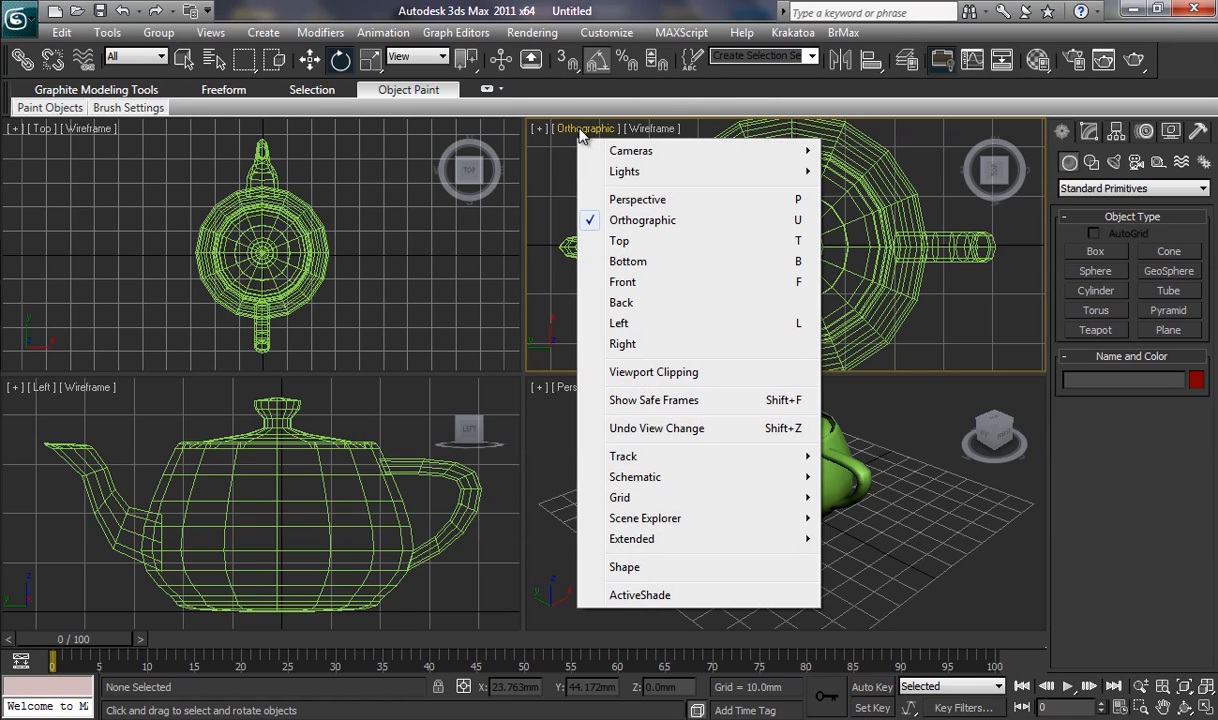
pyautogui.moveTo(622, 282)
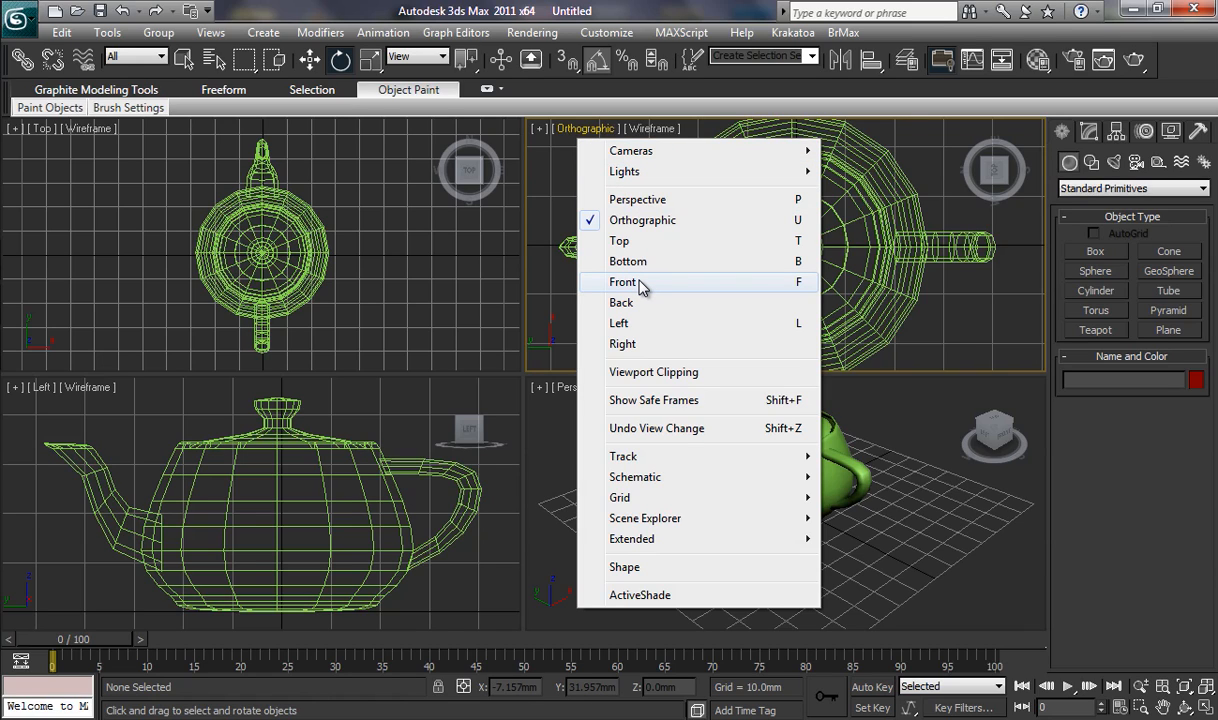
pyautogui.moveTo(790, 295)
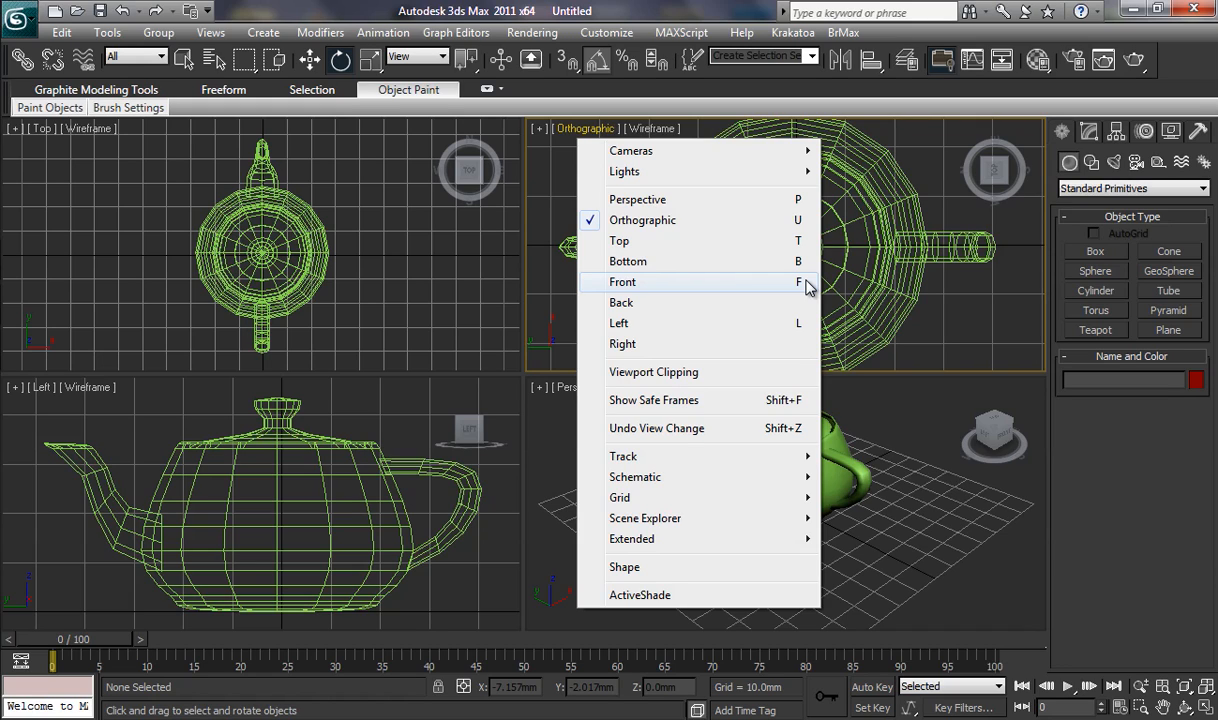
pyautogui.moveTo(649, 217)
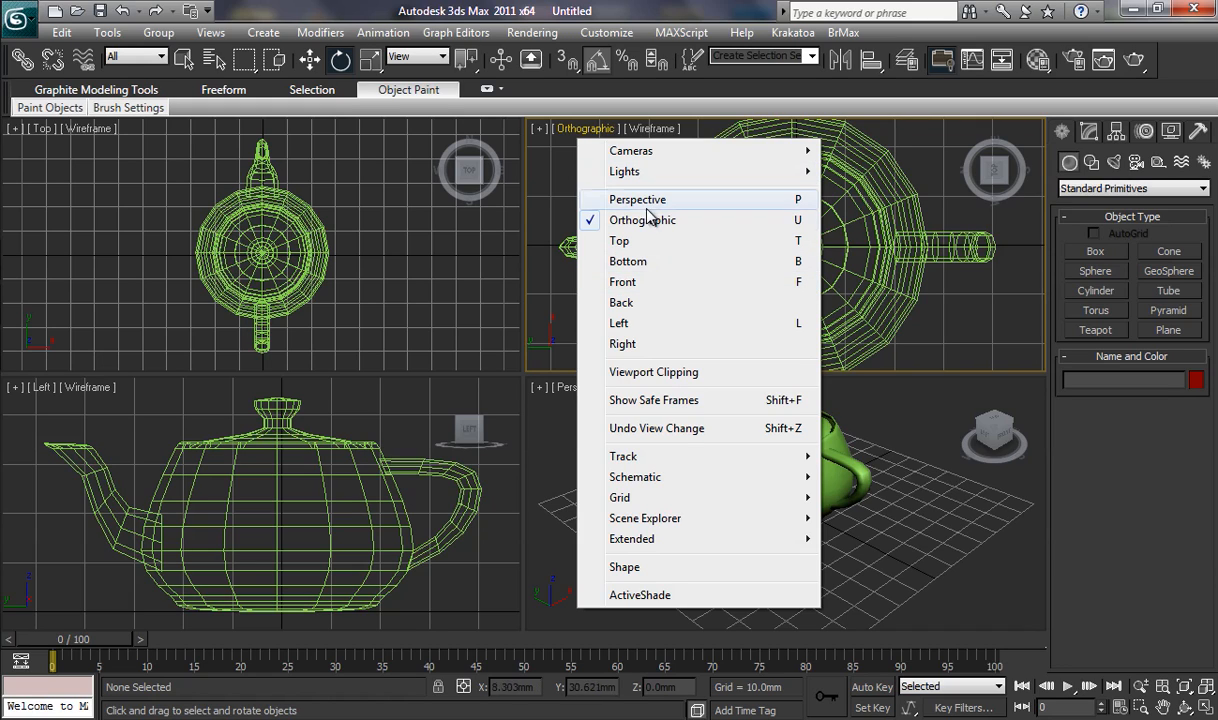
pyautogui.moveTo(670, 282)
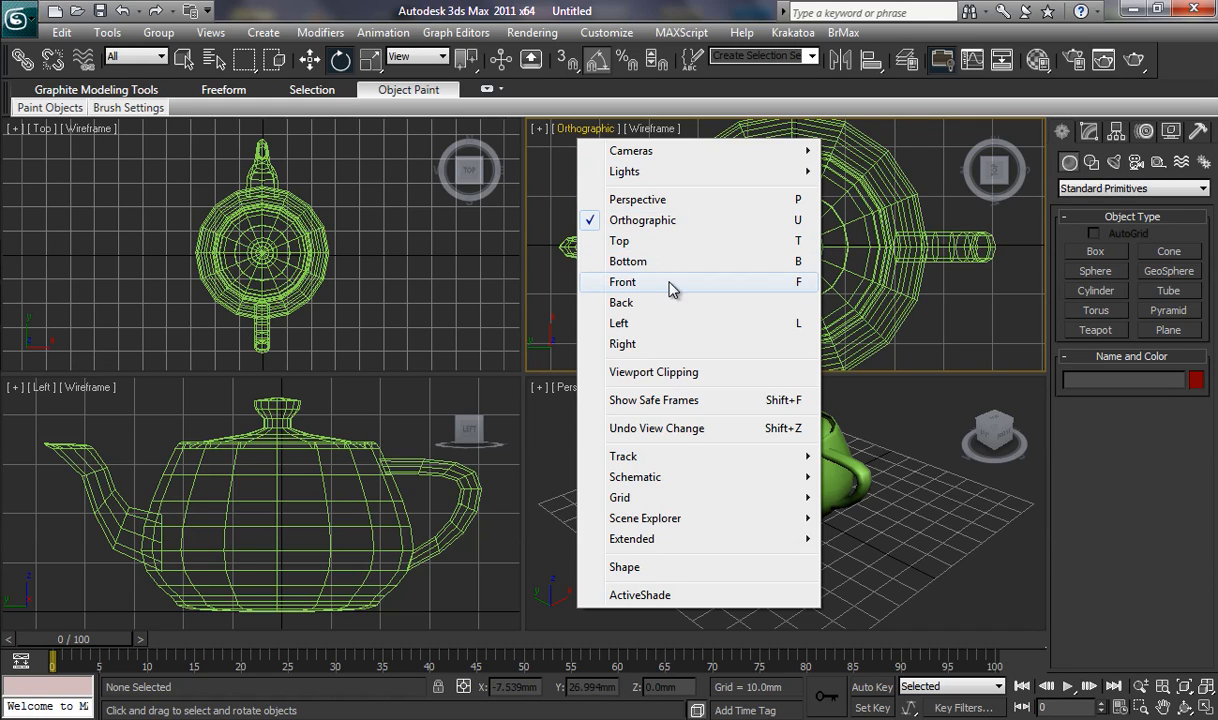
pyautogui.moveTo(808, 290)
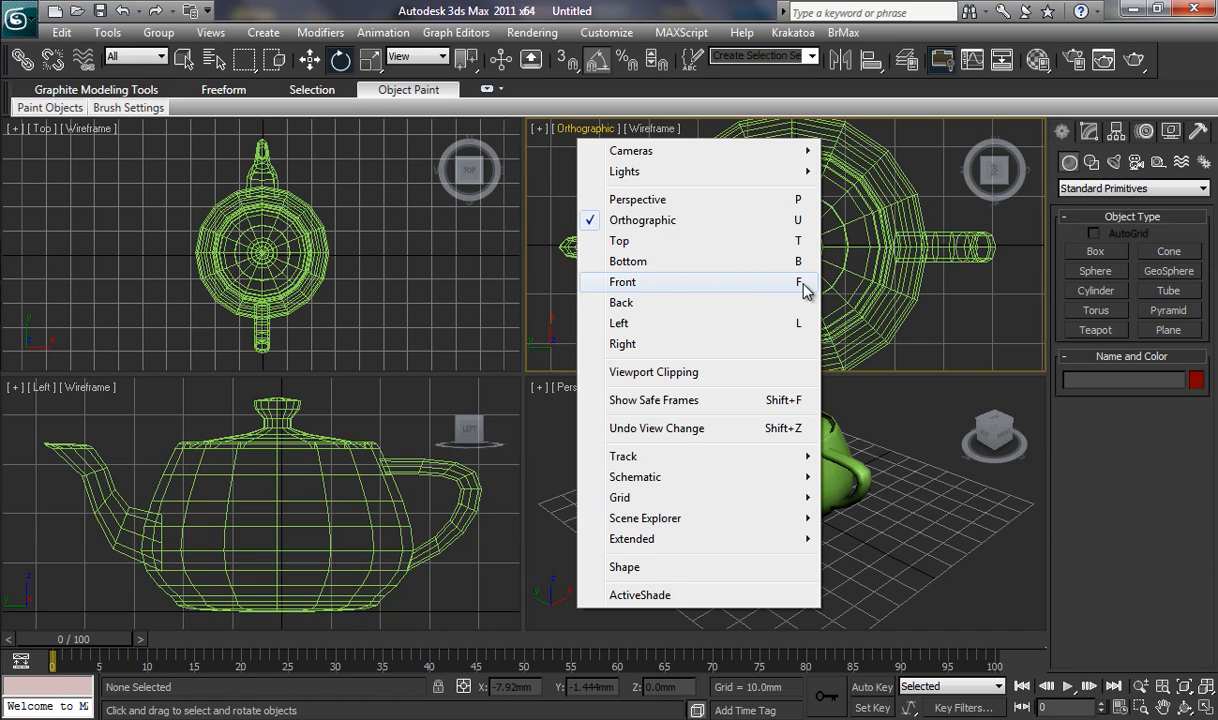
pyautogui.moveTo(660, 288)
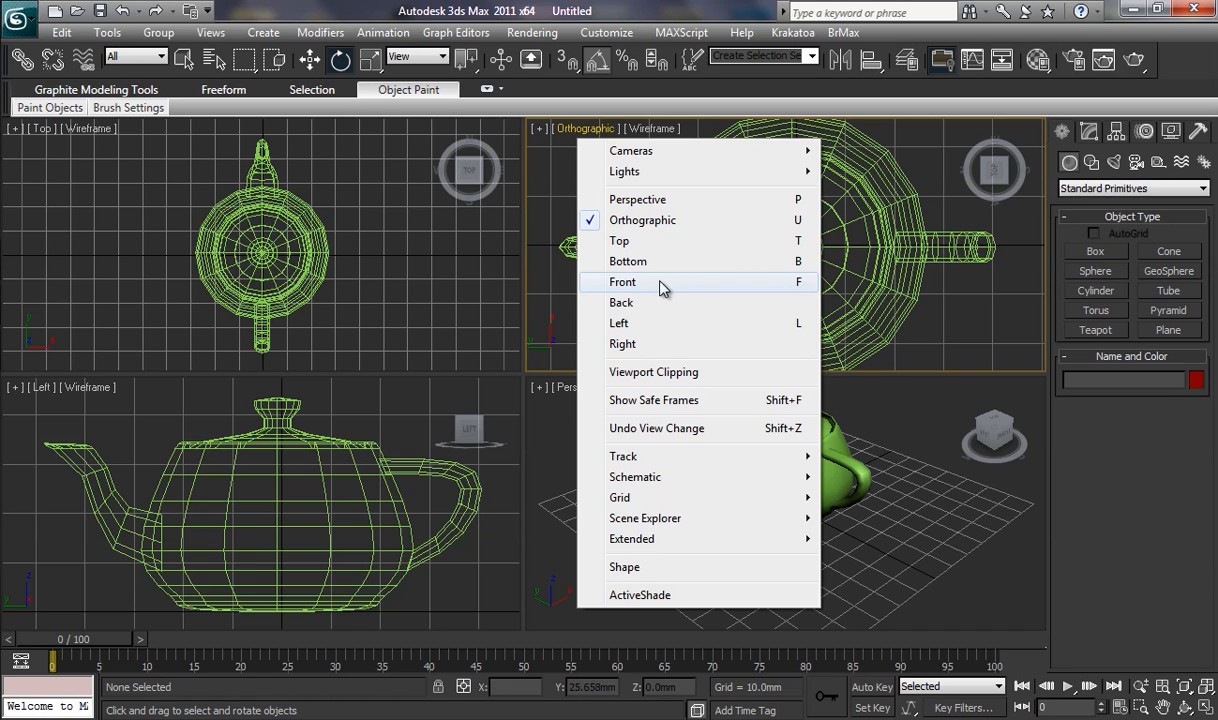
pyautogui.moveTo(625, 289)
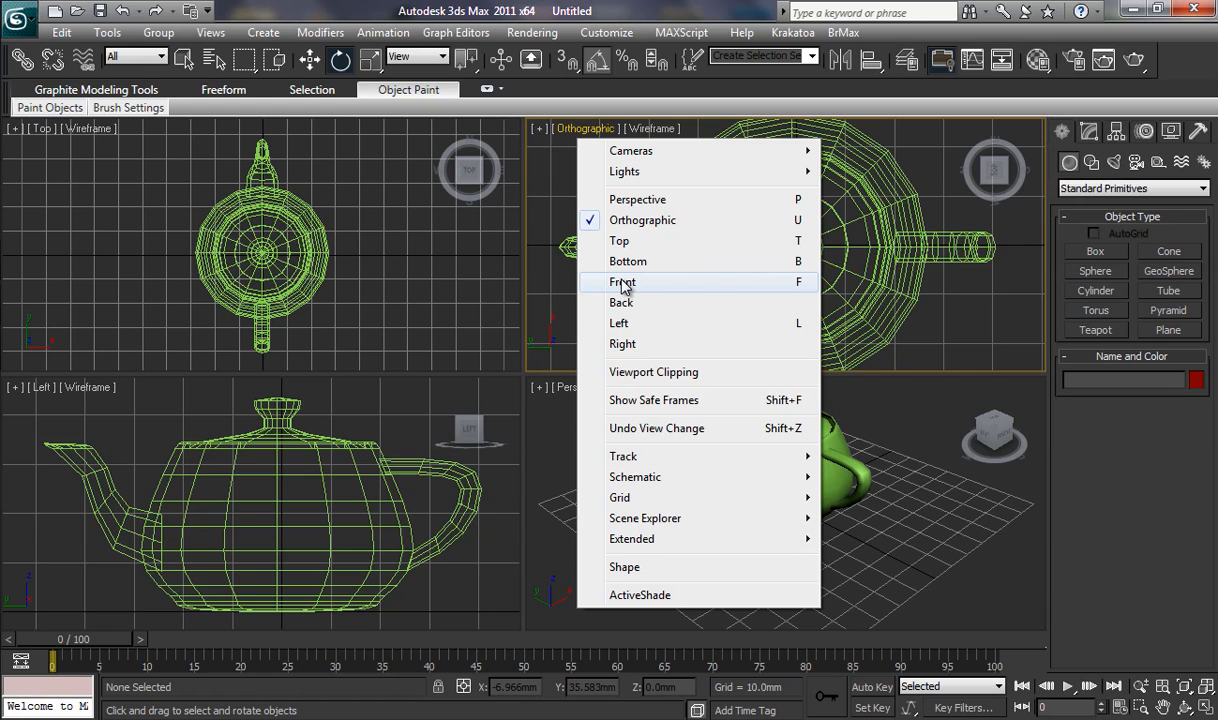
# Switch the Orthographic upper-right view back to Front
pyautogui.click(623, 281)
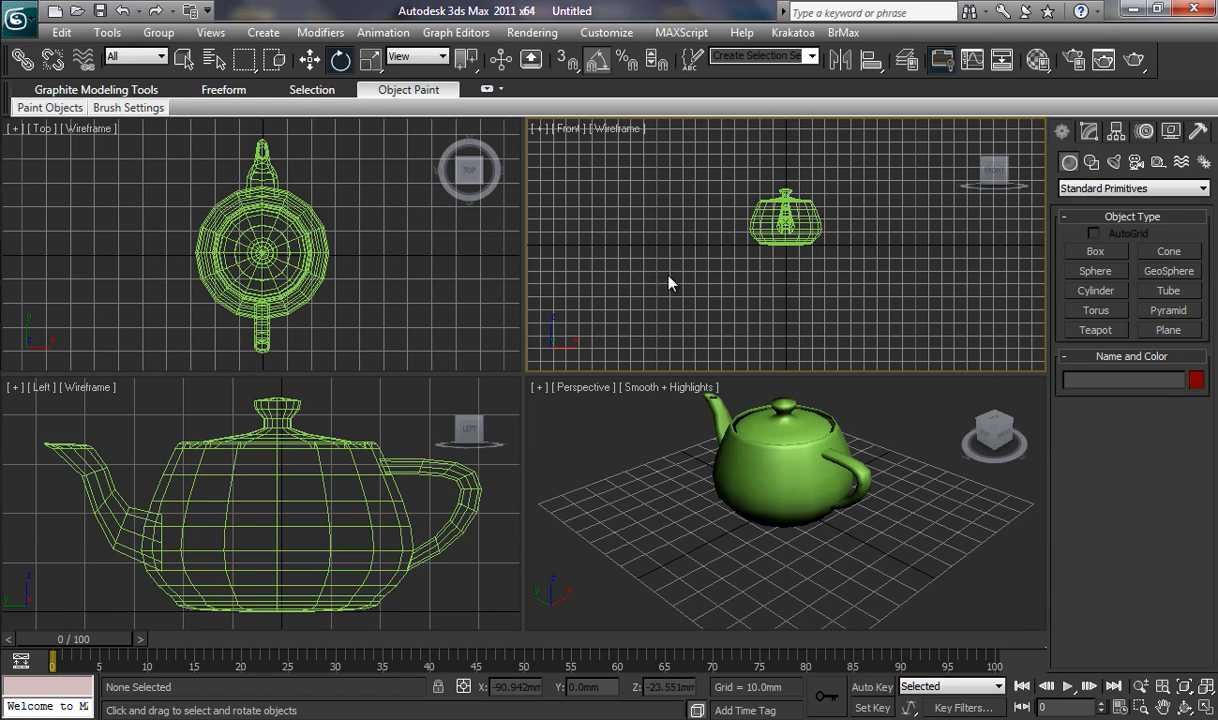
pyautogui.moveTo(875, 246)
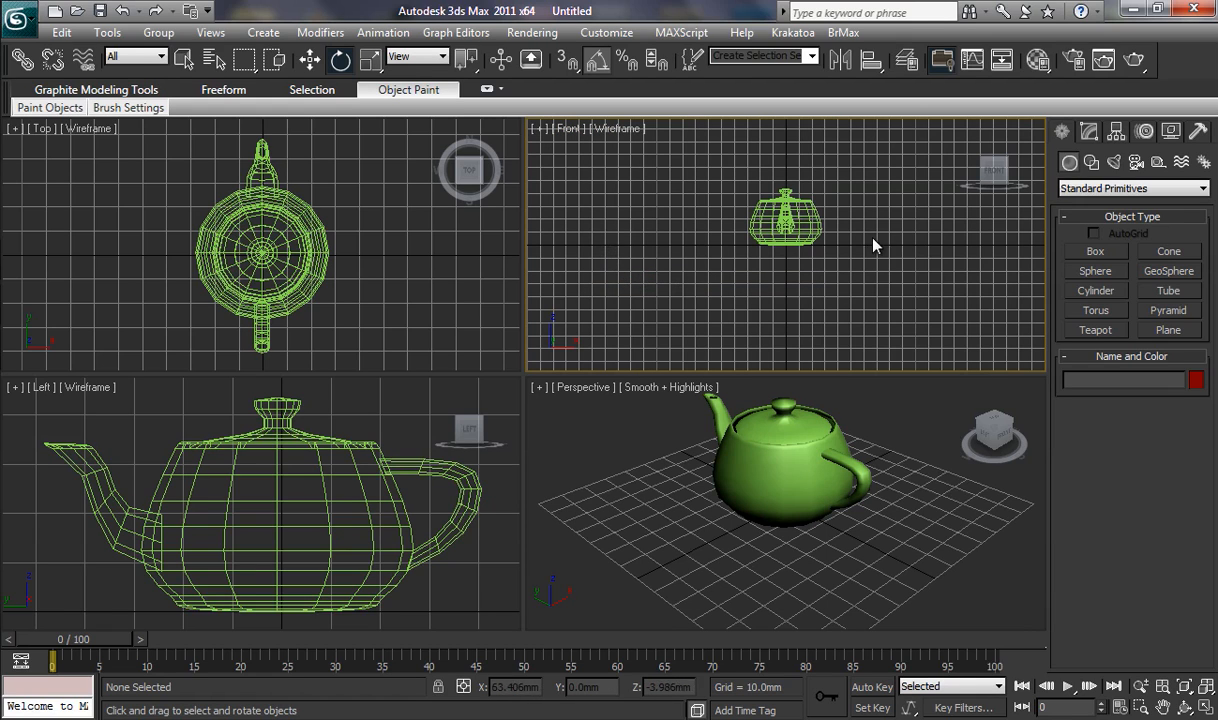
pyautogui.moveTo(785, 290)
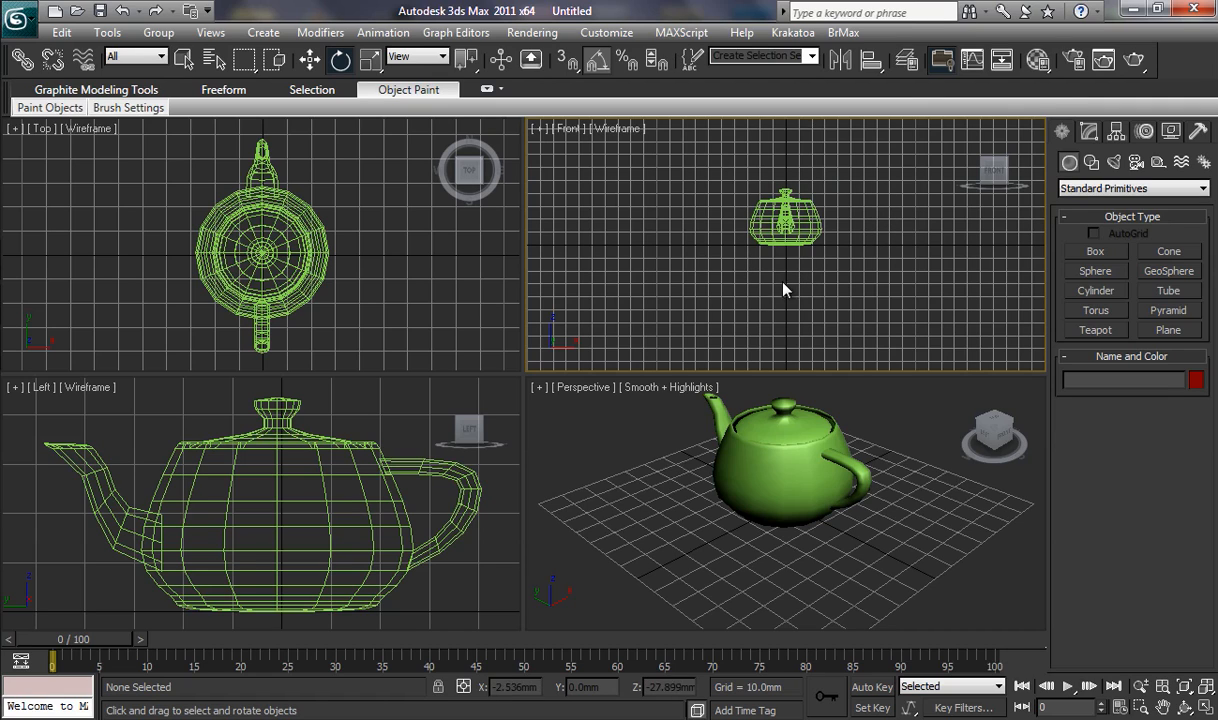
pyautogui.moveTo(725, 165)
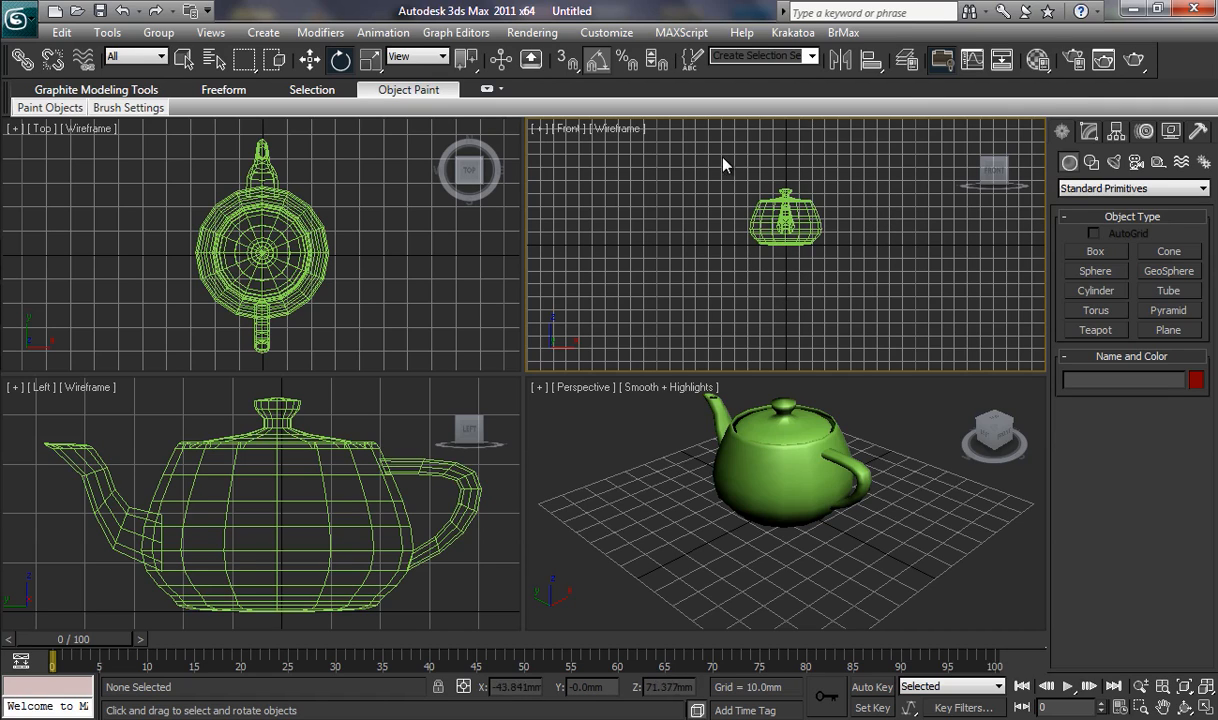
pyautogui.moveTo(800, 296)
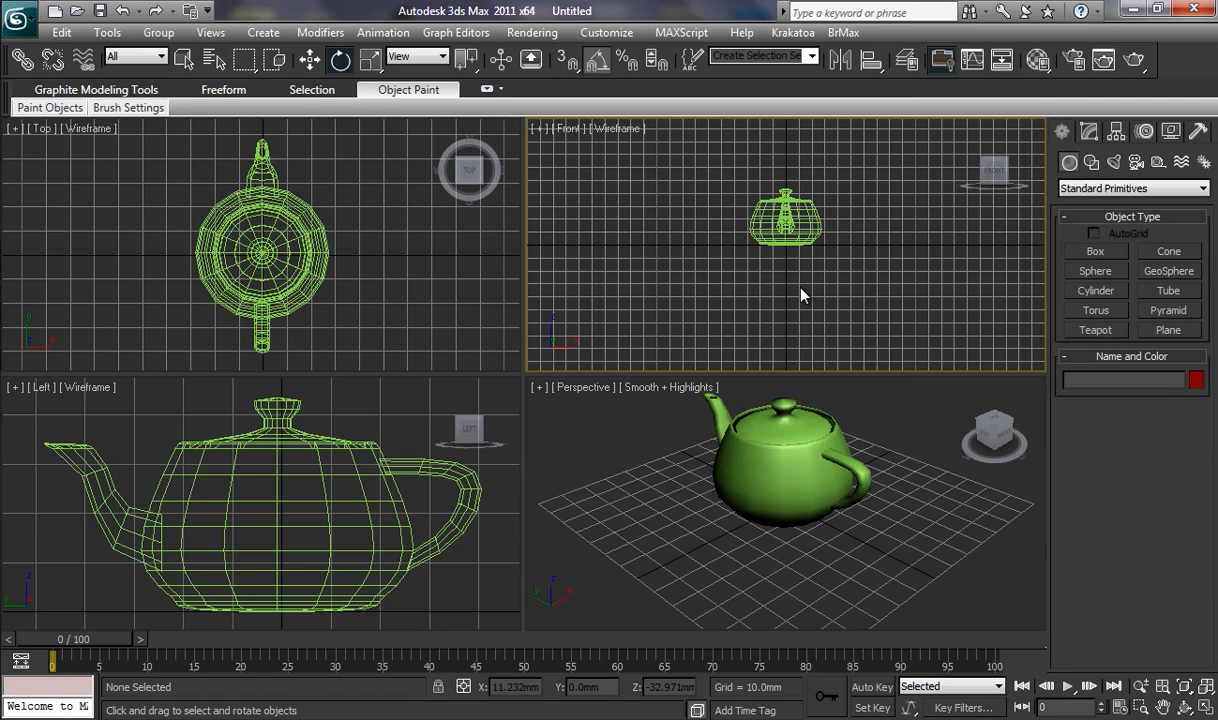
pyautogui.moveTo(1190, 695)
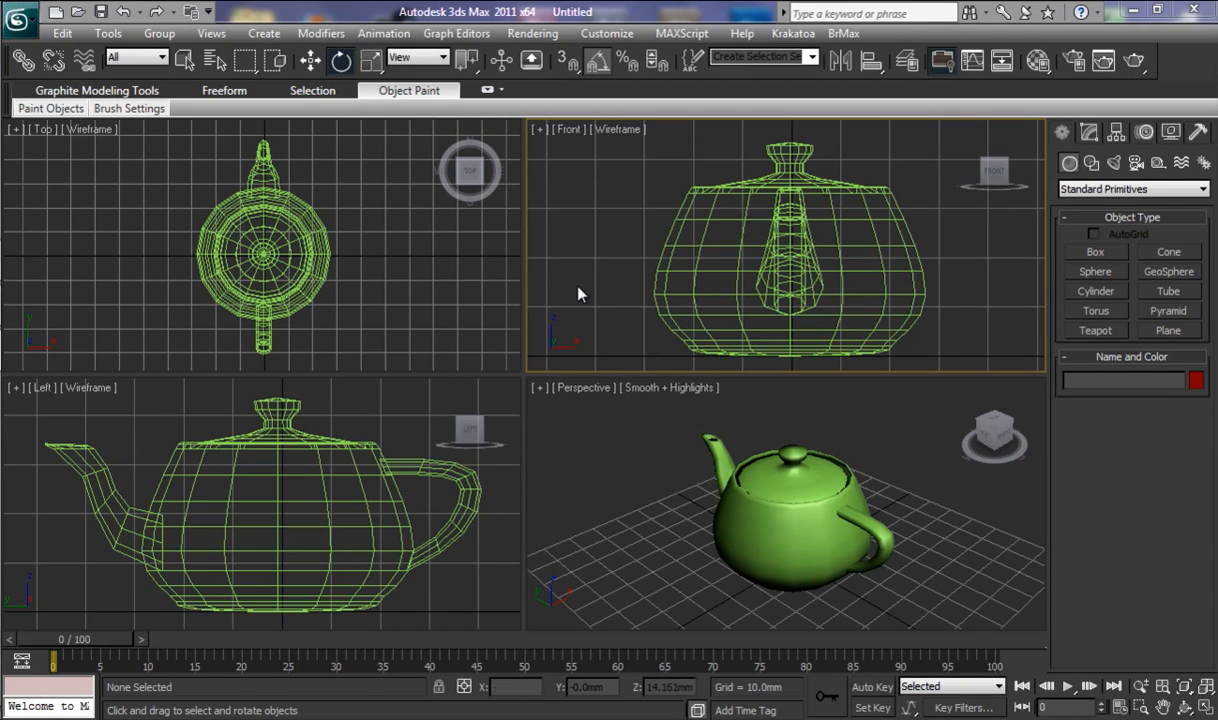
pyautogui.moveTo(639, 445)
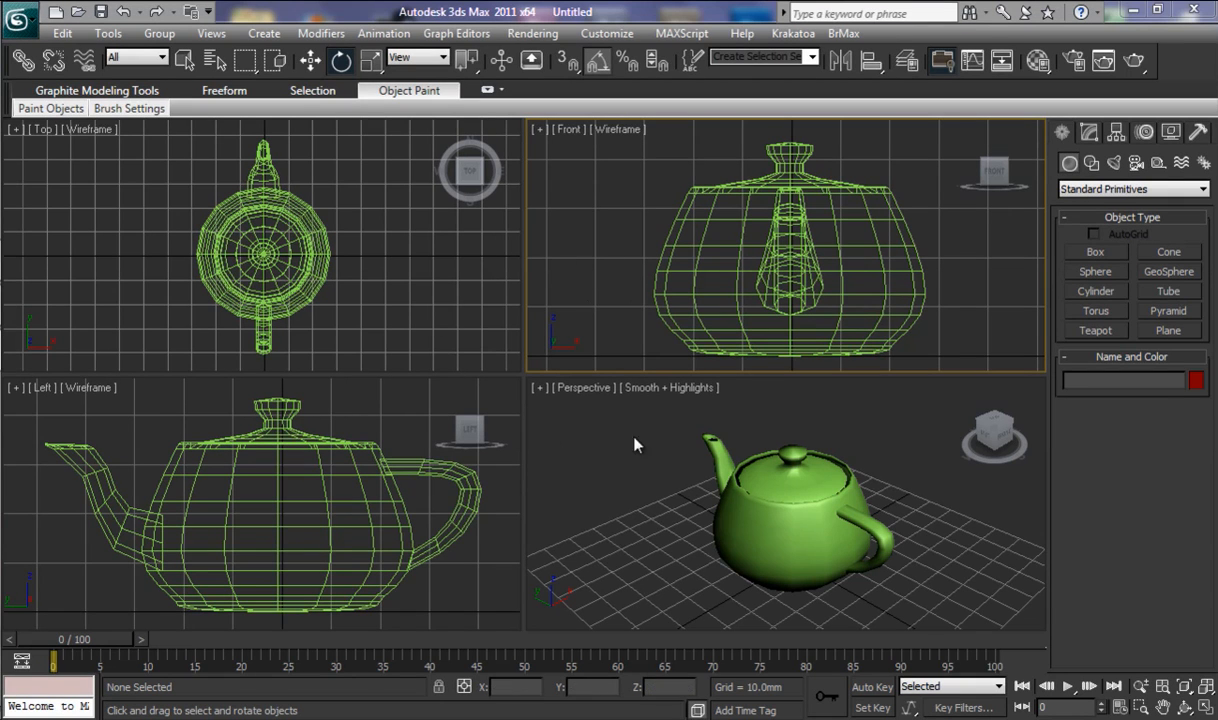
pyautogui.moveTo(512, 242)
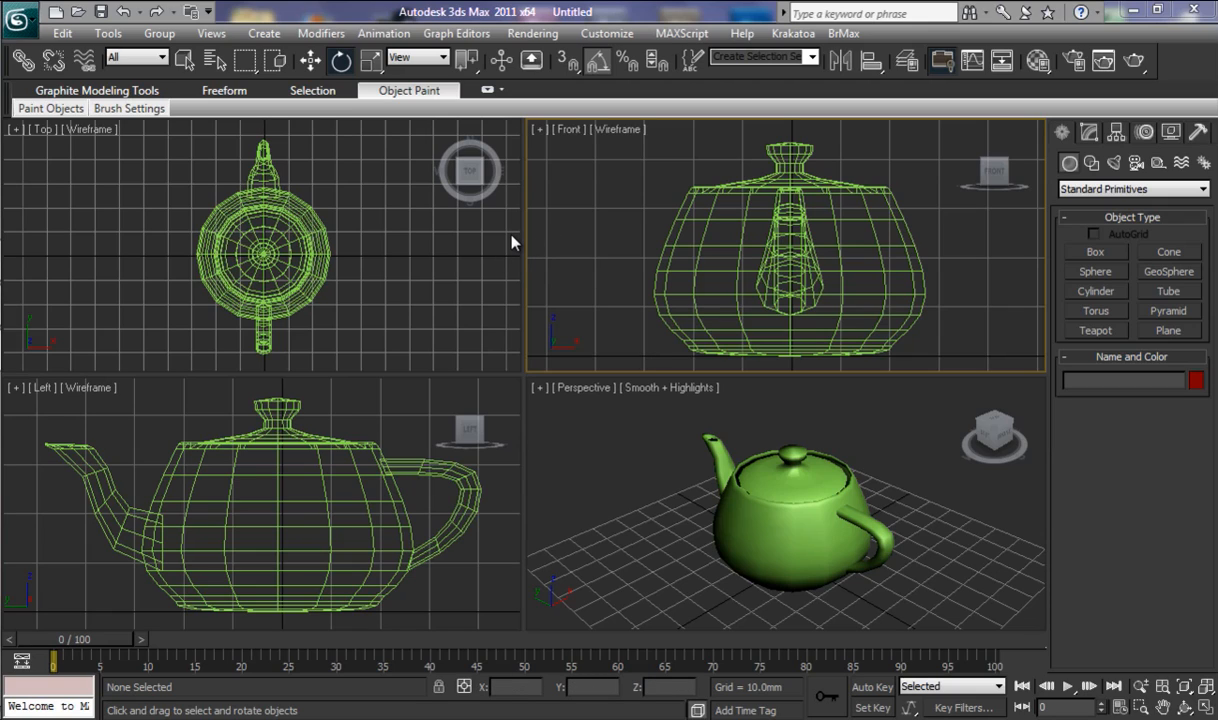
pyautogui.moveTo(575, 253)
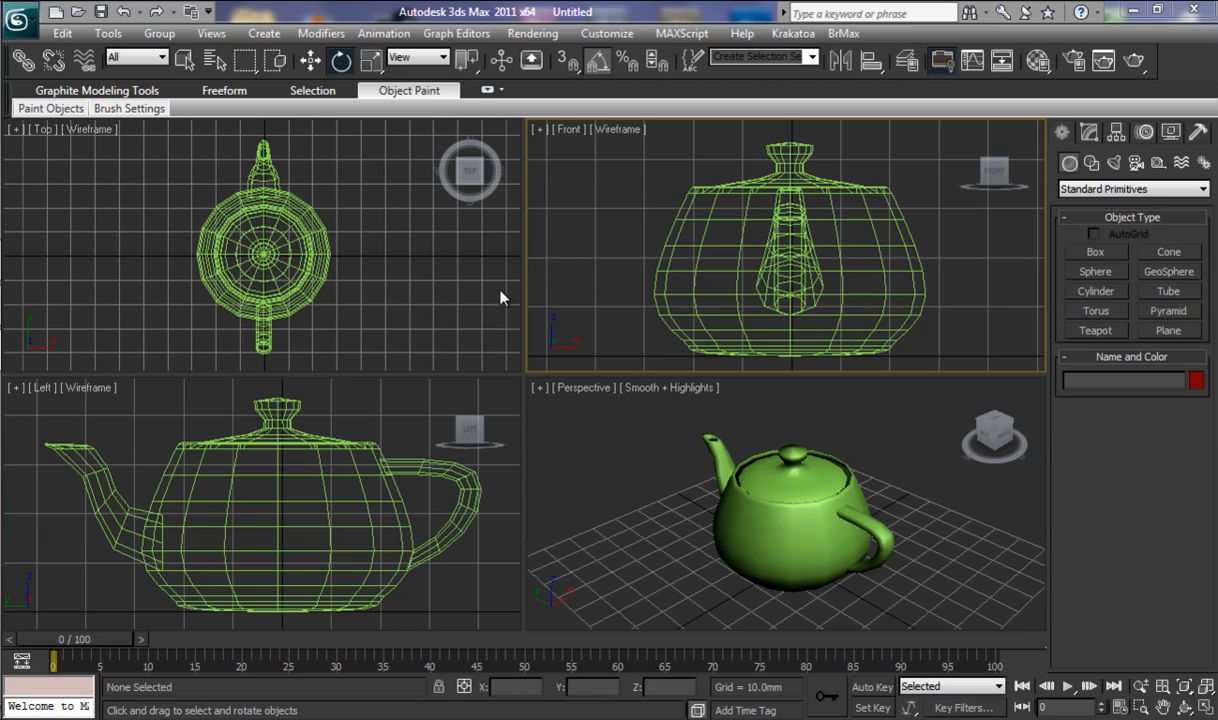
pyautogui.moveTo(614, 265)
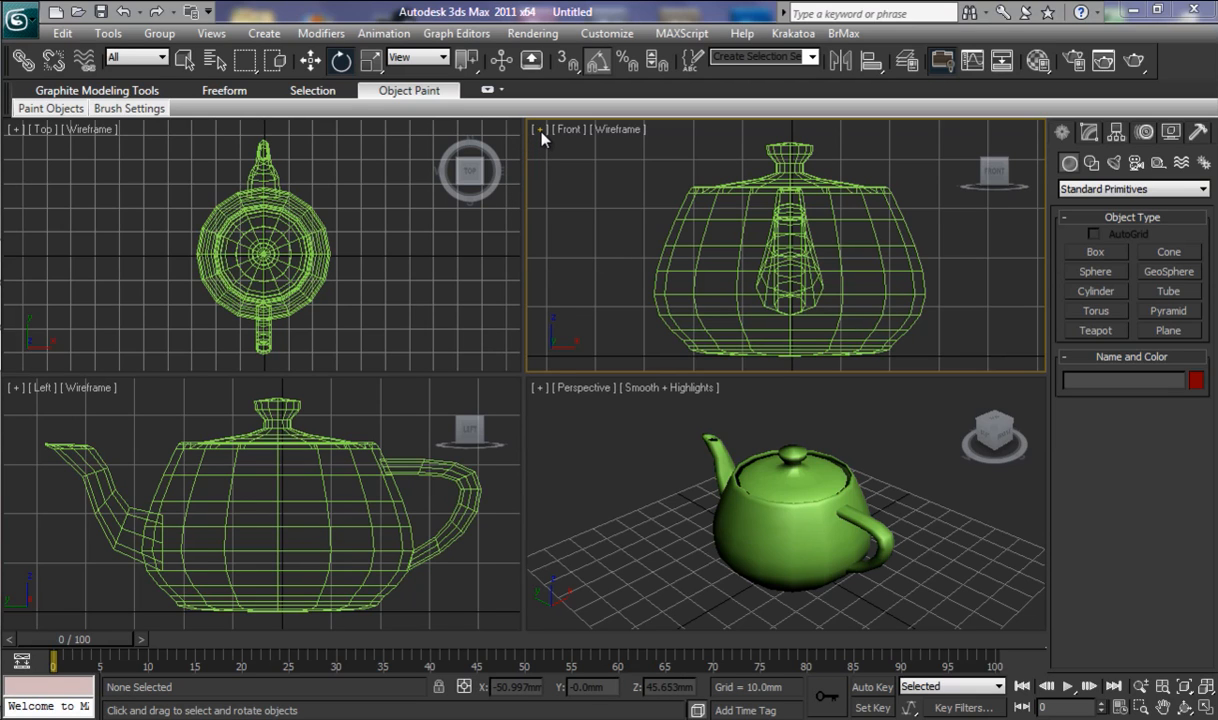
# Apply the layout with three small stacked views beside one large Perspective view
pyautogui.rightClick(570, 128)
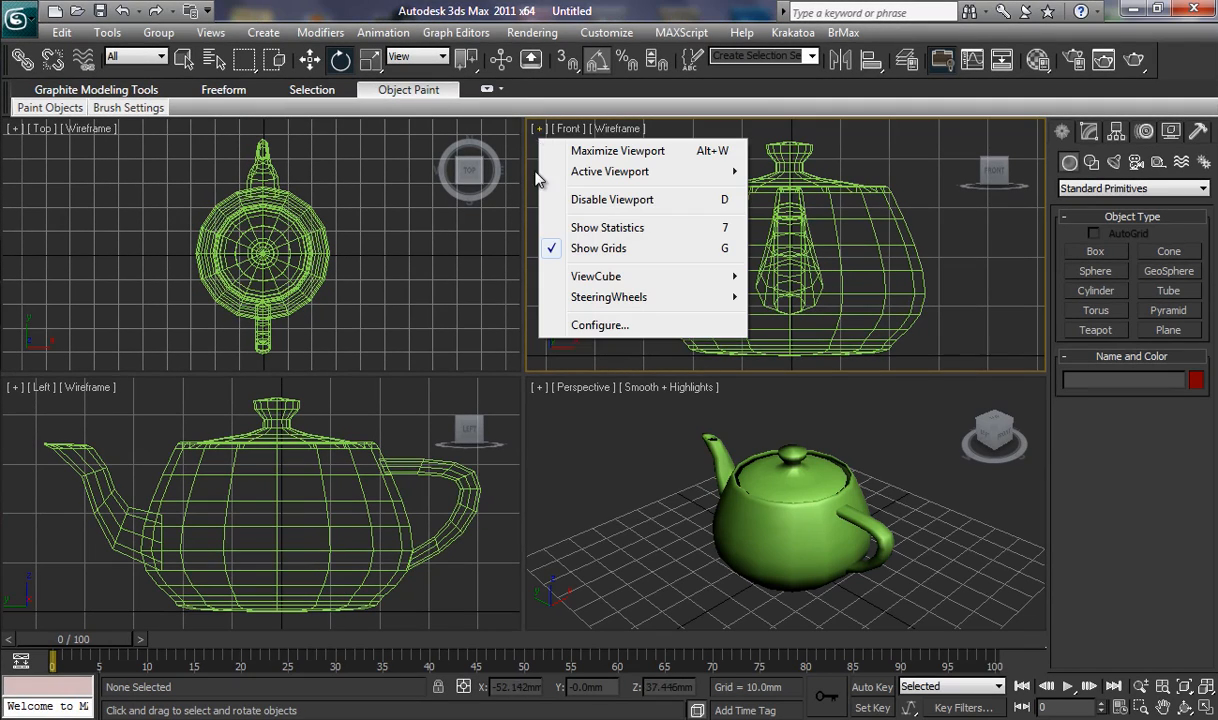
pyautogui.click(599, 324)
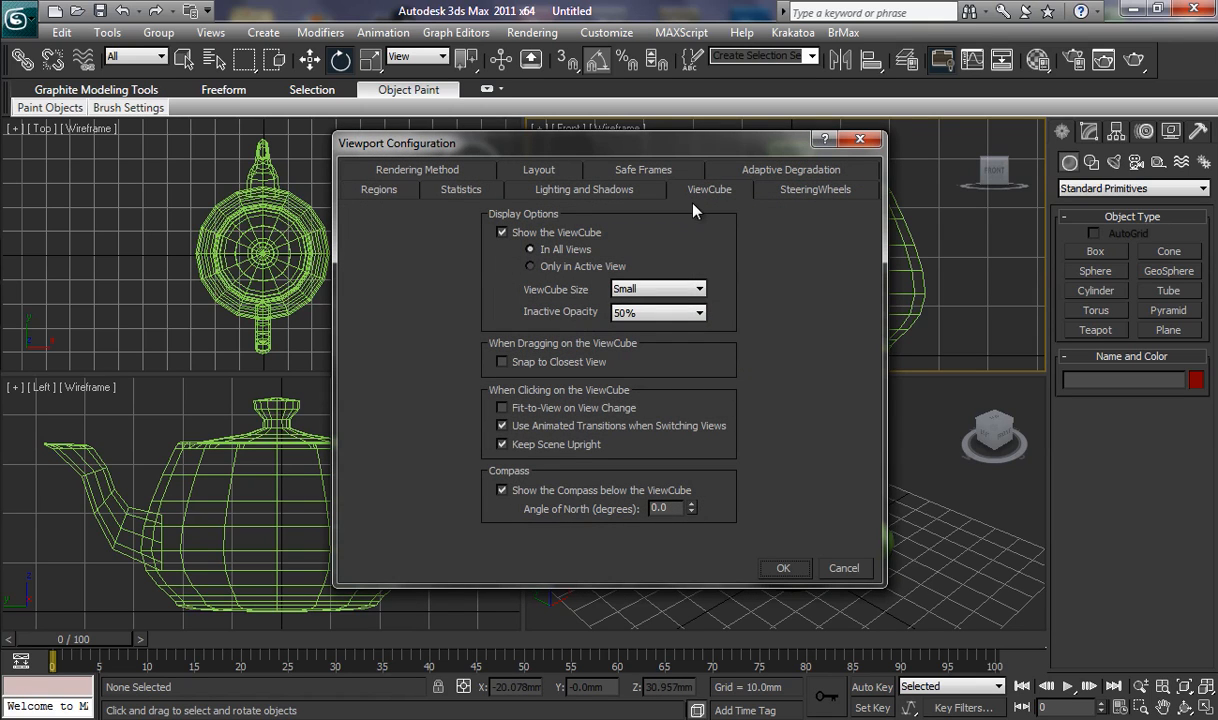
pyautogui.moveTo(658, 202)
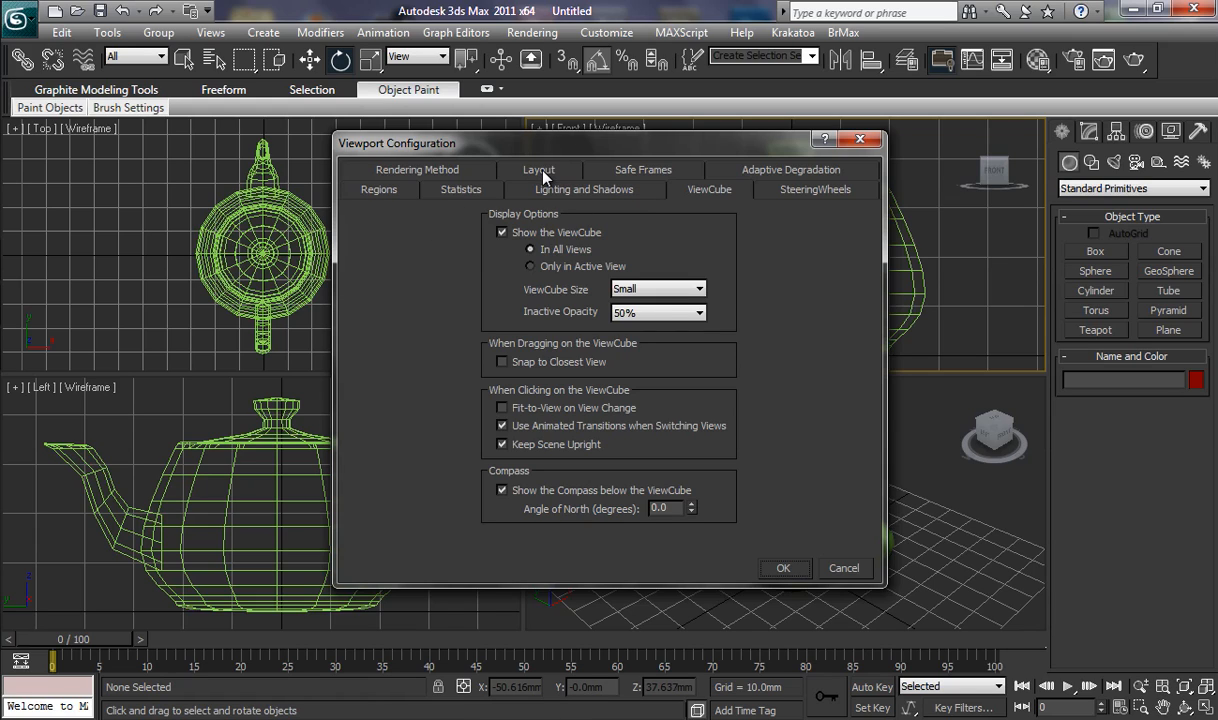
pyautogui.click(538, 169)
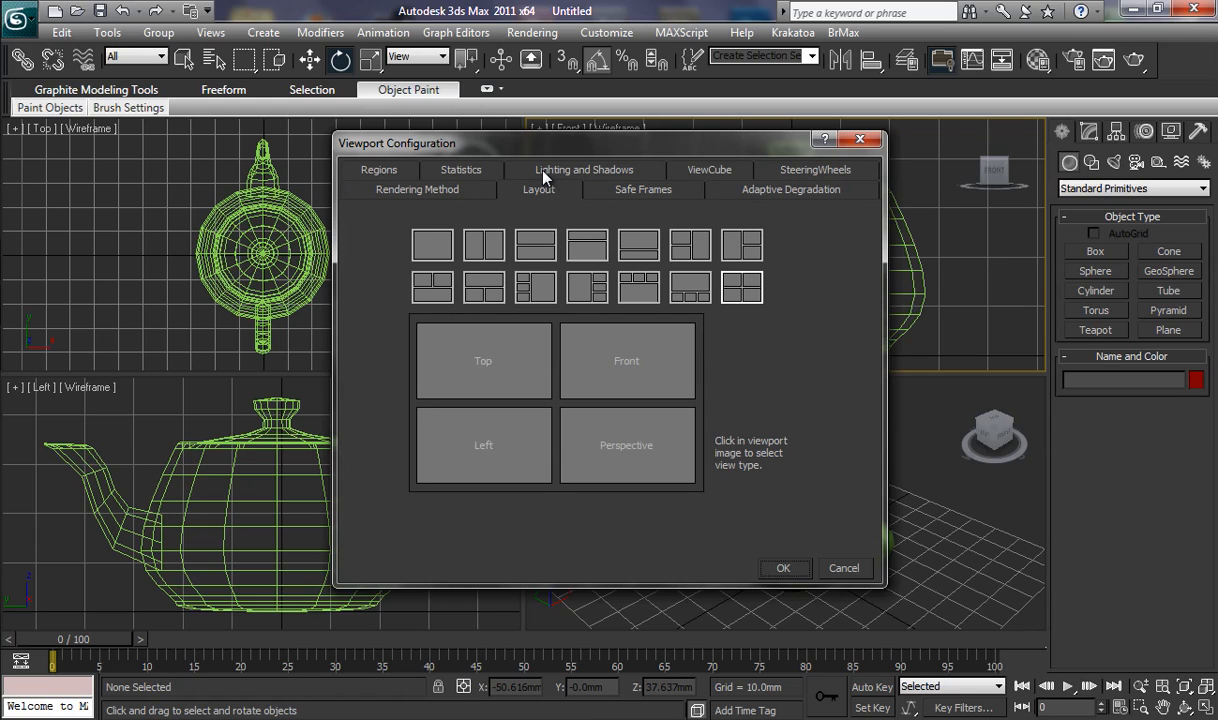
pyautogui.moveTo(588, 248)
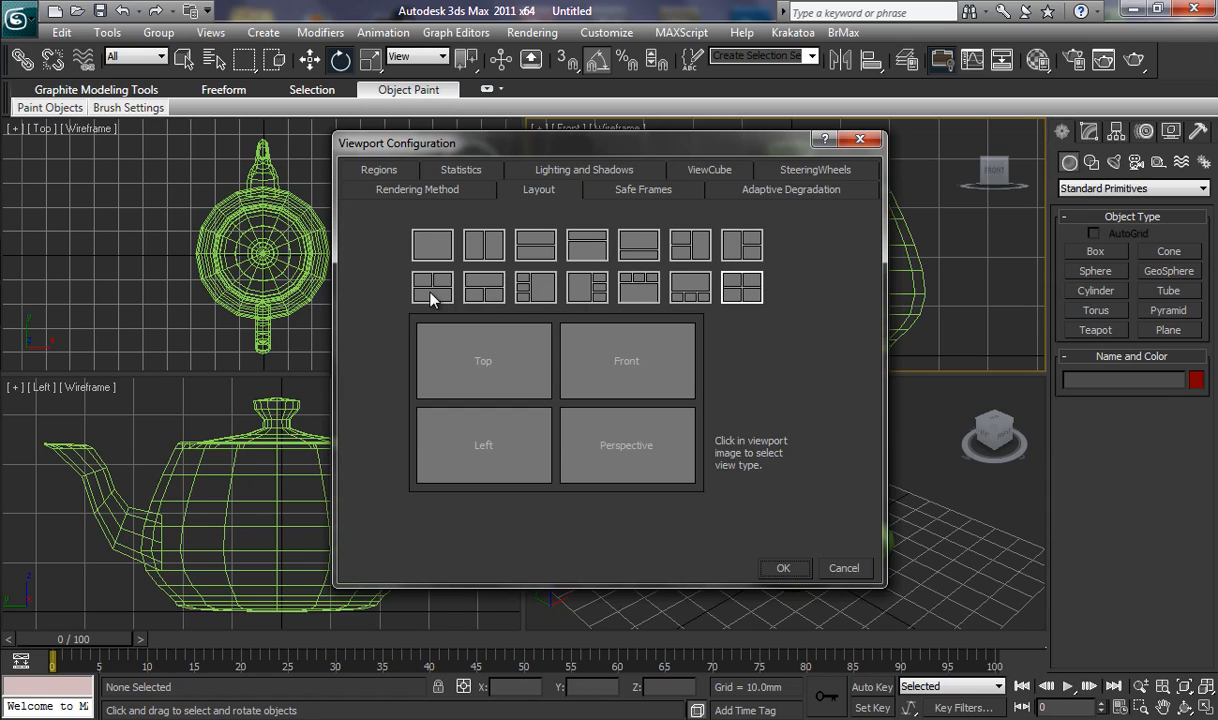
pyautogui.moveTo(533, 308)
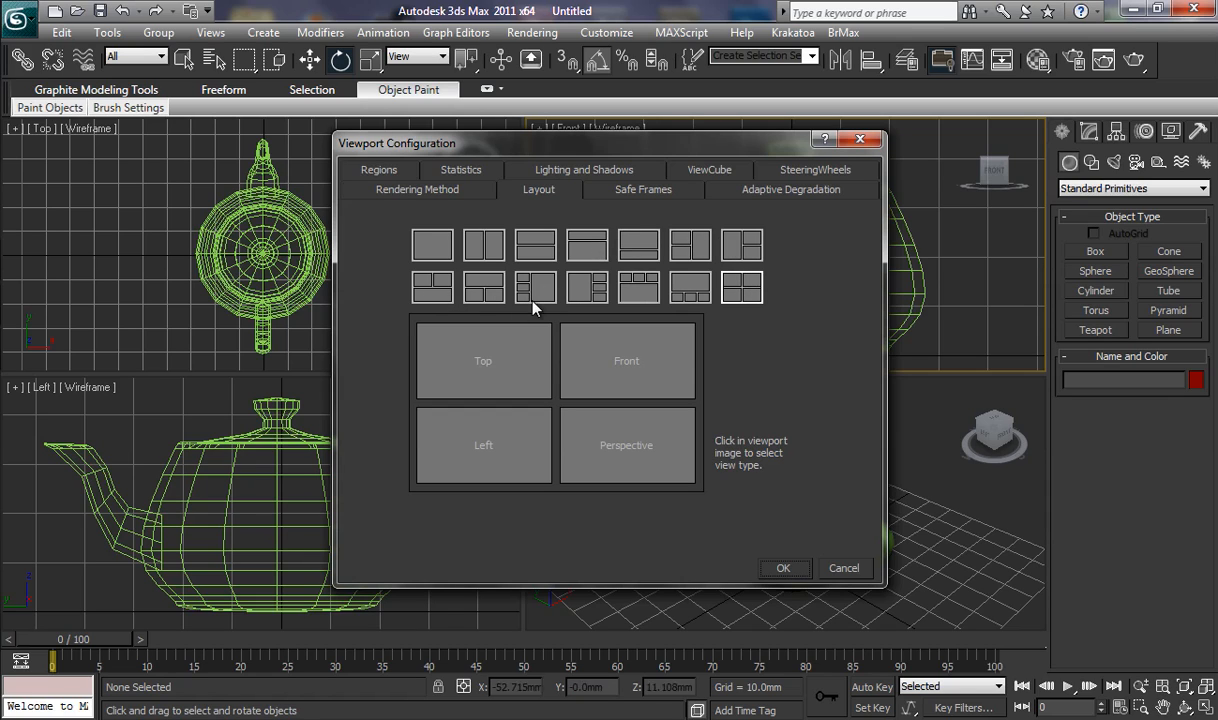
pyautogui.click(535, 288)
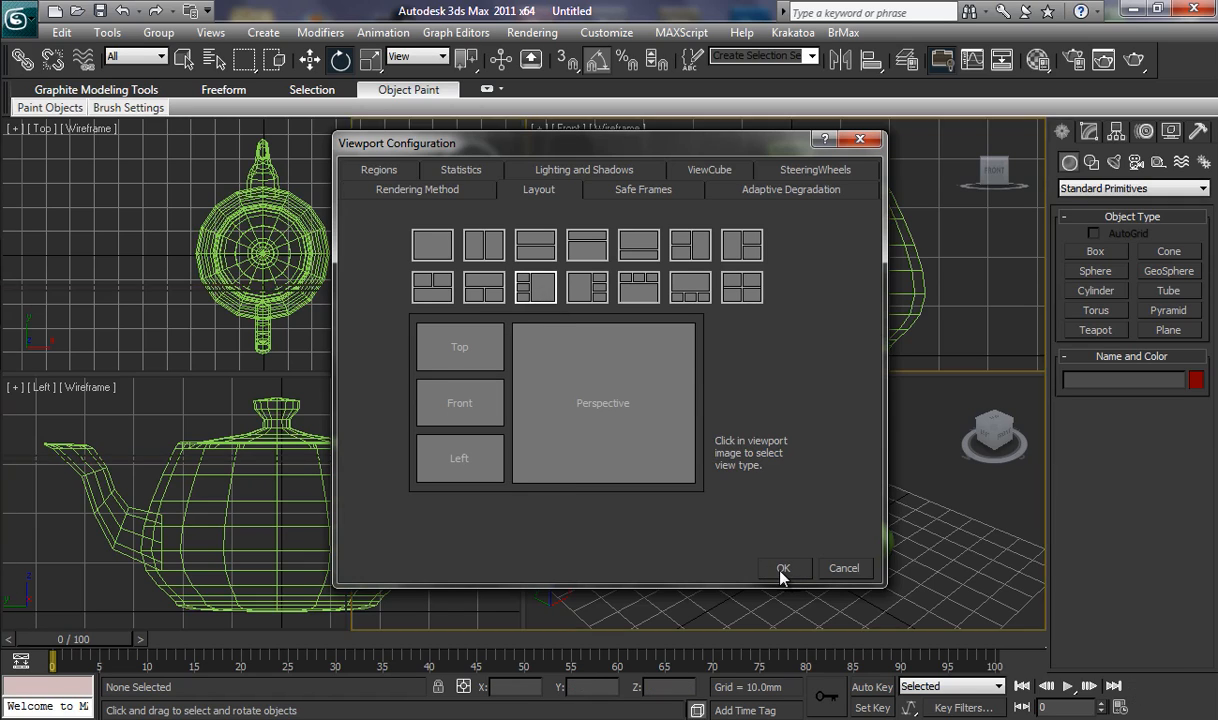
pyautogui.click(784, 568)
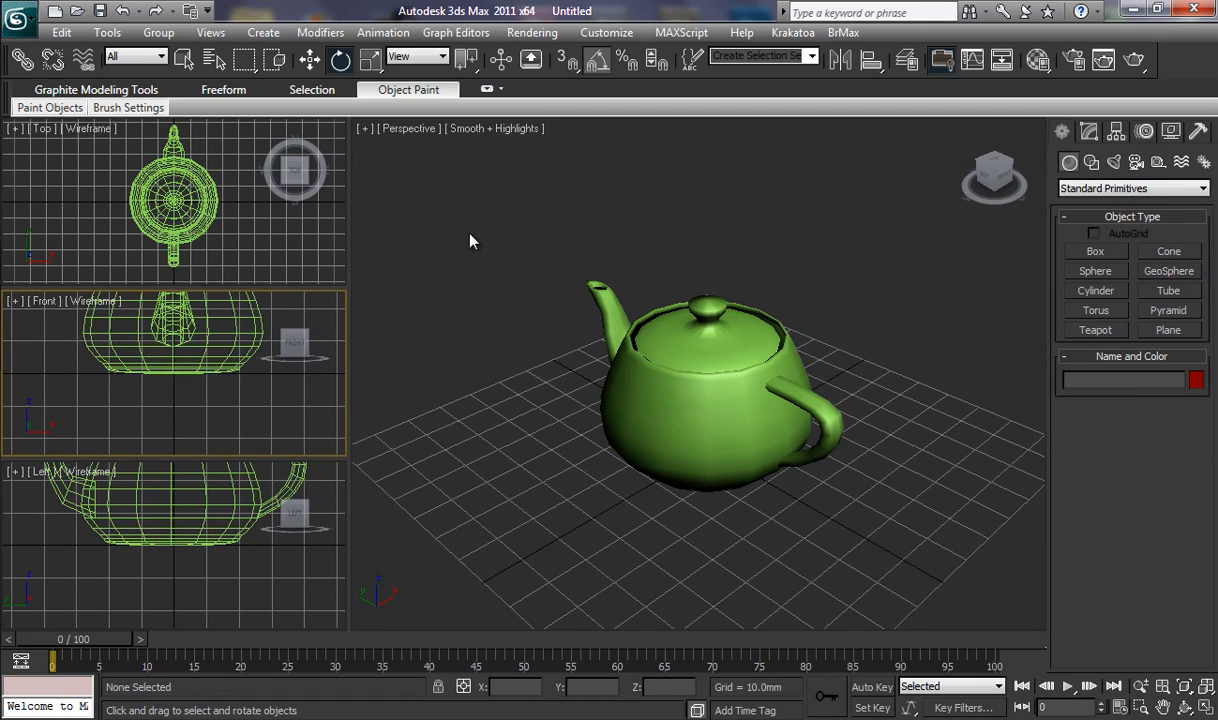
pyautogui.moveTo(490, 400)
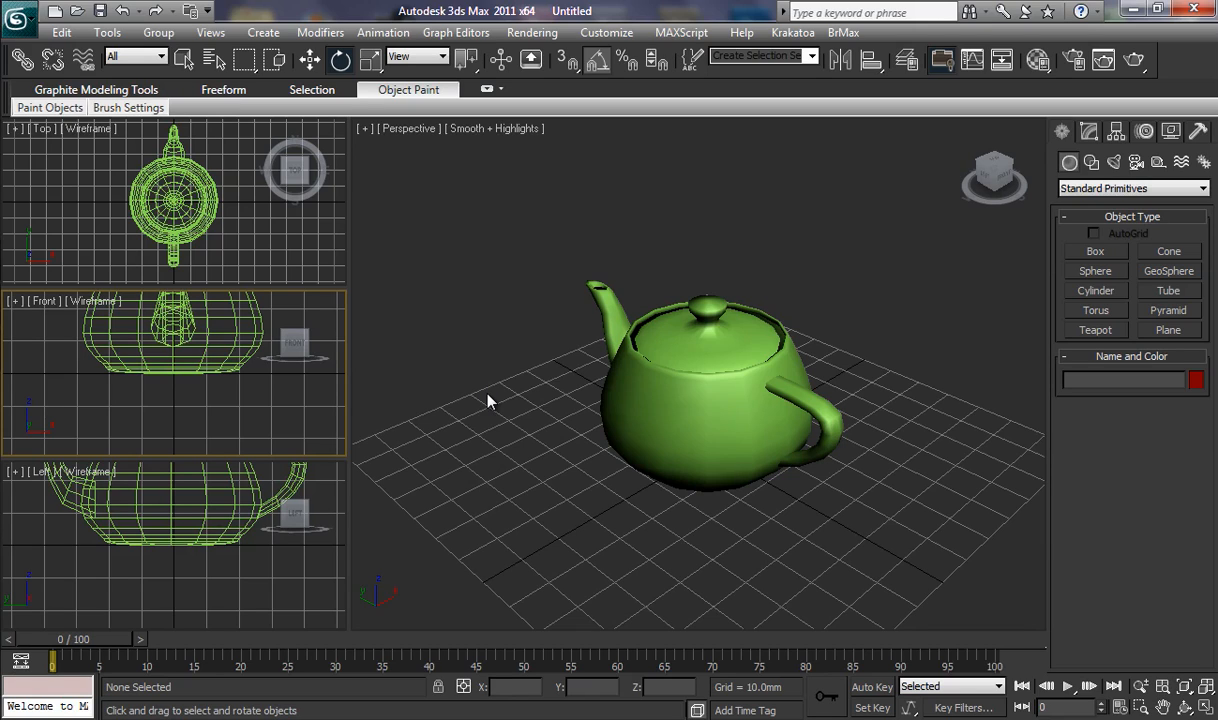
pyautogui.moveTo(367, 150)
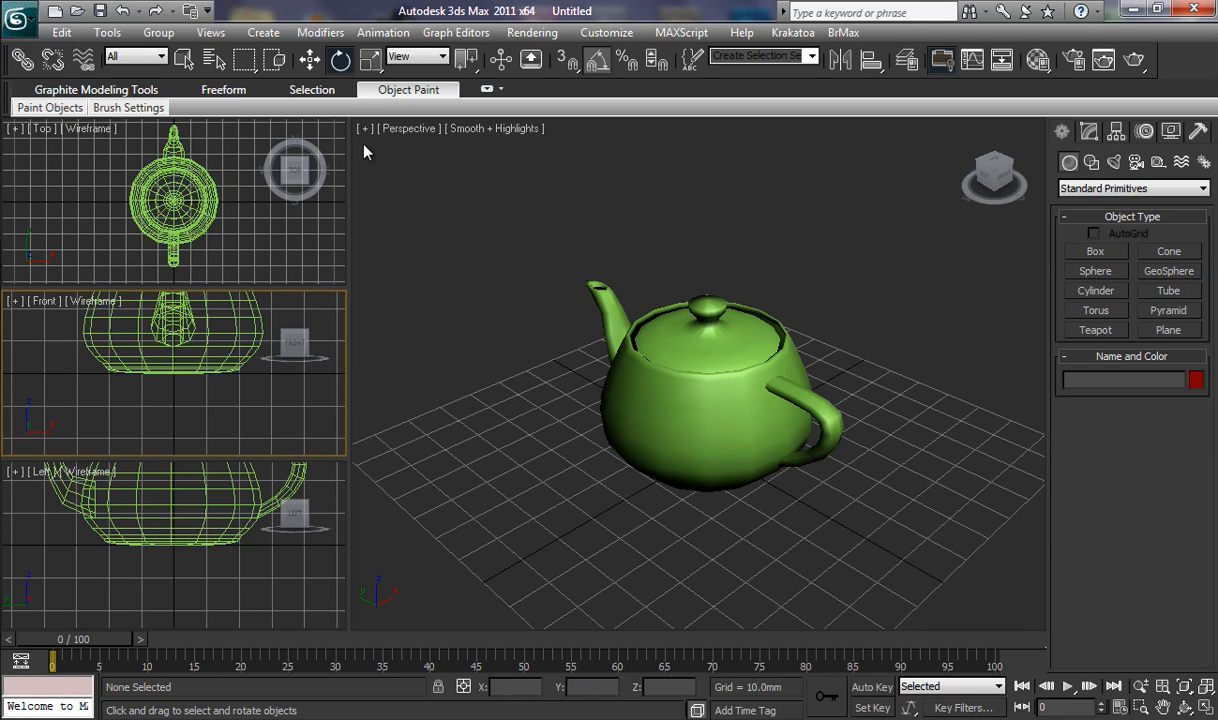
pyautogui.moveTo(368, 137)
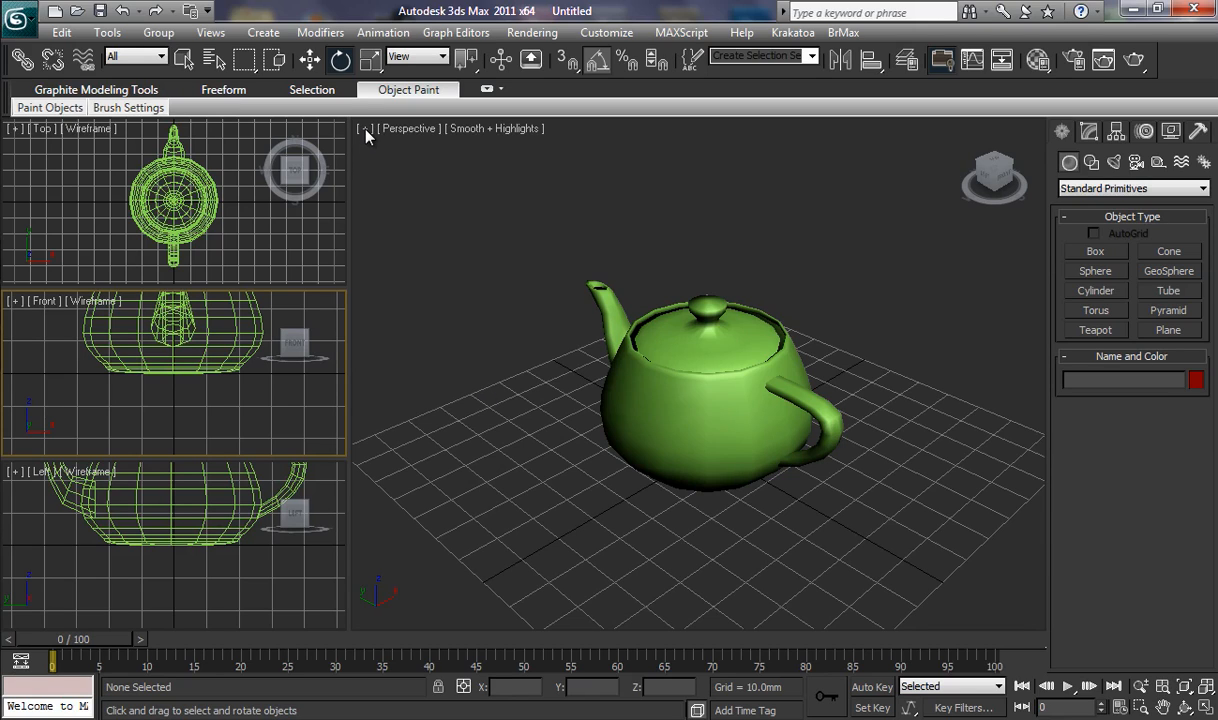
pyautogui.moveTo(222, 56)
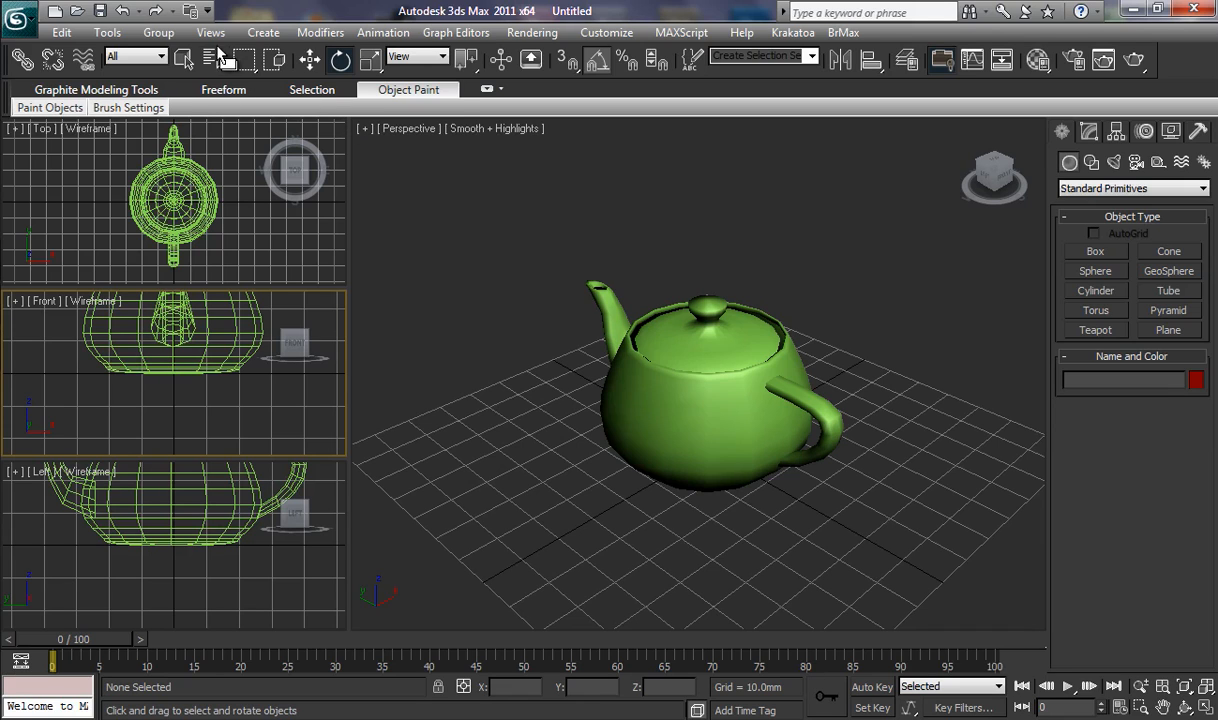
# Apply a layout with a large Top view and small Front, Left, Perspective views
pyautogui.click(210, 32)
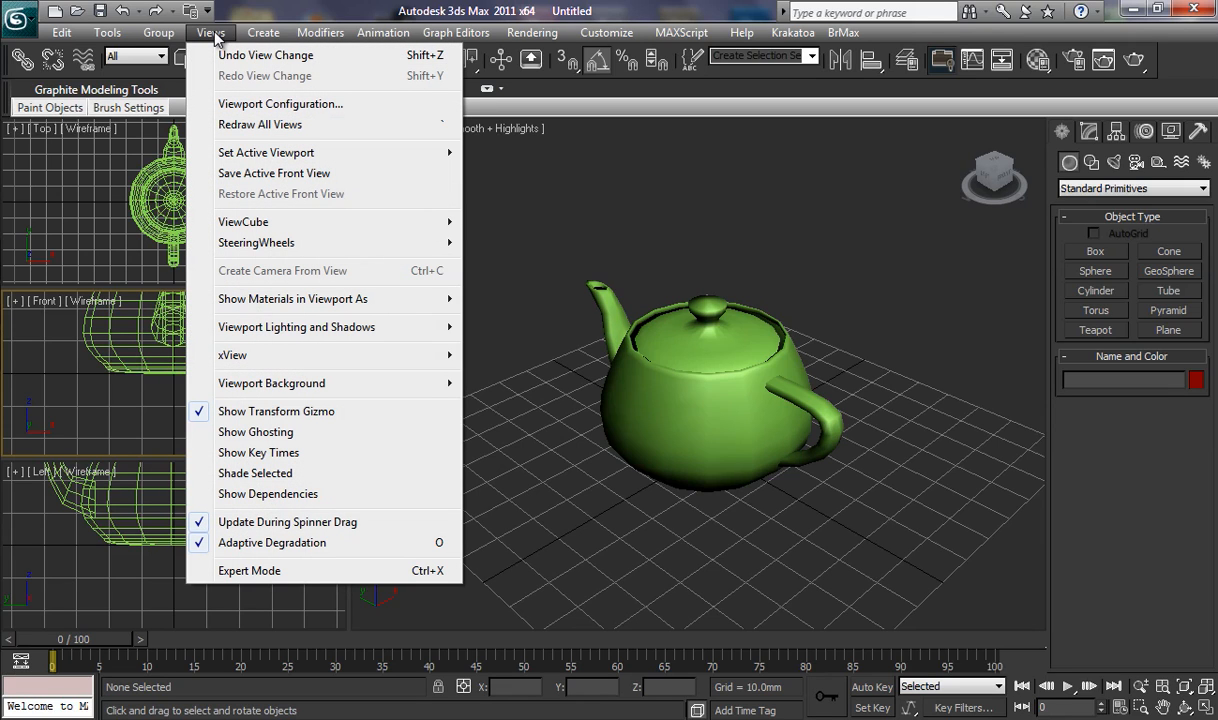
pyautogui.moveTo(281, 104)
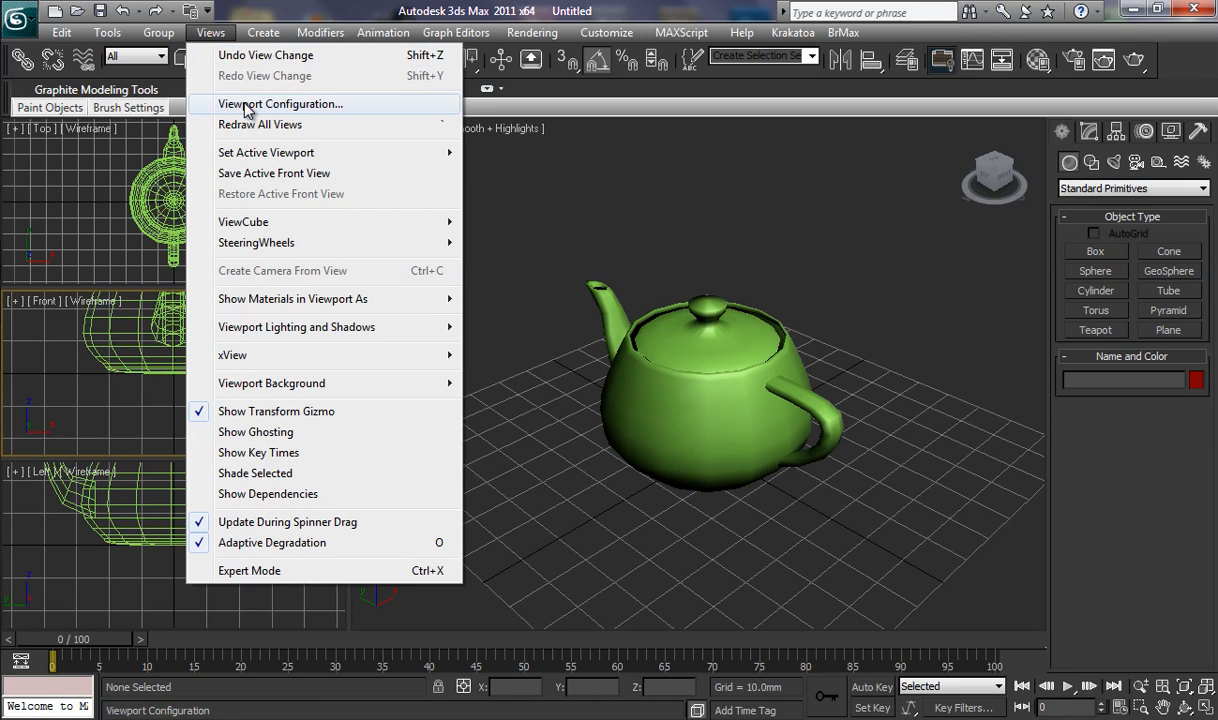
pyautogui.click(281, 103)
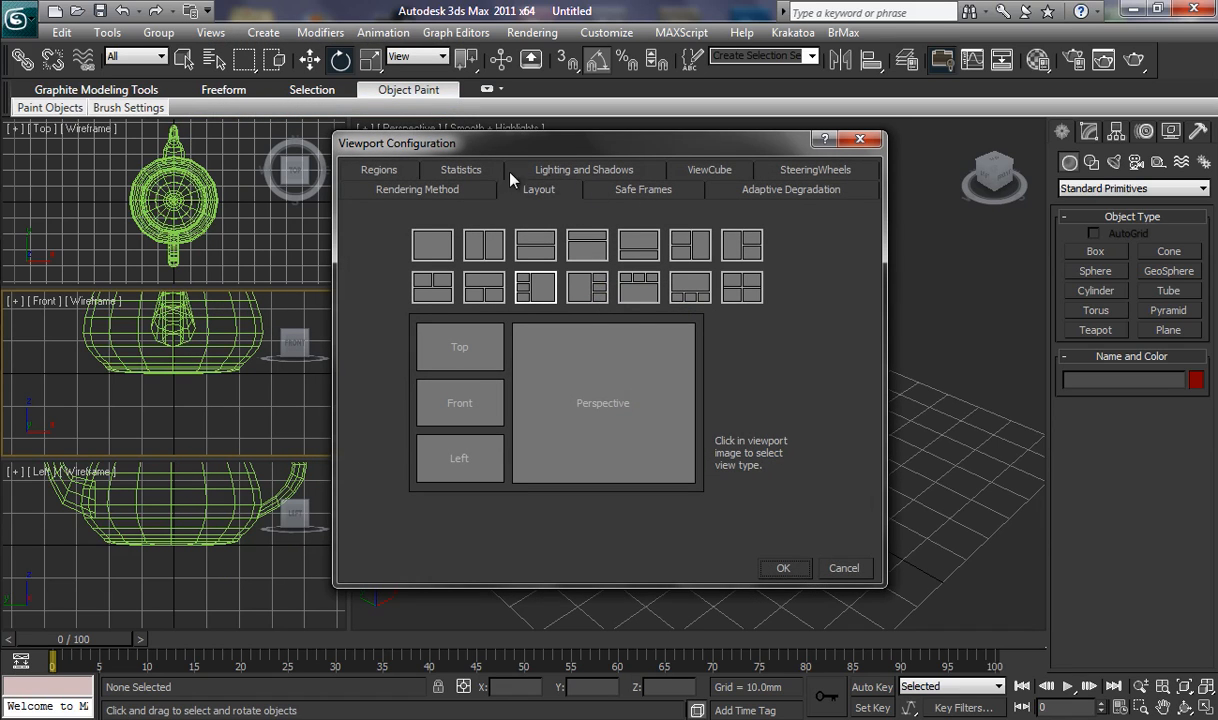
pyautogui.moveTo(558, 196)
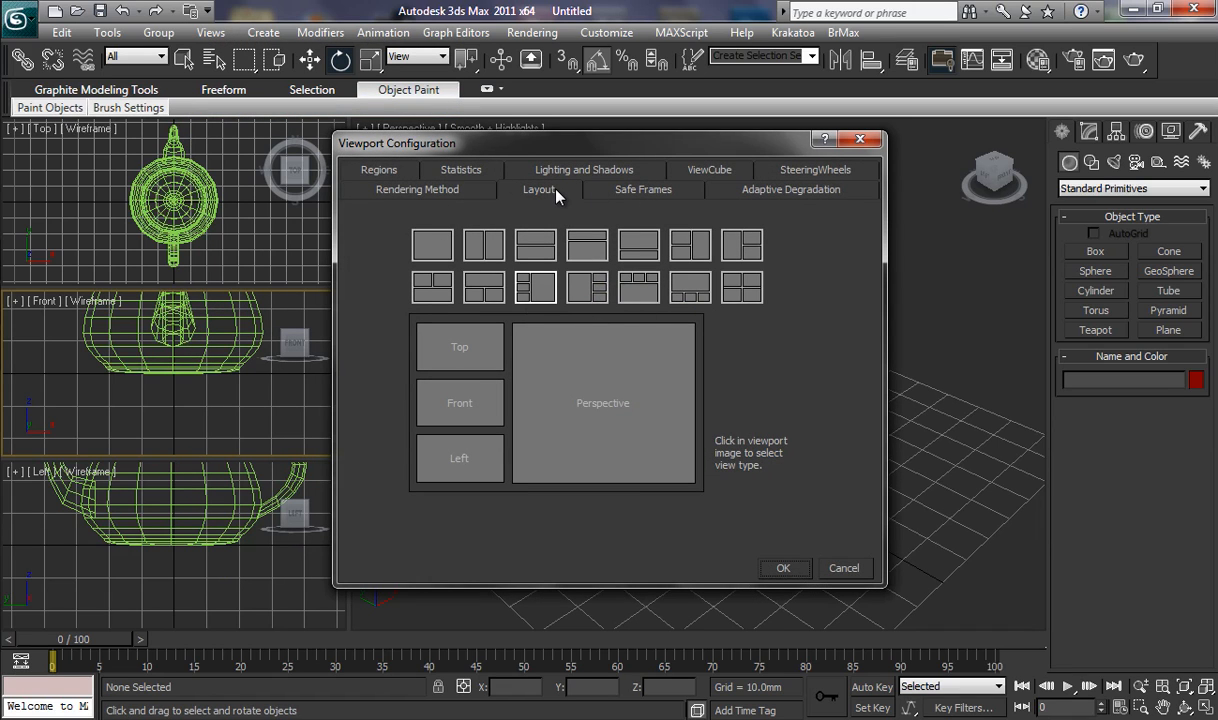
pyautogui.moveTo(547, 203)
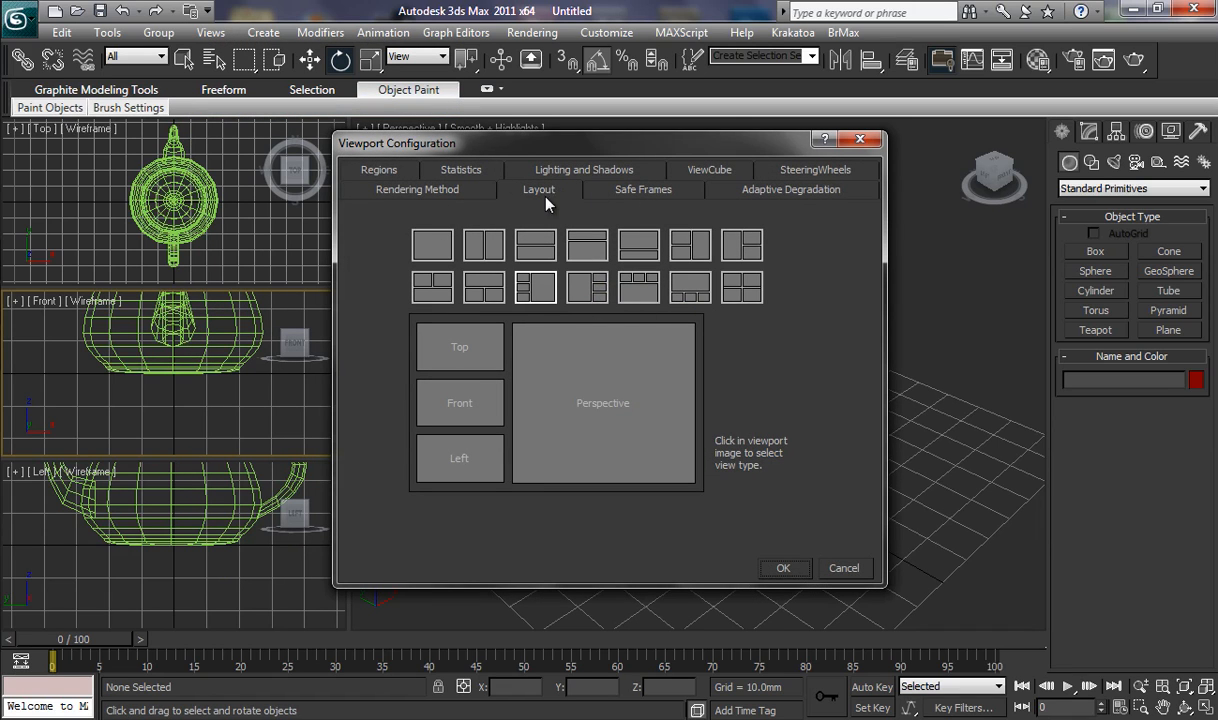
pyautogui.moveTo(592, 295)
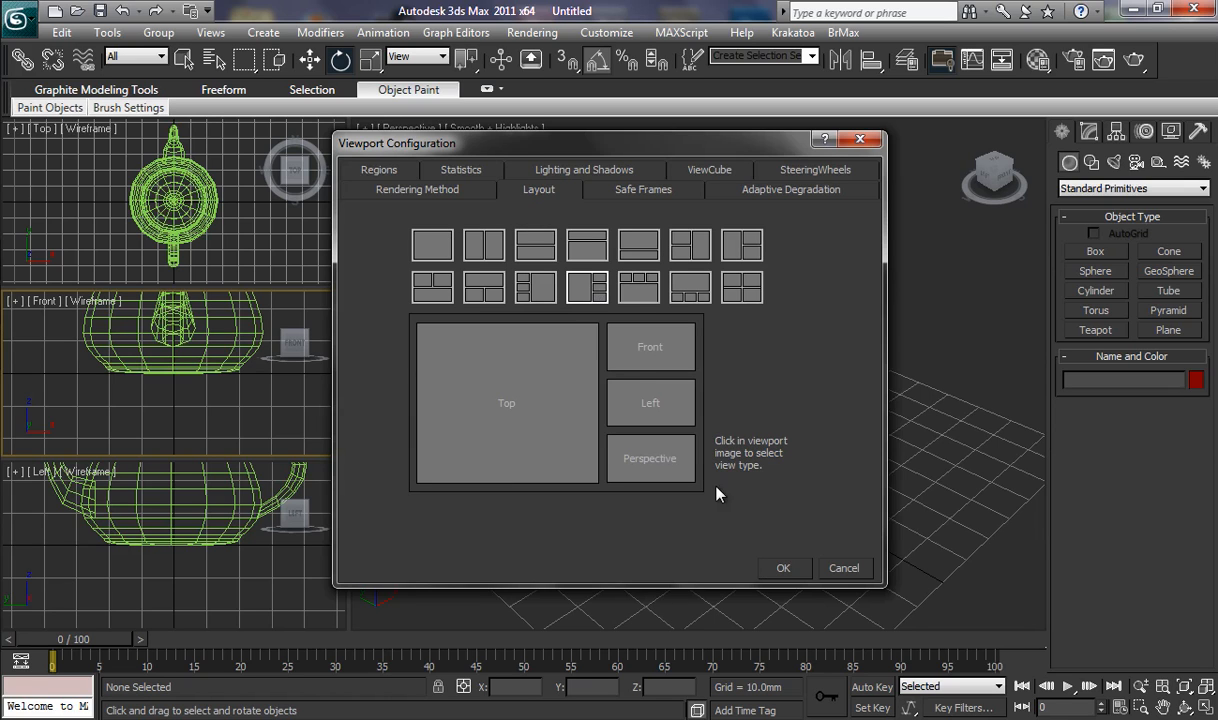
pyautogui.click(783, 568)
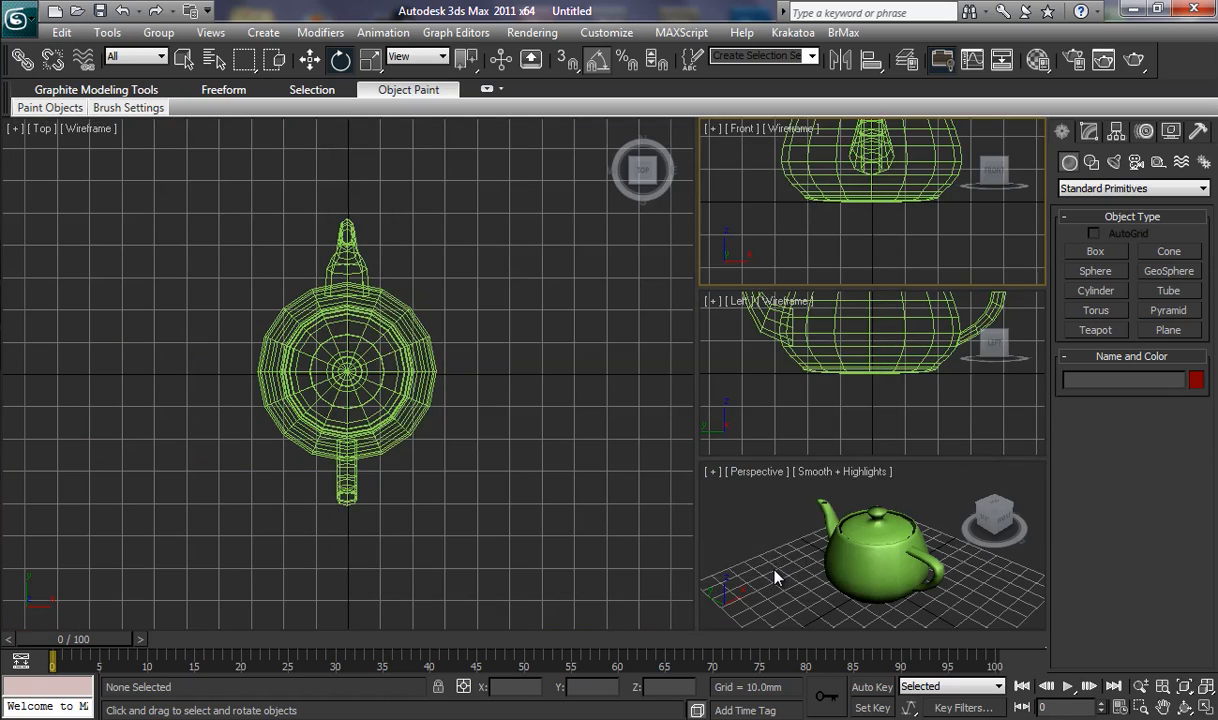
pyautogui.moveTo(632, 278)
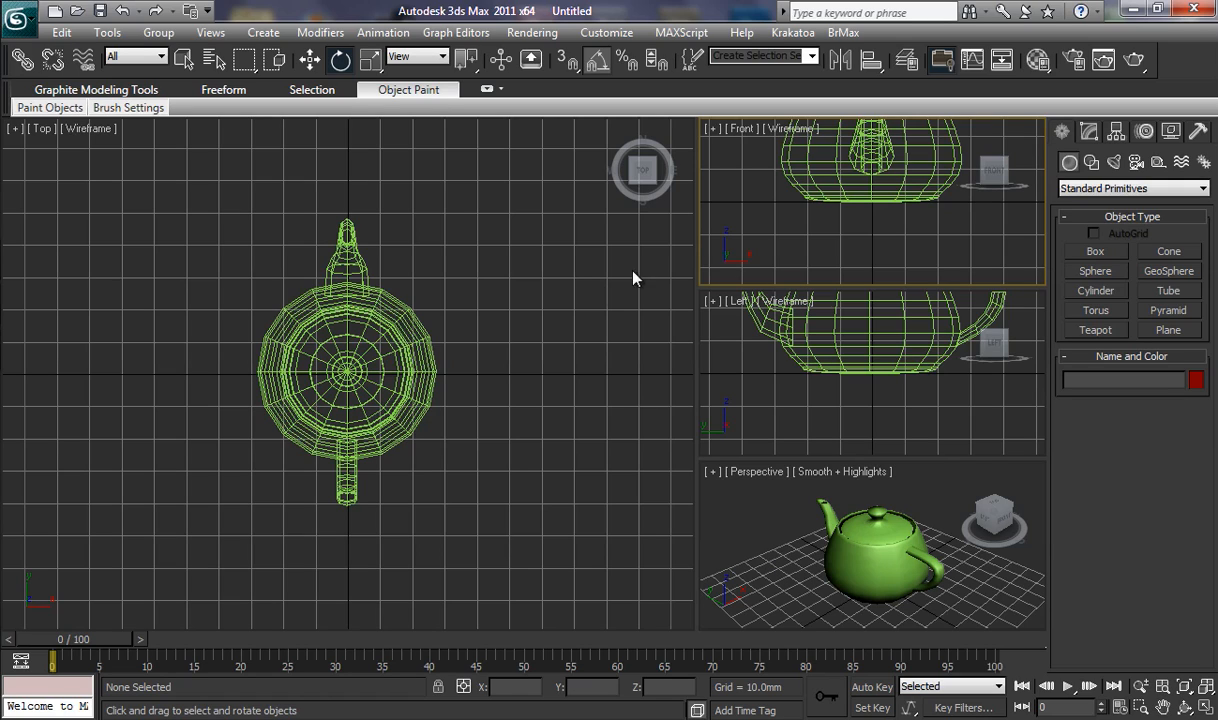
pyautogui.moveTo(765, 460)
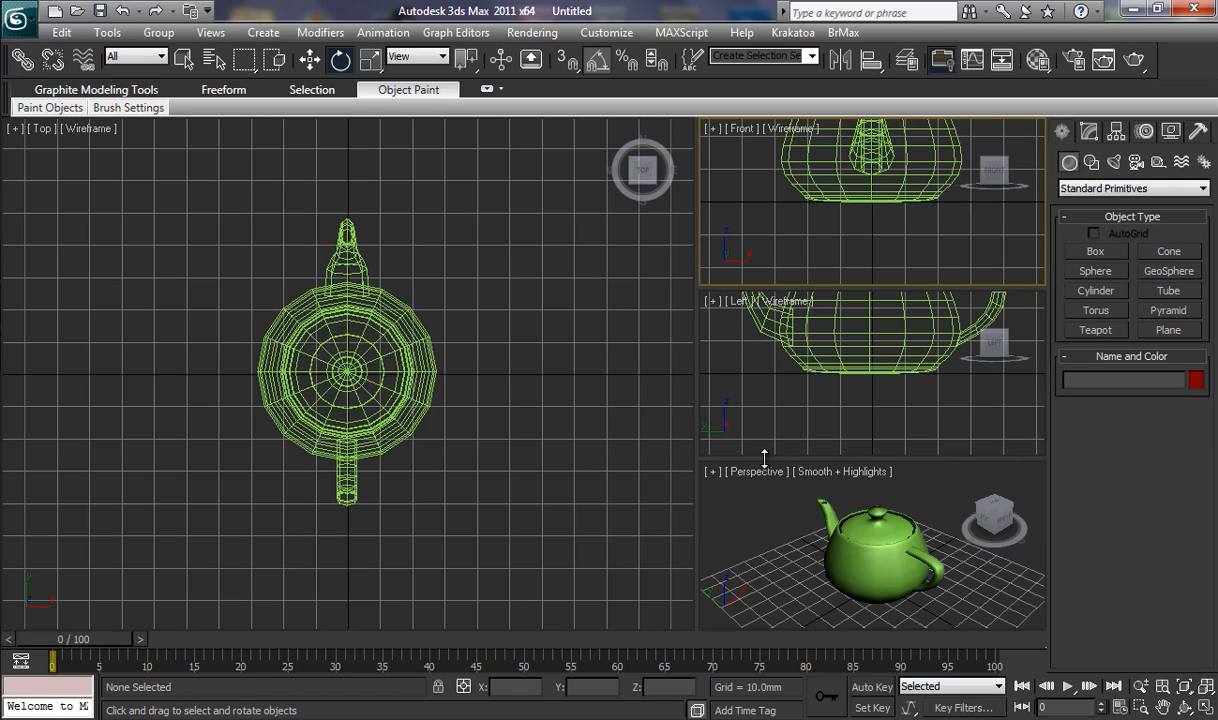
pyautogui.moveTo(687, 491)
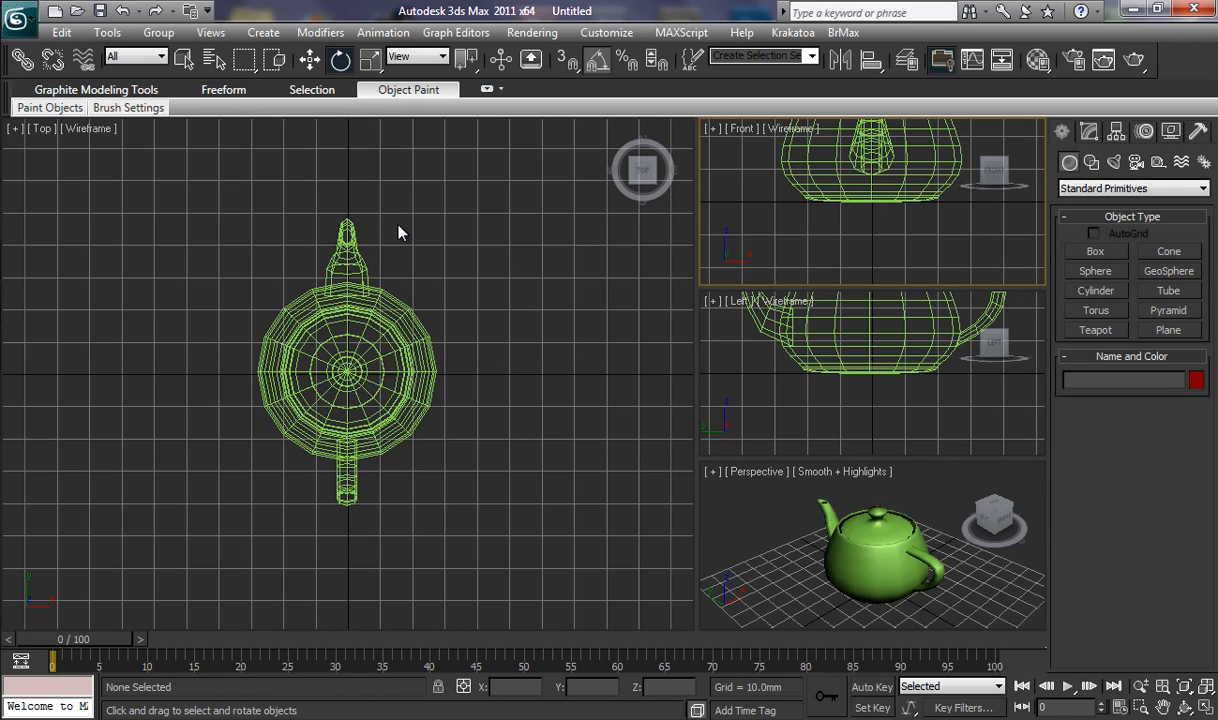
pyautogui.moveTo(387, 210)
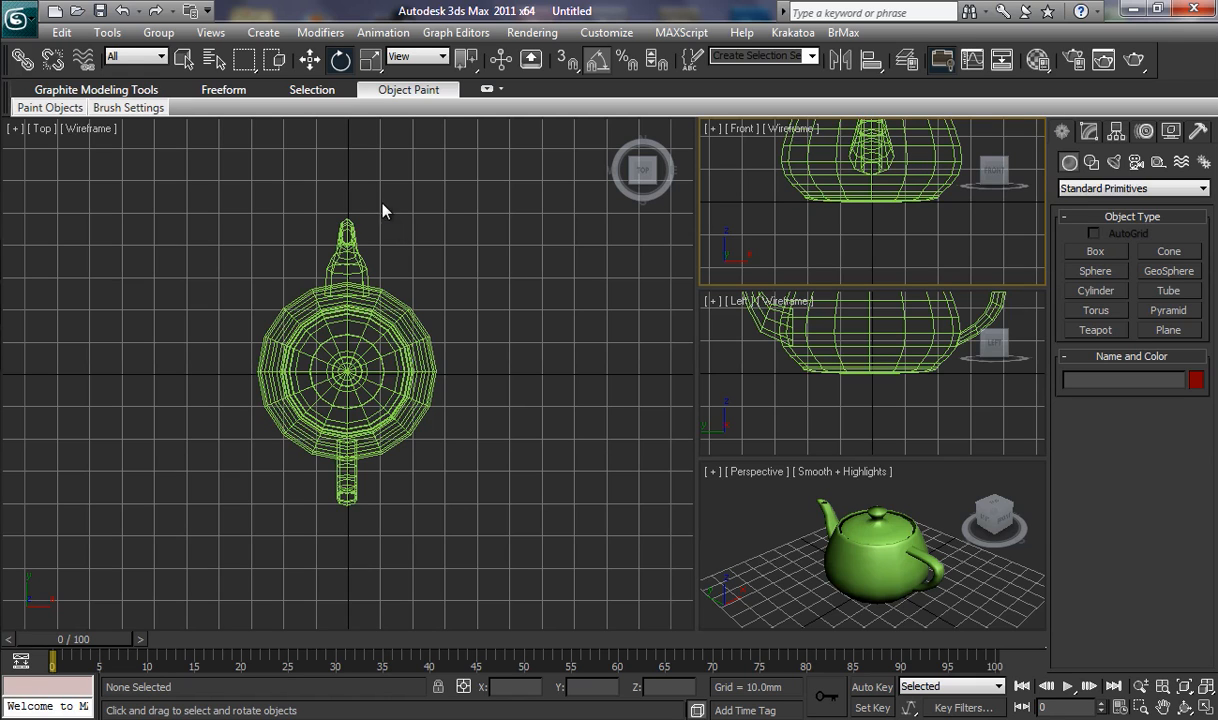
# Apply the four-equal viewport layout via Views > Viewport Configuration
pyautogui.click(210, 32)
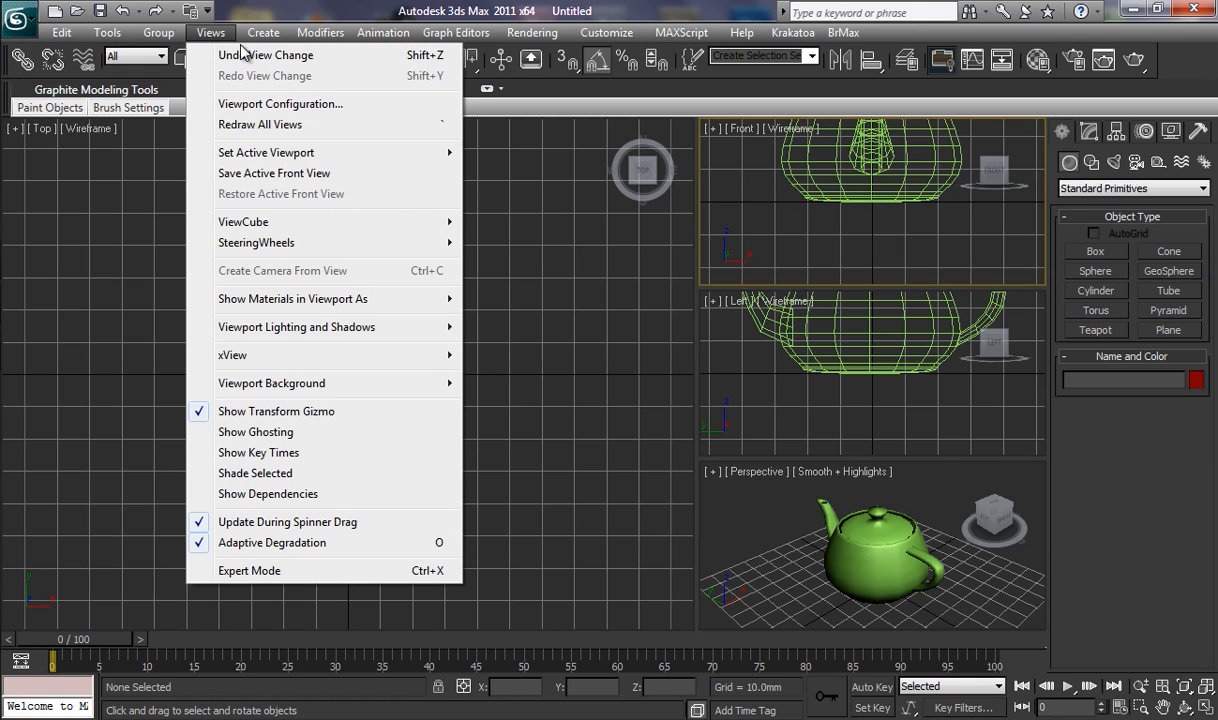
pyautogui.click(280, 103)
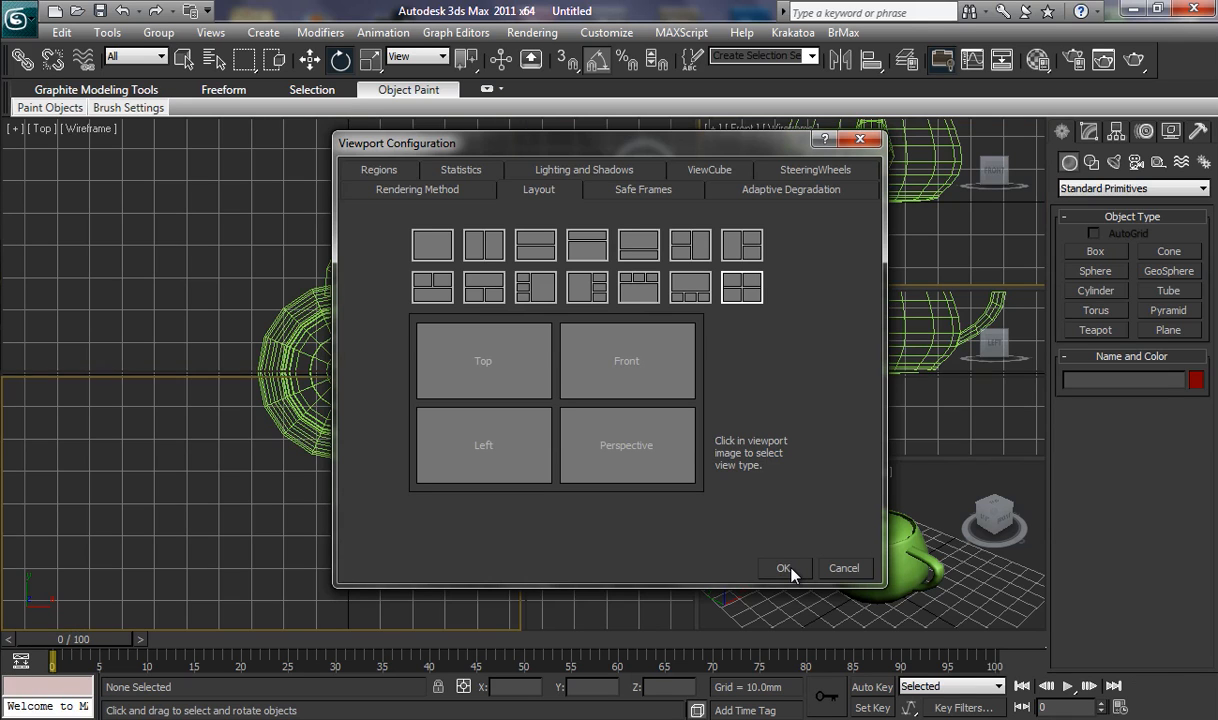
pyautogui.click(784, 568)
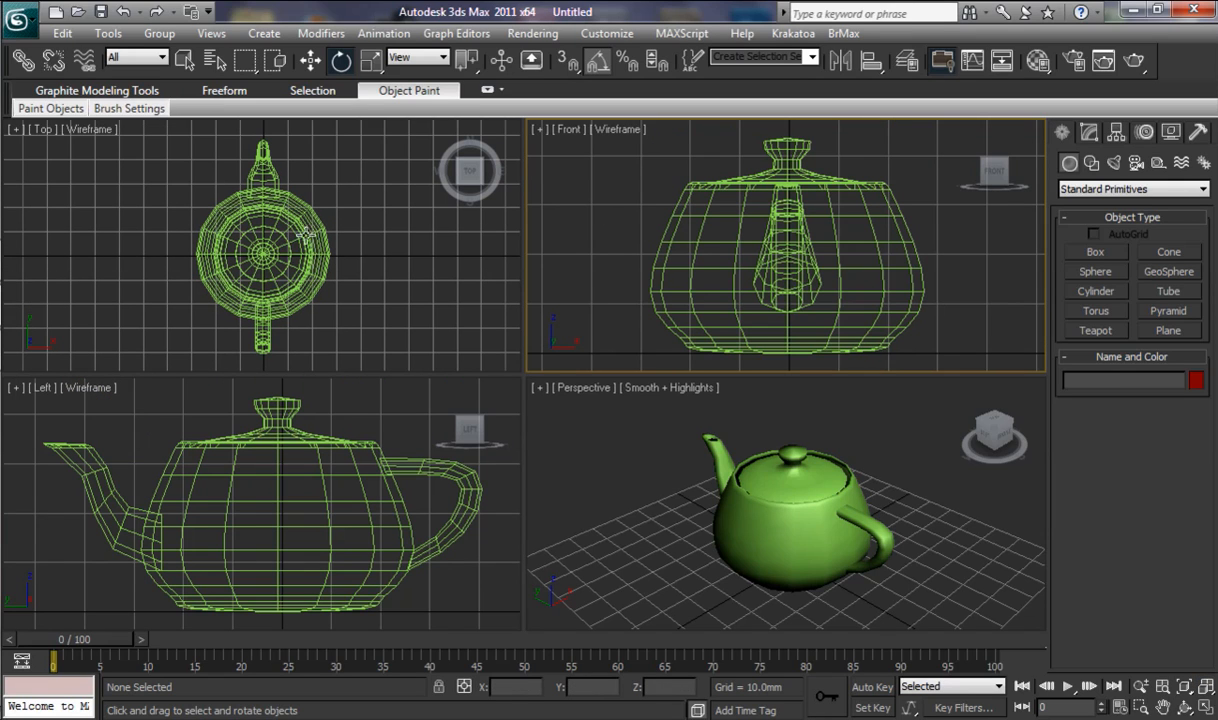
pyautogui.moveTo(487, 245)
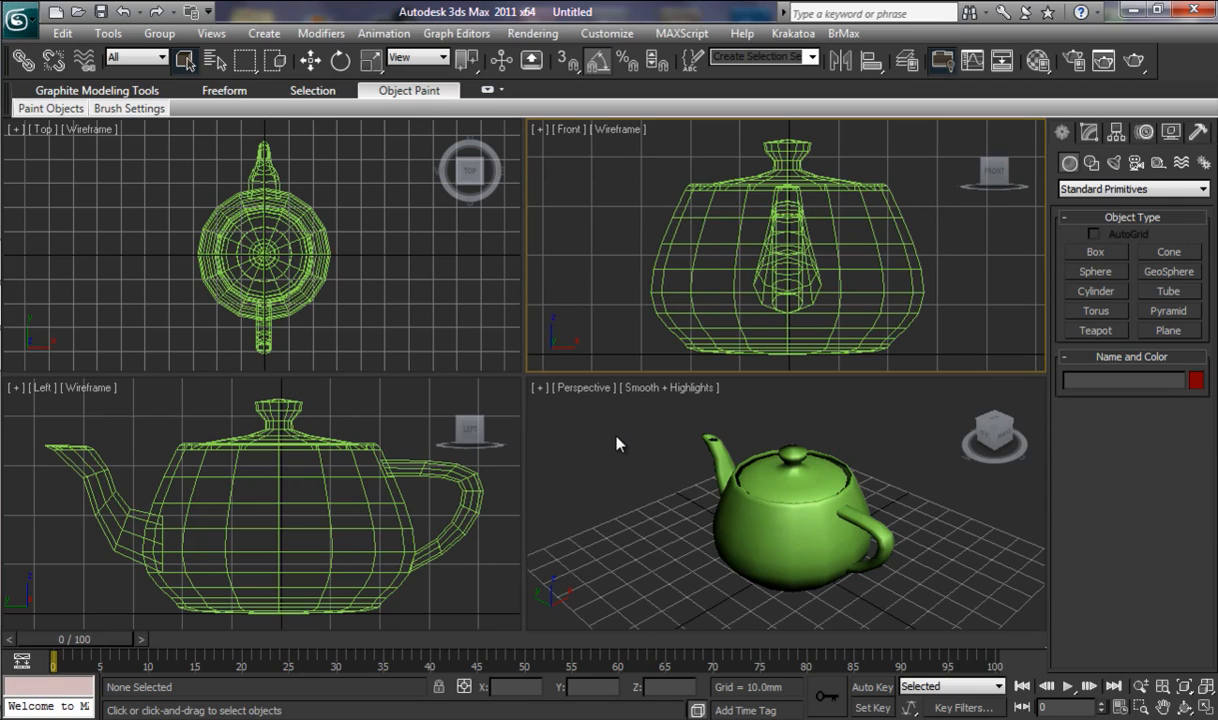
pyautogui.moveTo(614, 414)
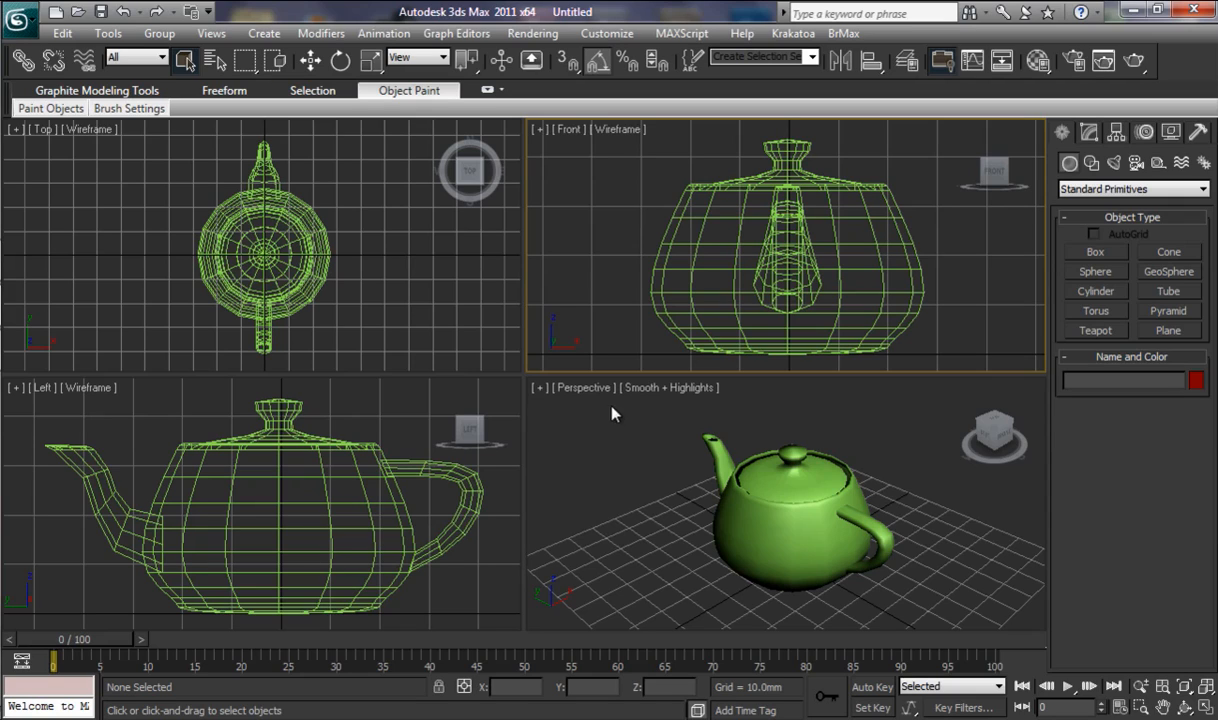
pyautogui.moveTo(598, 419)
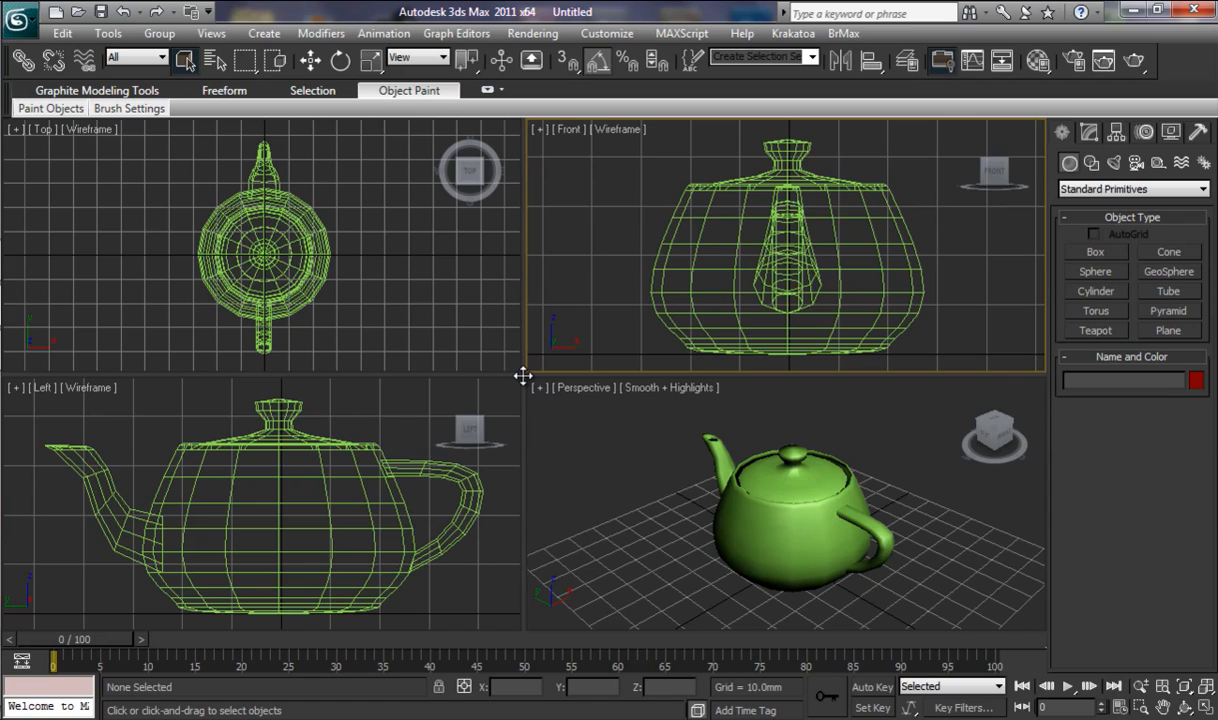
pyautogui.moveTo(568, 435)
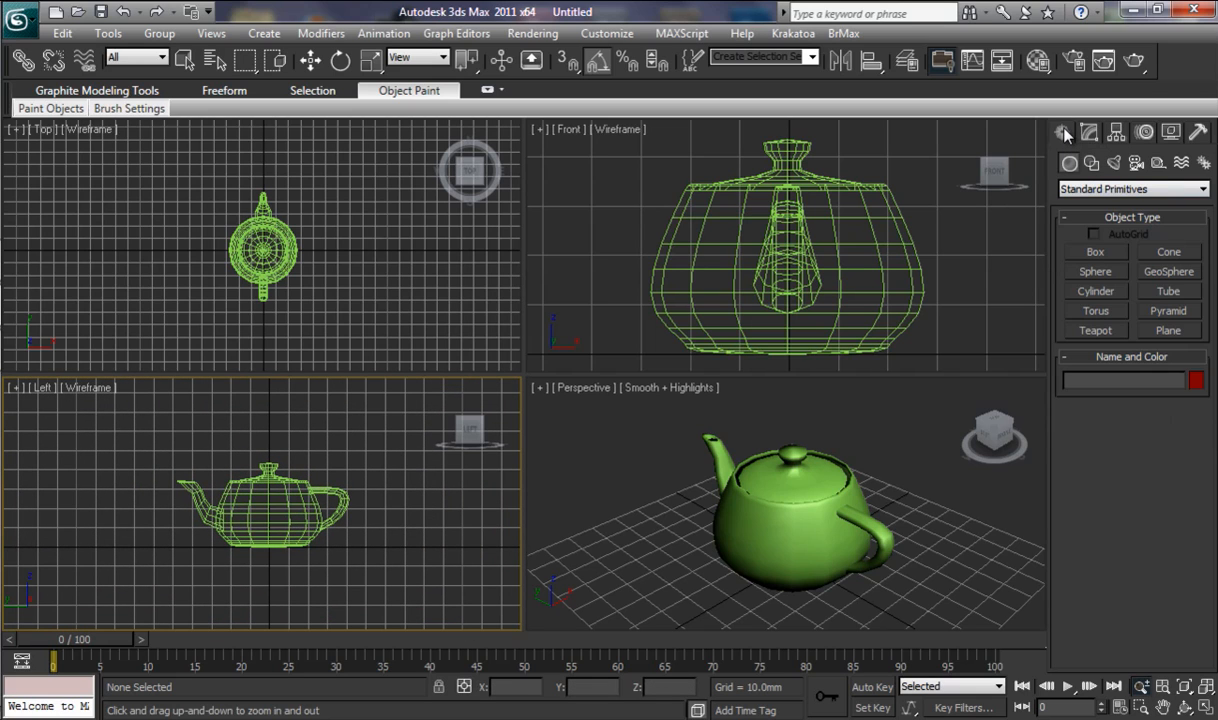
pyautogui.moveTo(1136, 163)
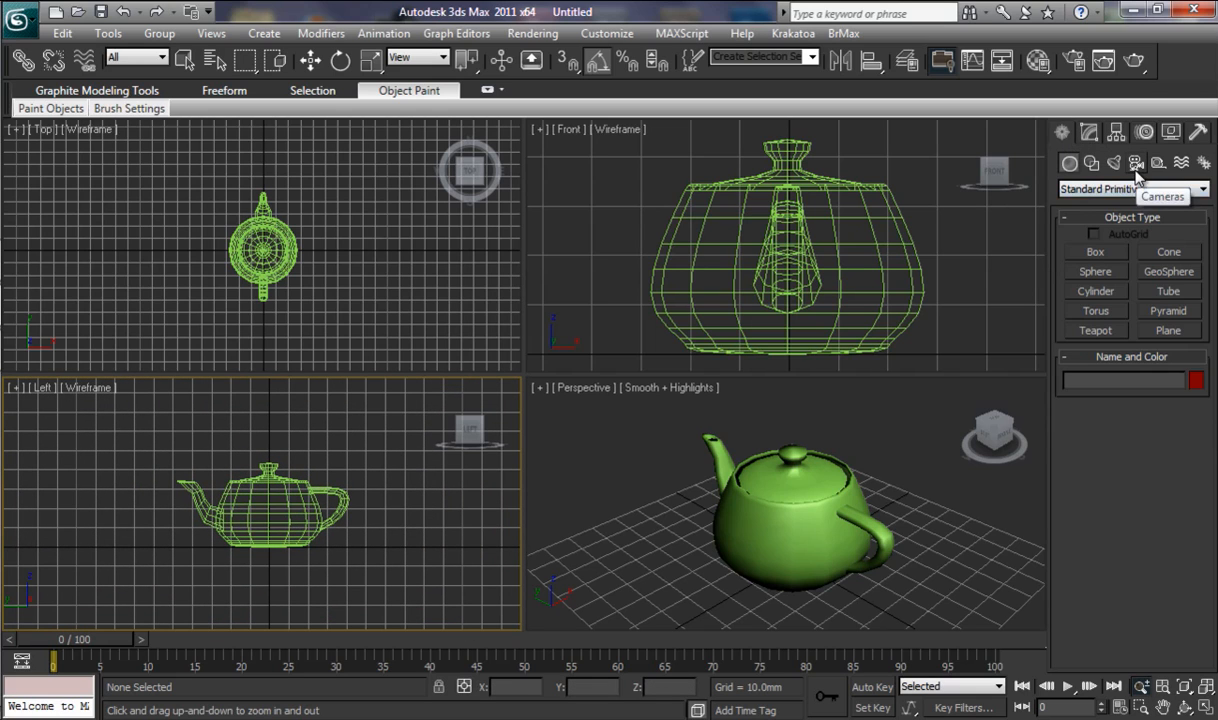
# Choose Cameras > Target in the Create panel to start a target camera
pyautogui.click(1136, 163)
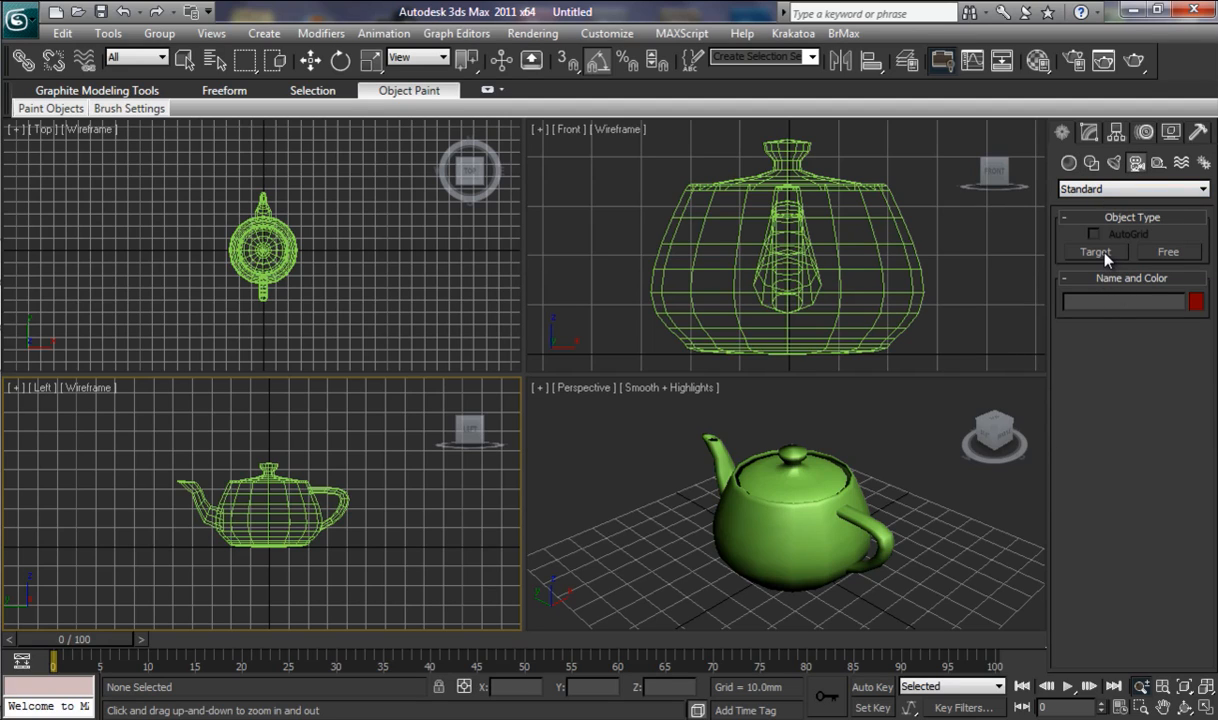
pyautogui.click(1094, 251)
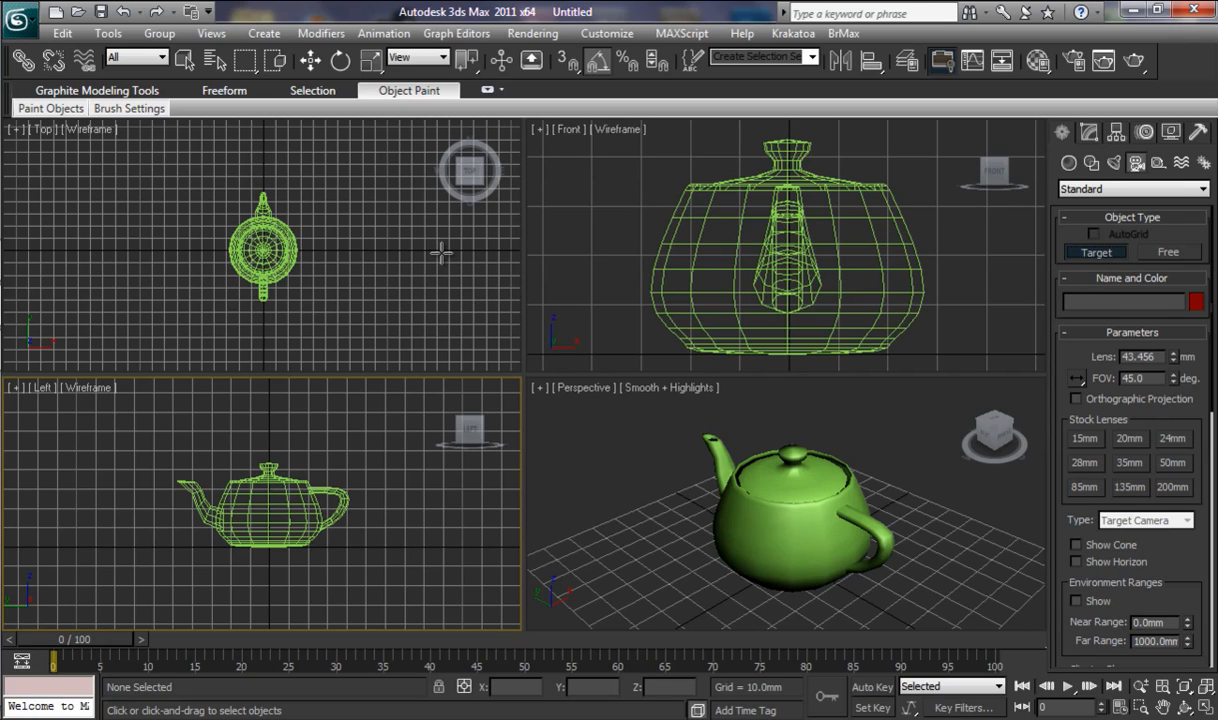
pyautogui.moveTo(461, 252)
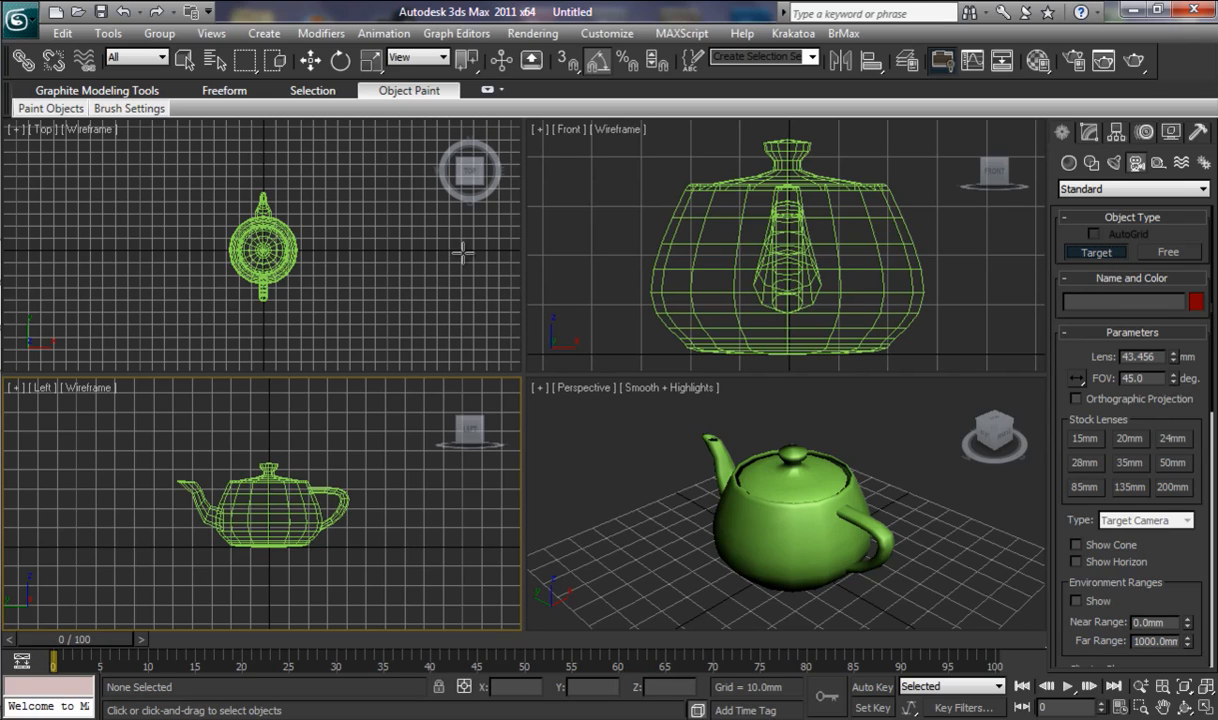
pyautogui.moveTo(470, 251)
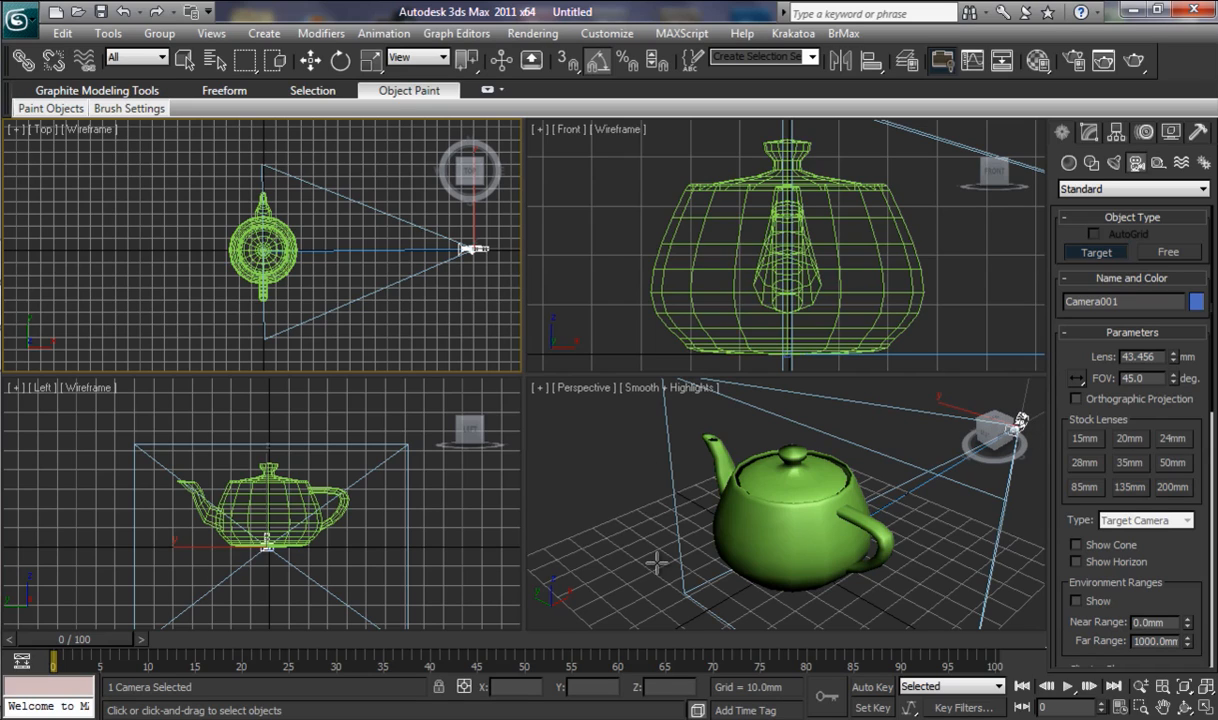
pyautogui.moveTo(757, 397)
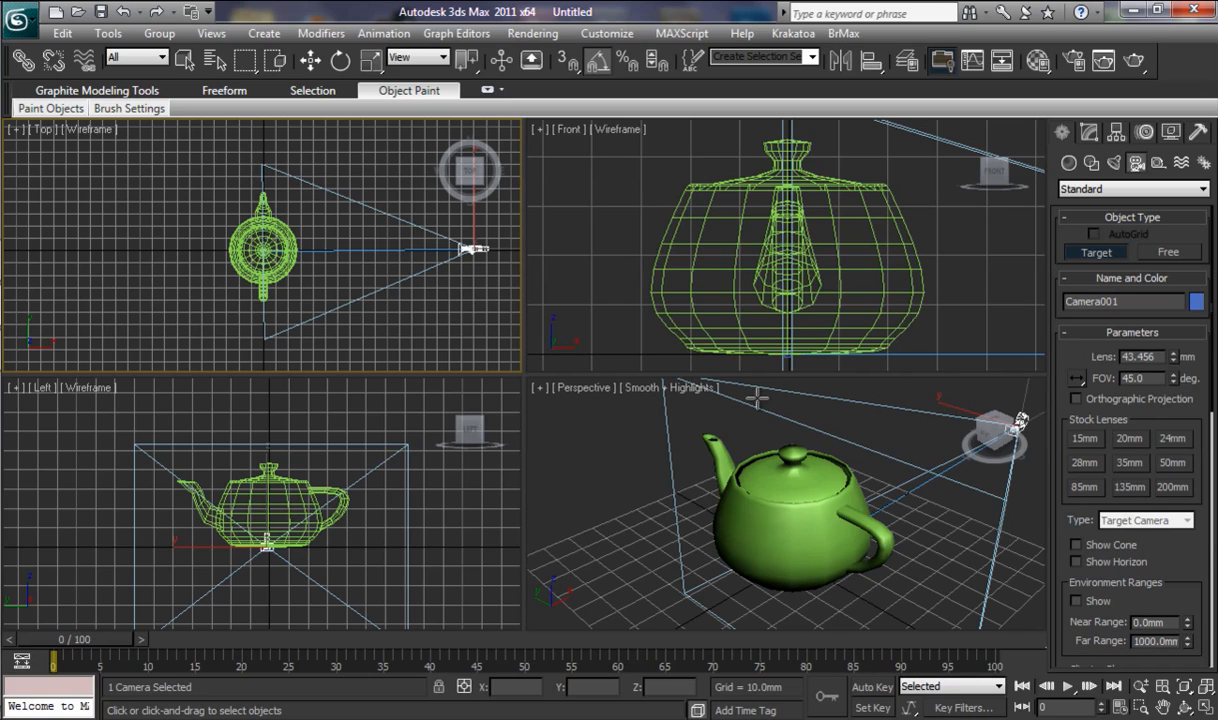
pyautogui.moveTo(945, 662)
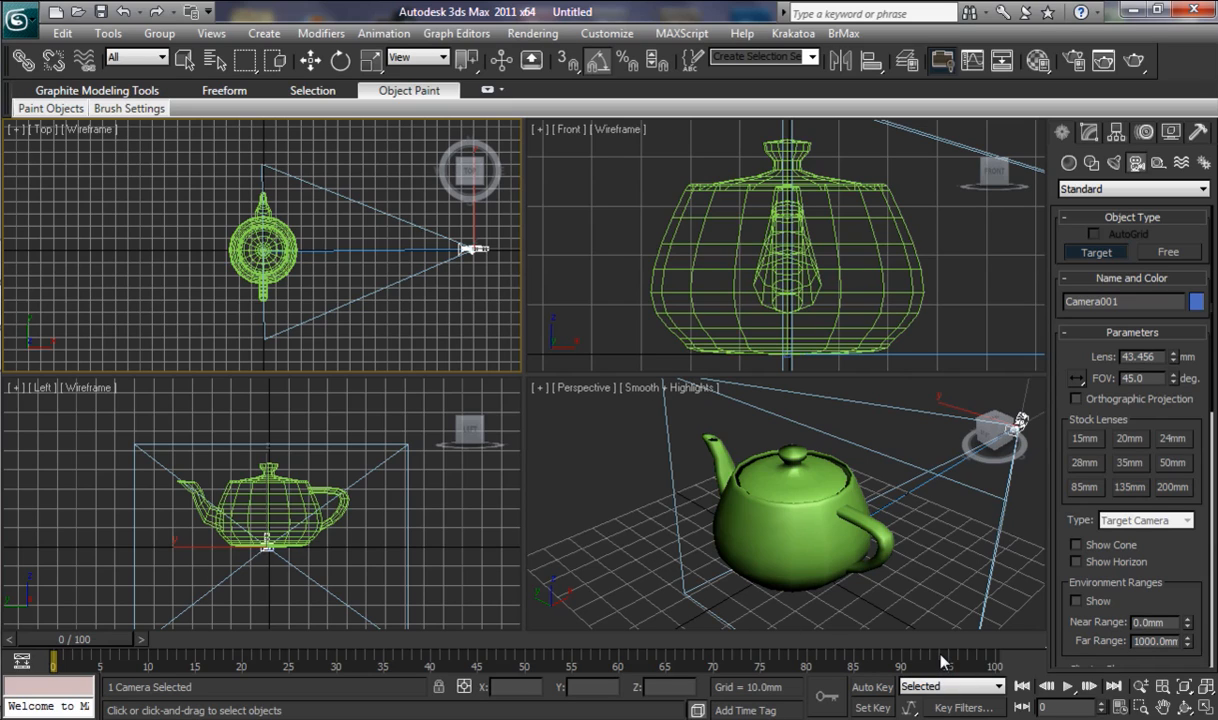
pyautogui.moveTo(283, 540)
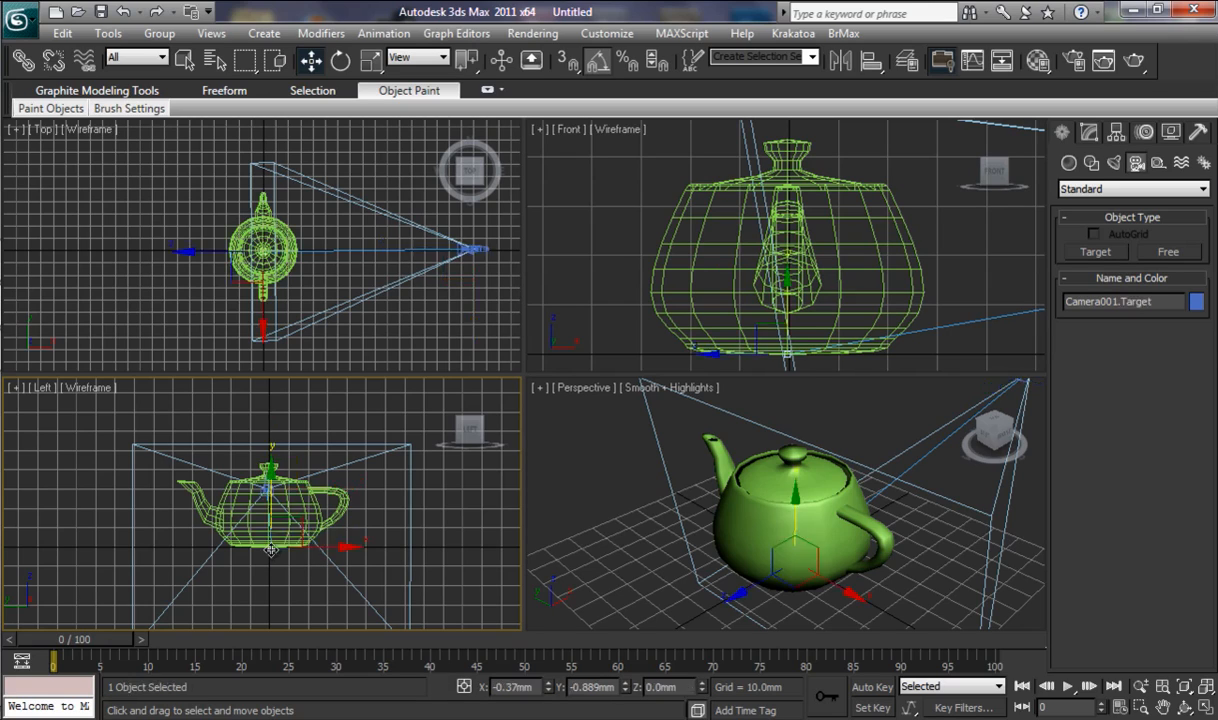
# Raise Camera001.Target up into the teapot's body in the Left view
pyautogui.moveTo(270, 550); pyautogui.dragTo(270, 460)
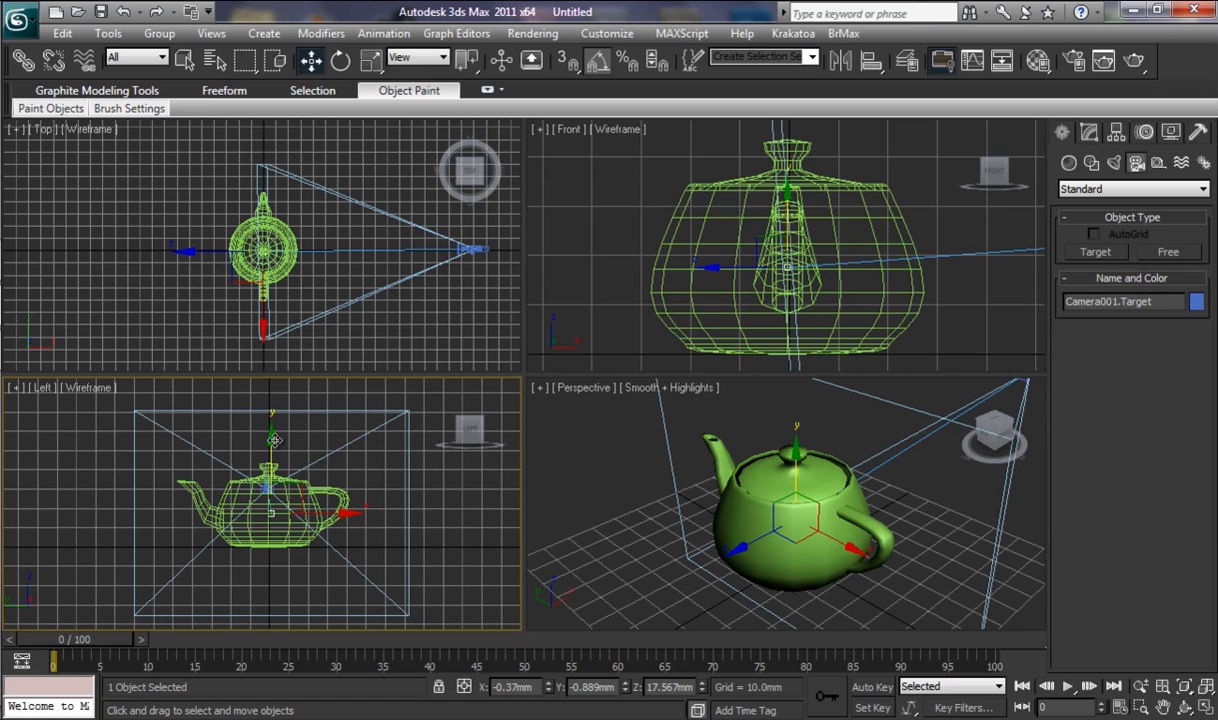
pyautogui.moveTo(561, 487)
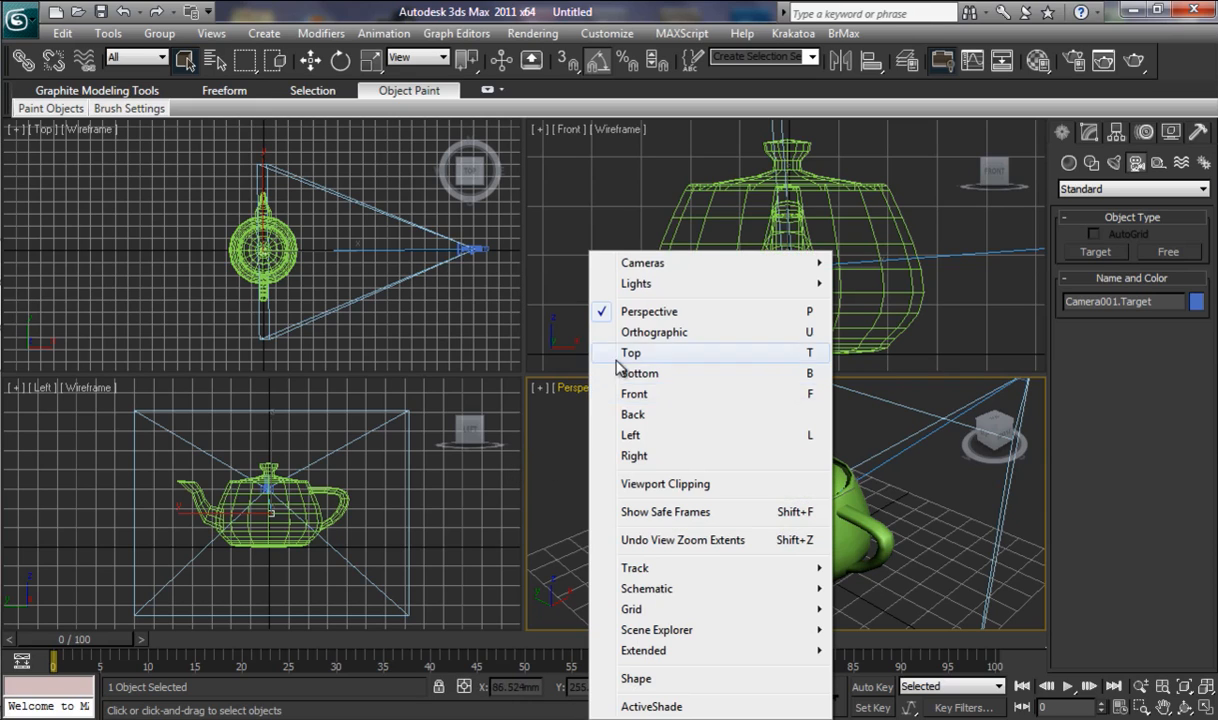
pyautogui.moveTo(643, 262)
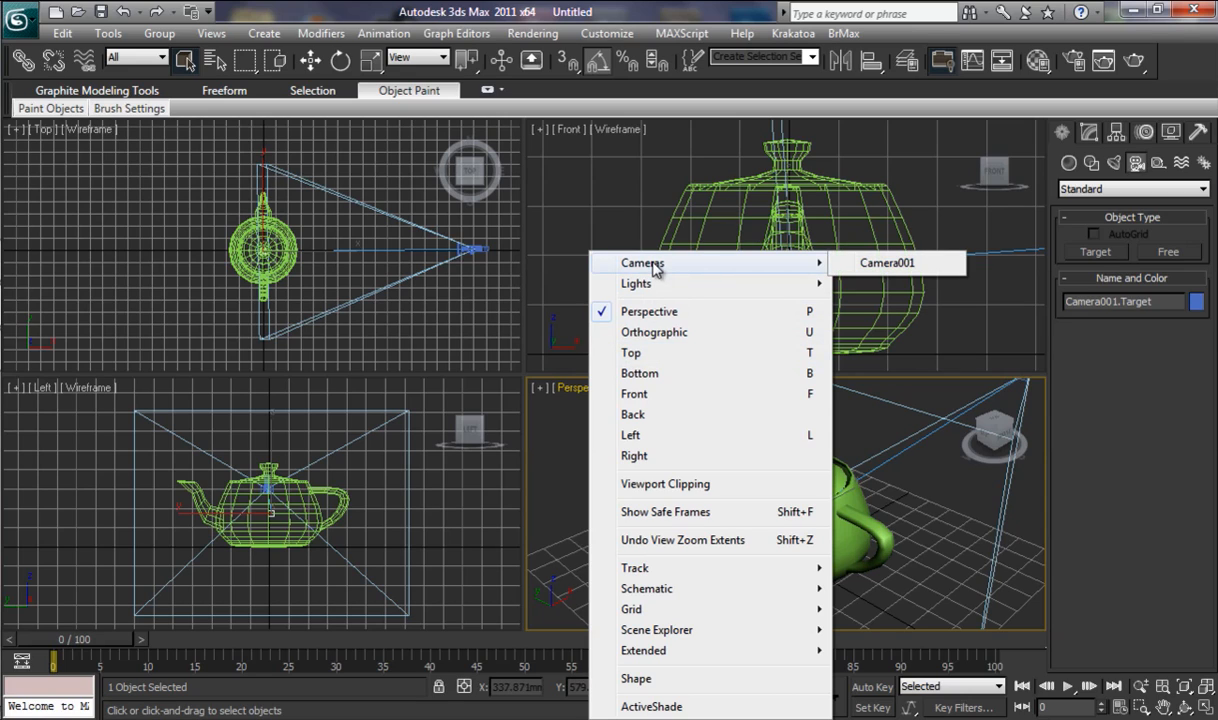
pyautogui.moveTo(885, 262)
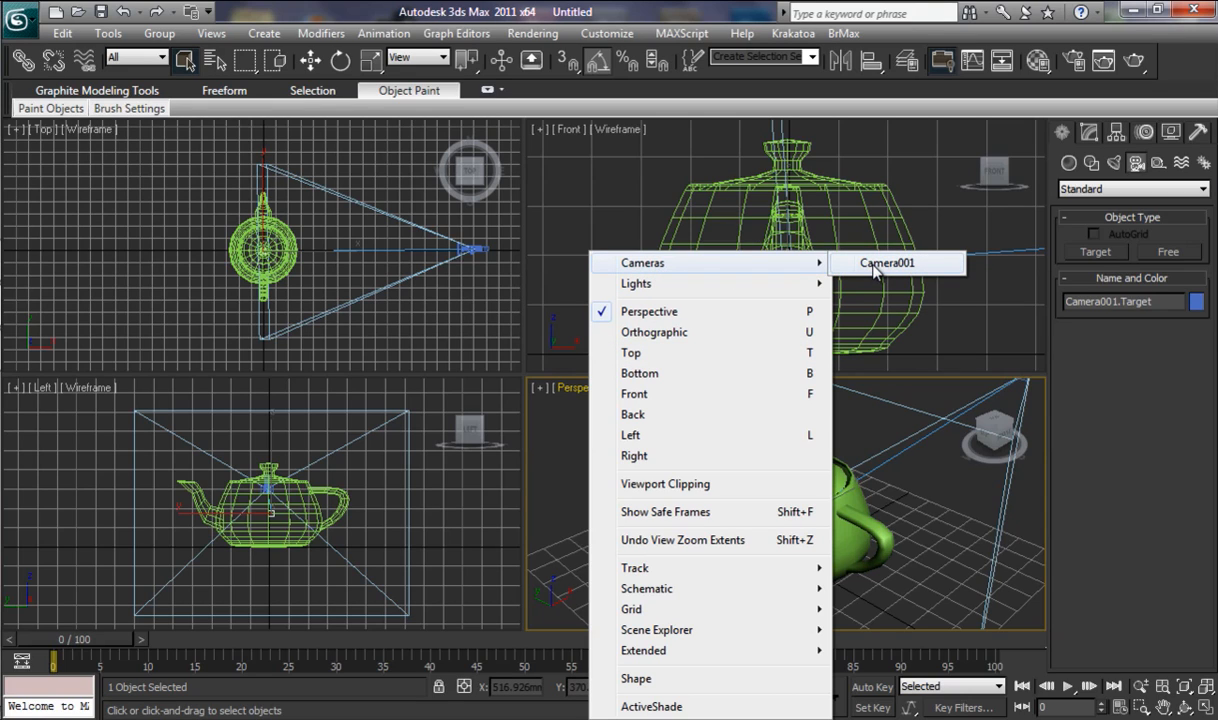
# Set the Perspective viewport to look through Camera001
pyautogui.click(886, 262)
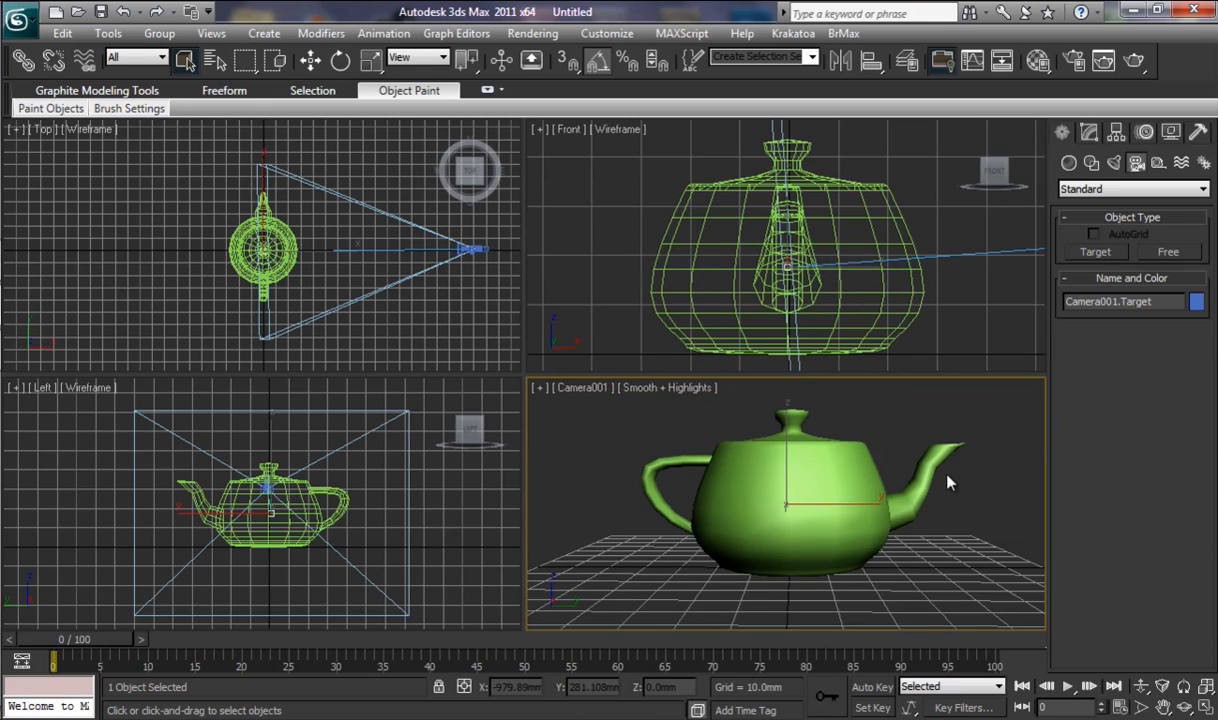
pyautogui.moveTo(952, 578)
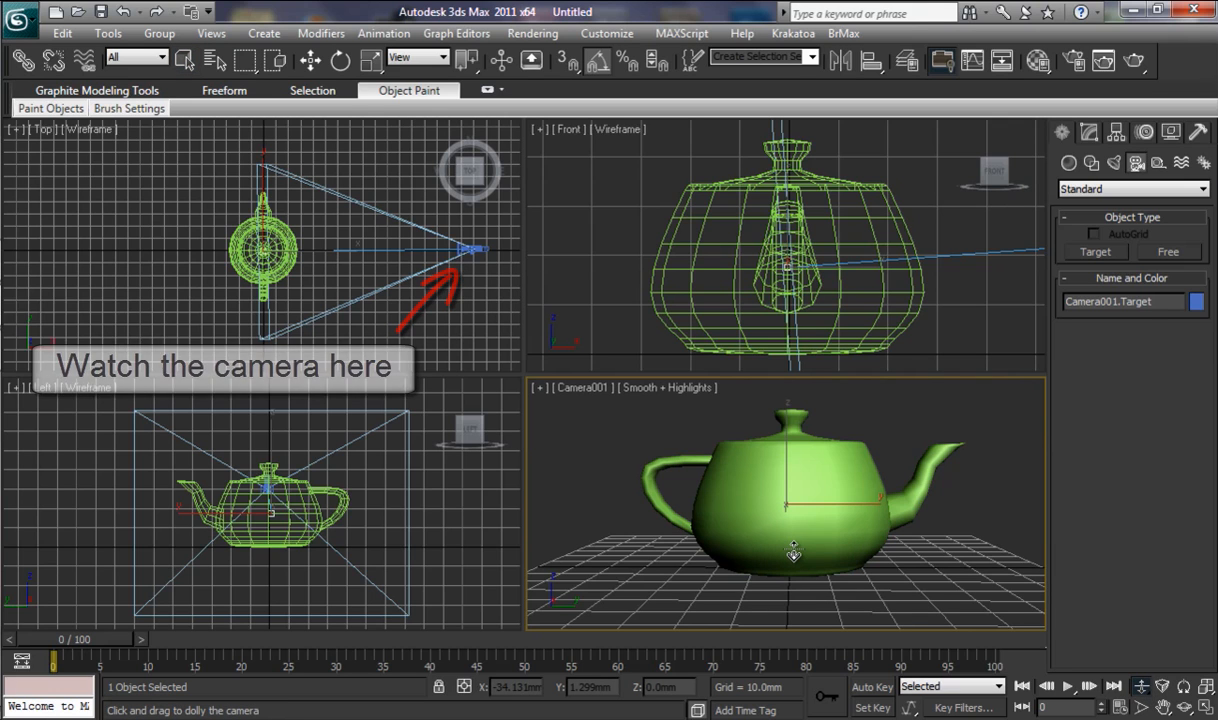
# Dolly Camera001 in and out, then orbit it around the teapot's side
pyautogui.moveTo(793, 553); pyautogui.dragTo(790, 517)
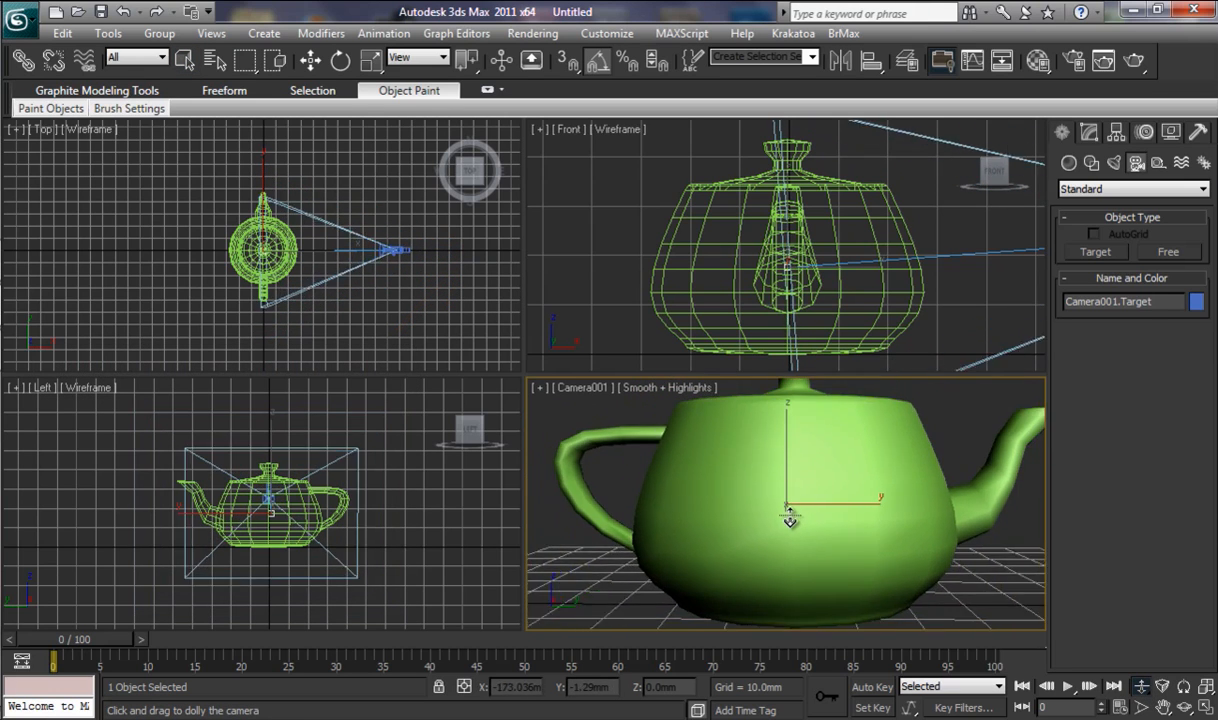
pyautogui.moveTo(790, 517); pyautogui.dragTo(795, 560)
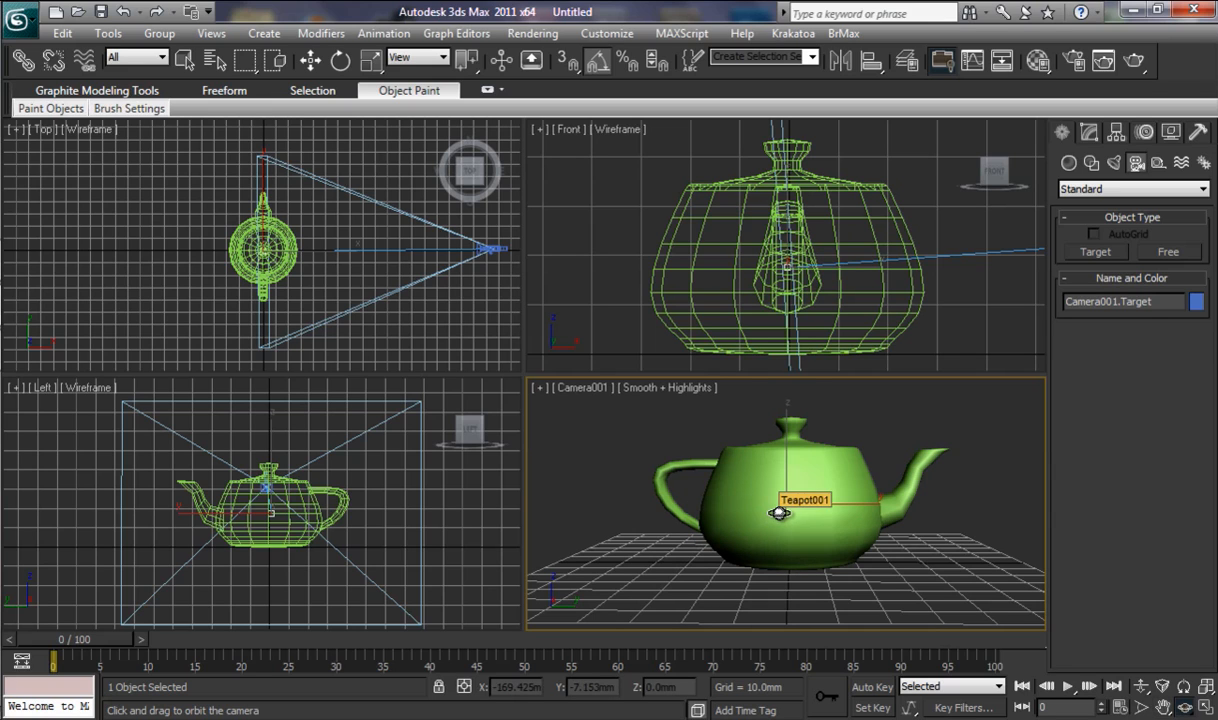
pyautogui.moveTo(779, 513); pyautogui.dragTo(927, 516)
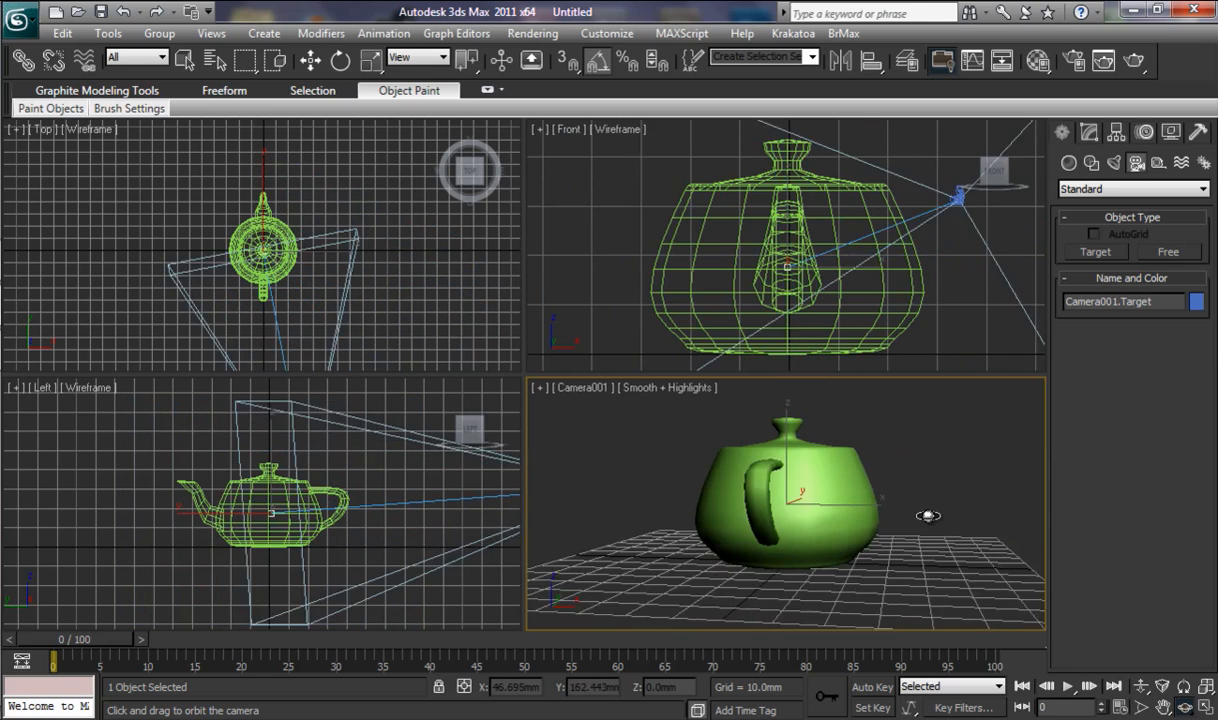
pyautogui.moveTo(928, 516); pyautogui.dragTo(810, 515)
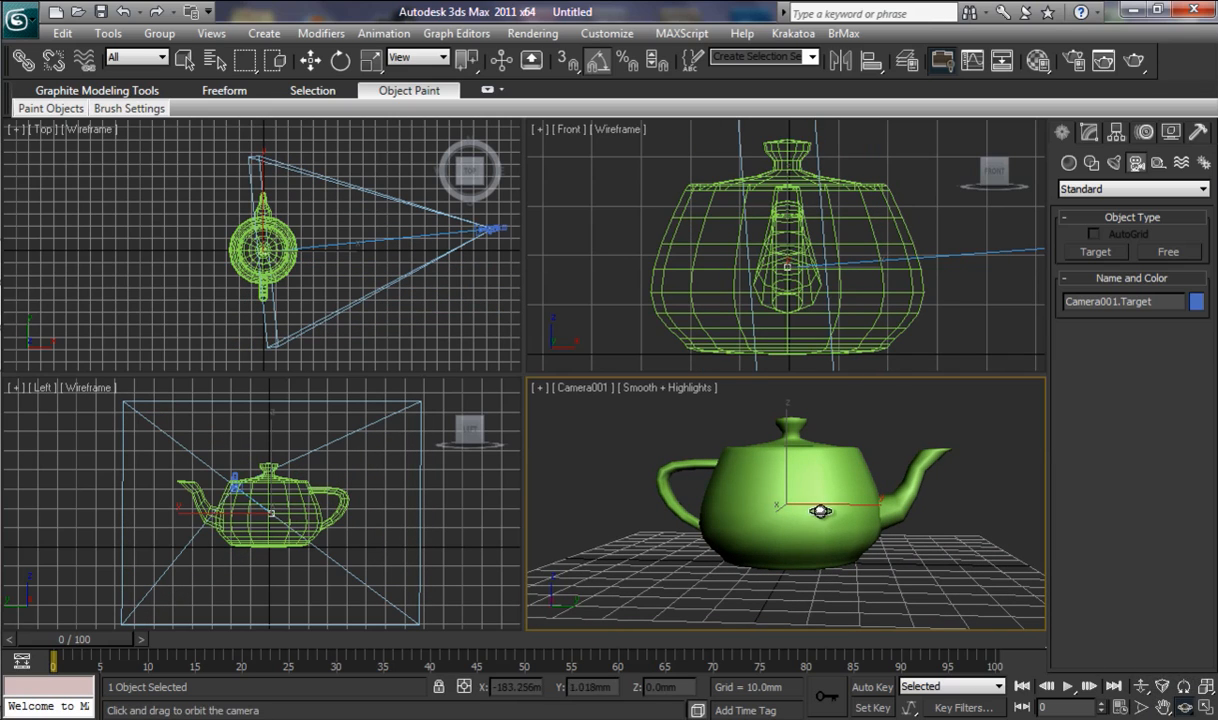
pyautogui.moveTo(820, 513); pyautogui.dragTo(795, 500)
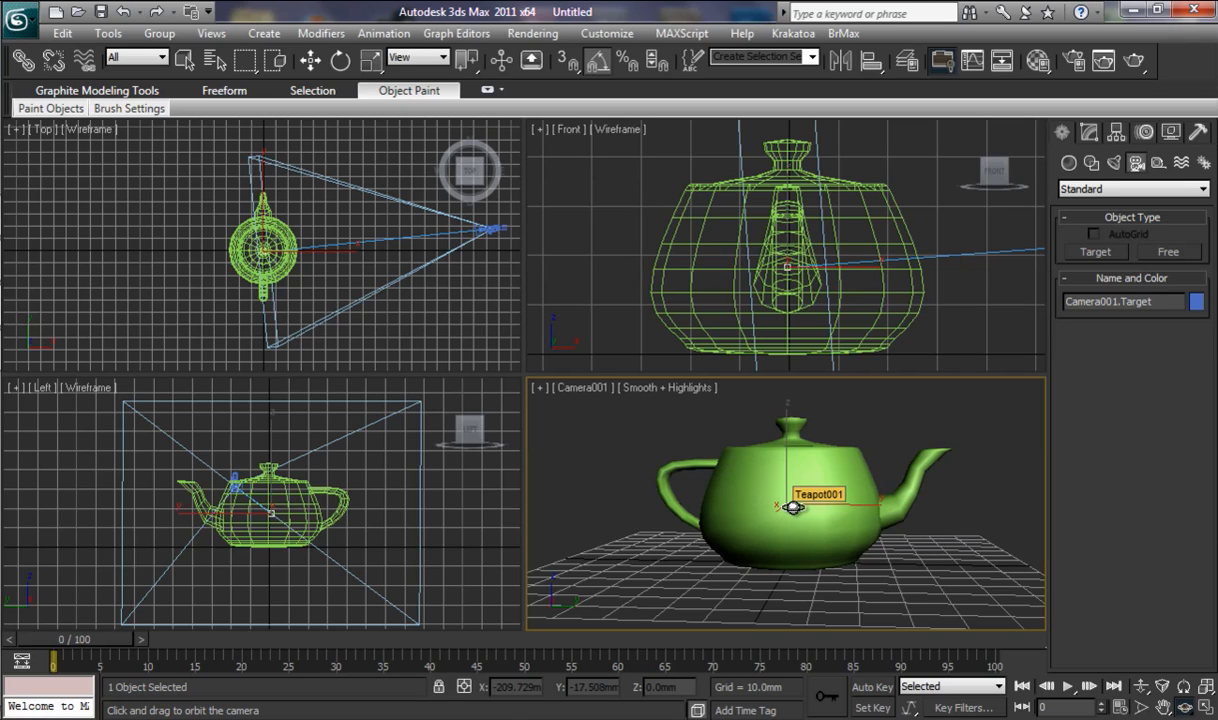
pyautogui.moveTo(793, 507); pyautogui.dragTo(838, 531)
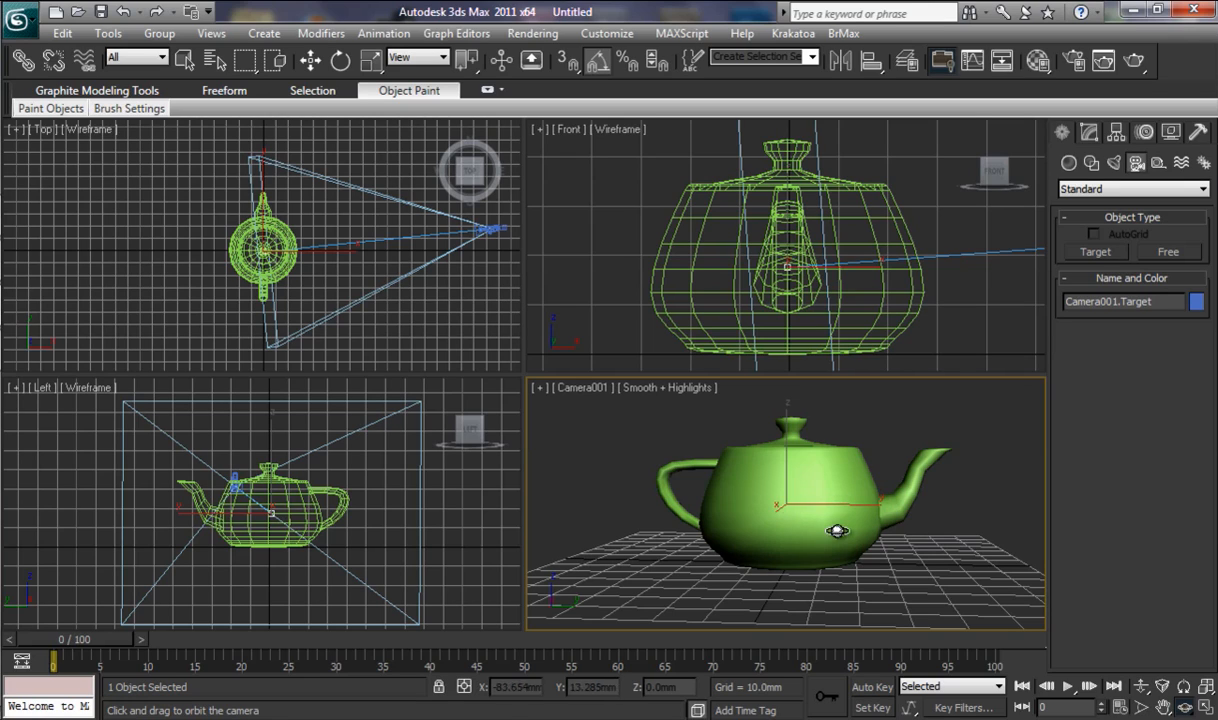